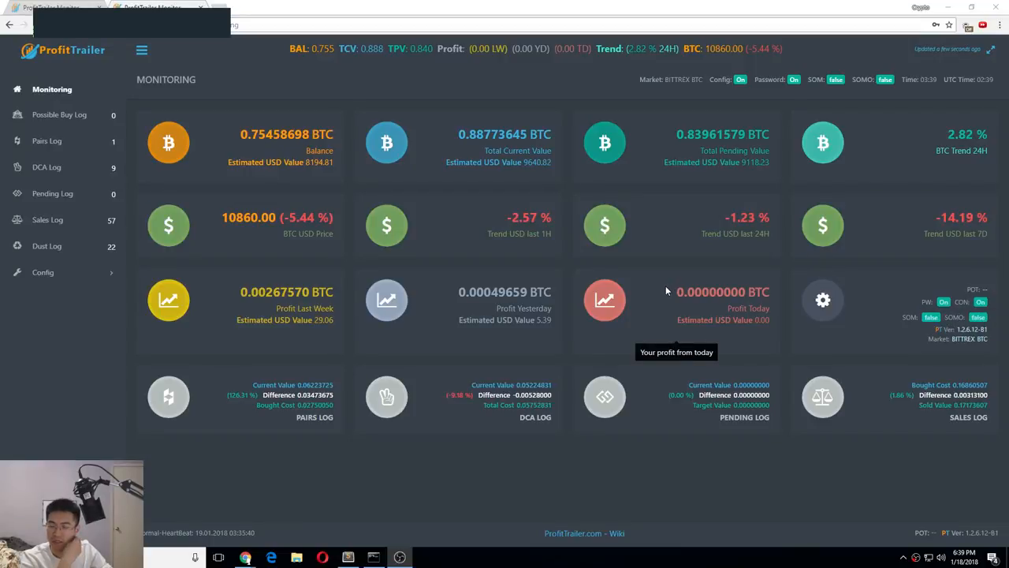
mouse_move(103, 276)
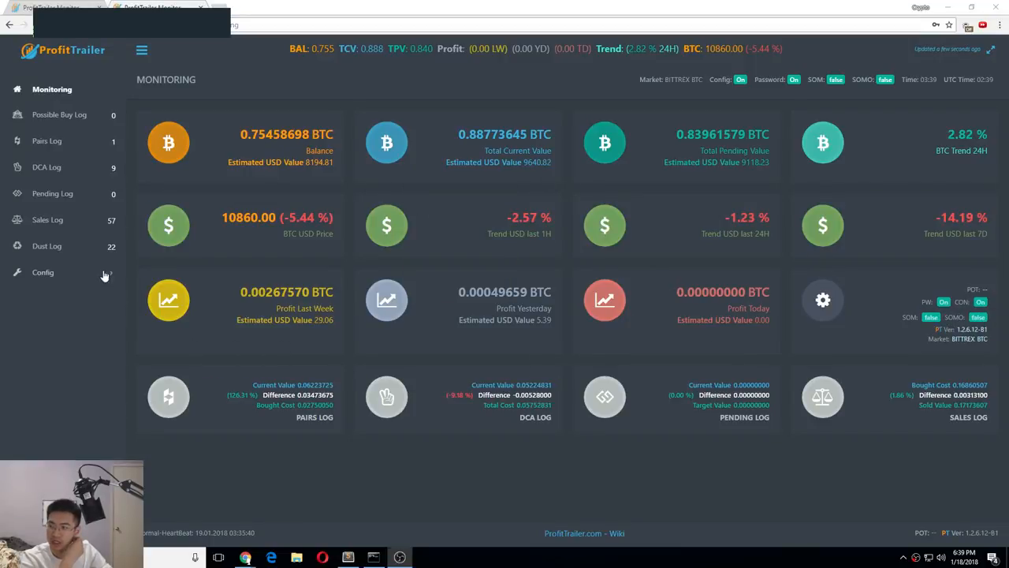
Open PAIRS.properties under Config and scroll through its trading settings.
left_click(43, 272)
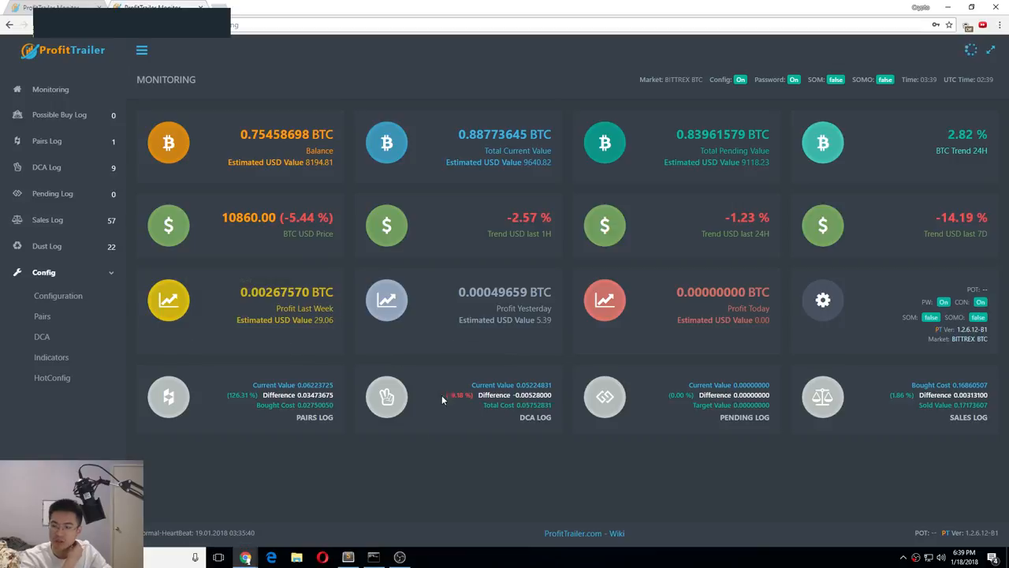
left_click(42, 315)
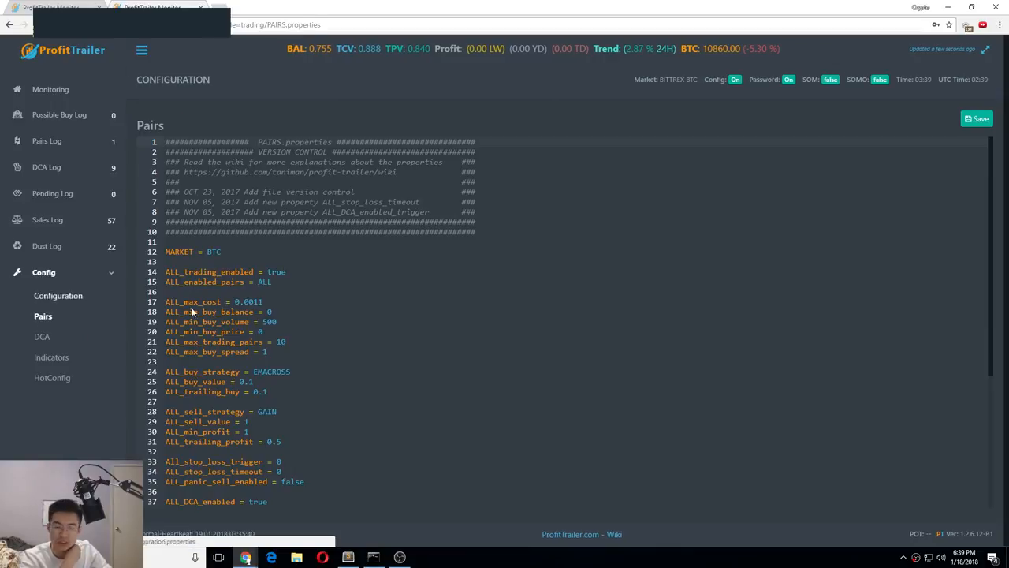
scroll("down", 3)
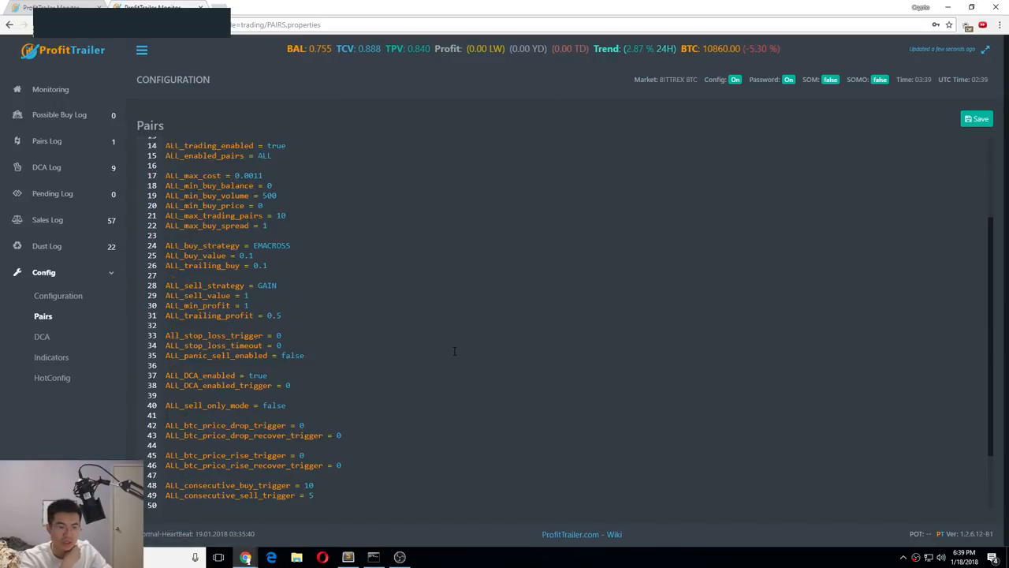
scroll("down", 3)
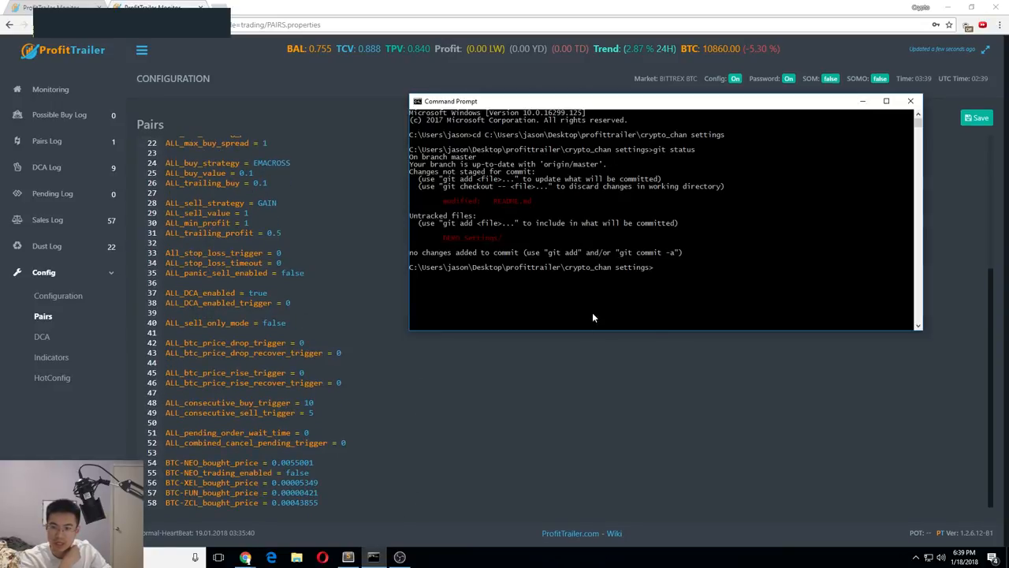
Commit the DEMO Settings changes with message 'suicide' and push them with git.
type("git commit -m \"")
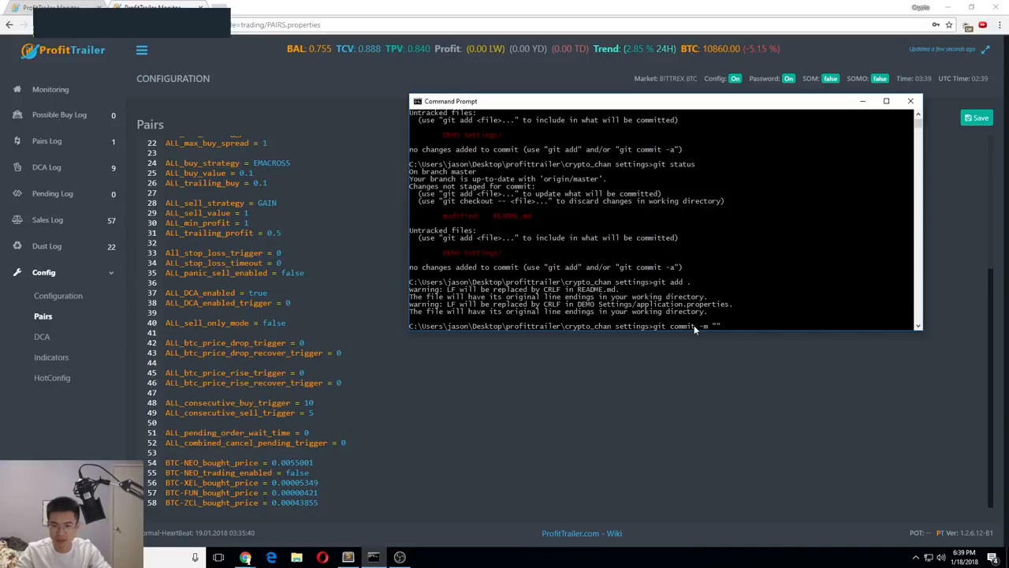
type("suicide")
key("Return")
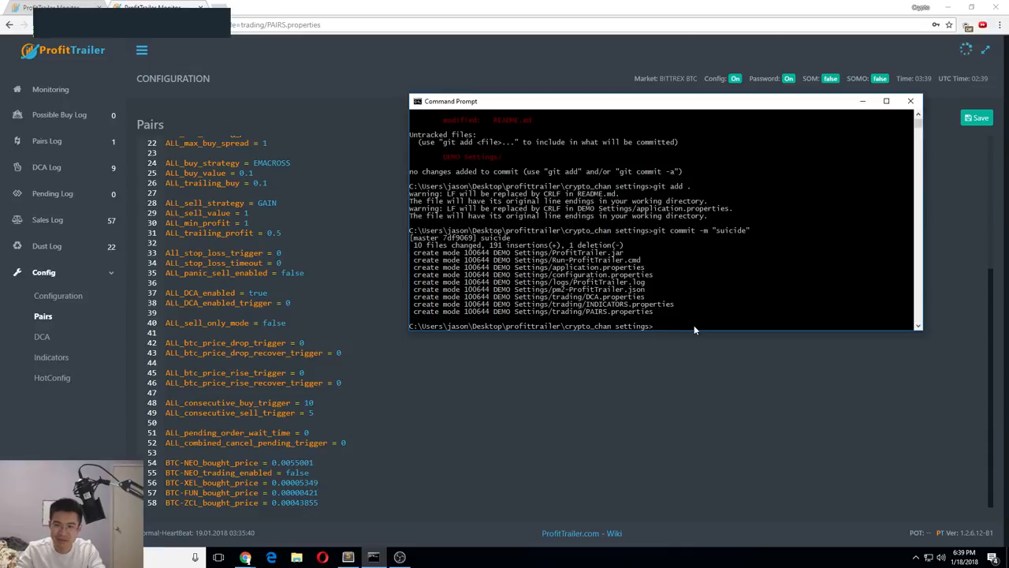
type("git push")
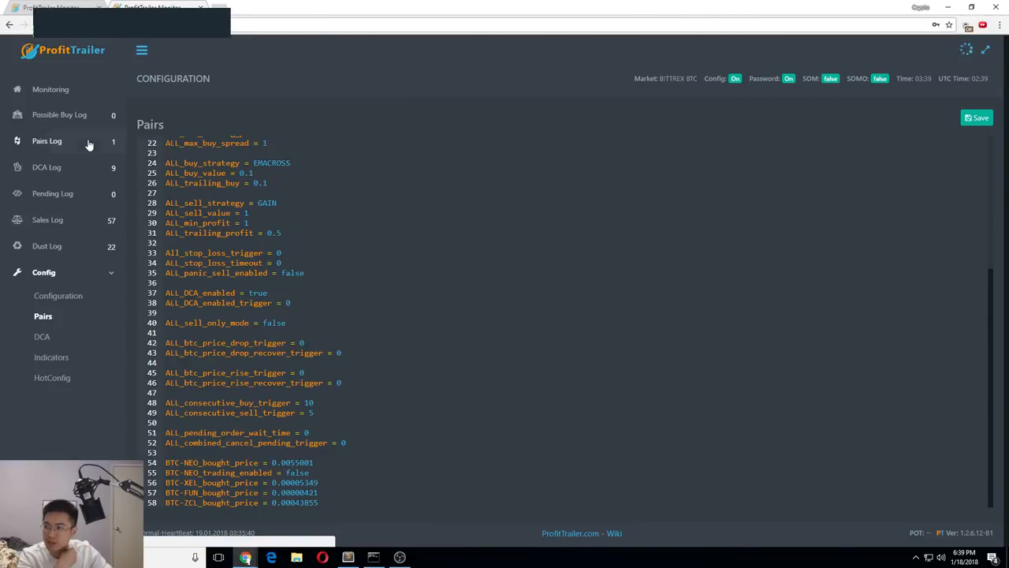
Return to the Monitoring dashboard and its balance, trend and profit tiles.
left_click(51, 89)
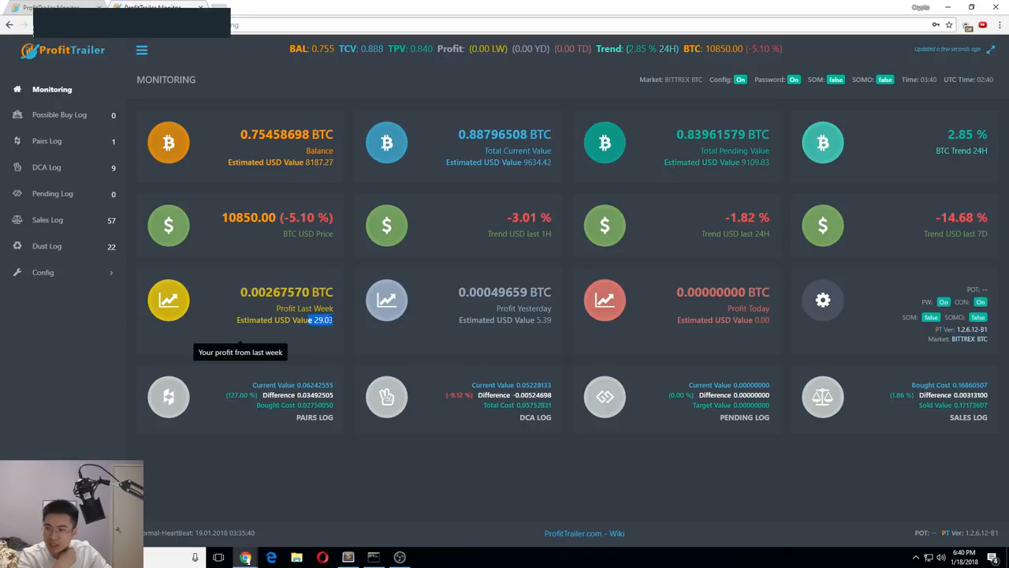
mouse_move(484, 346)
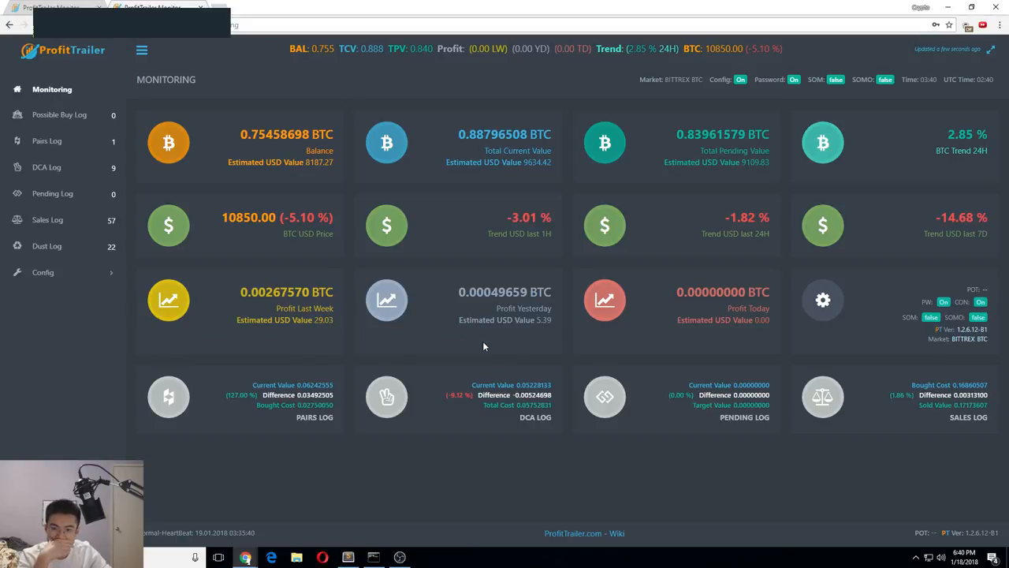
mouse_move(511, 171)
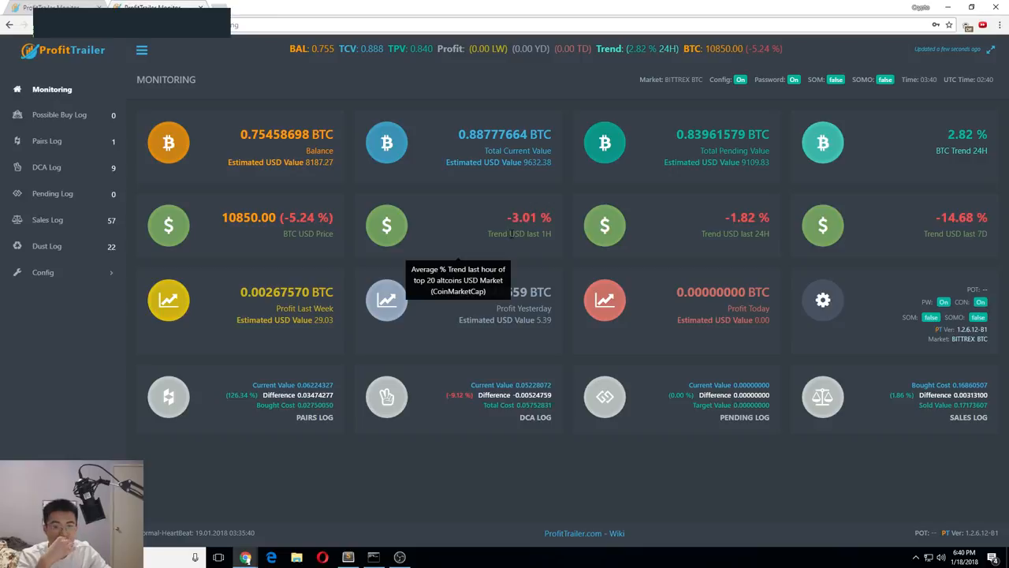
mouse_move(315, 261)
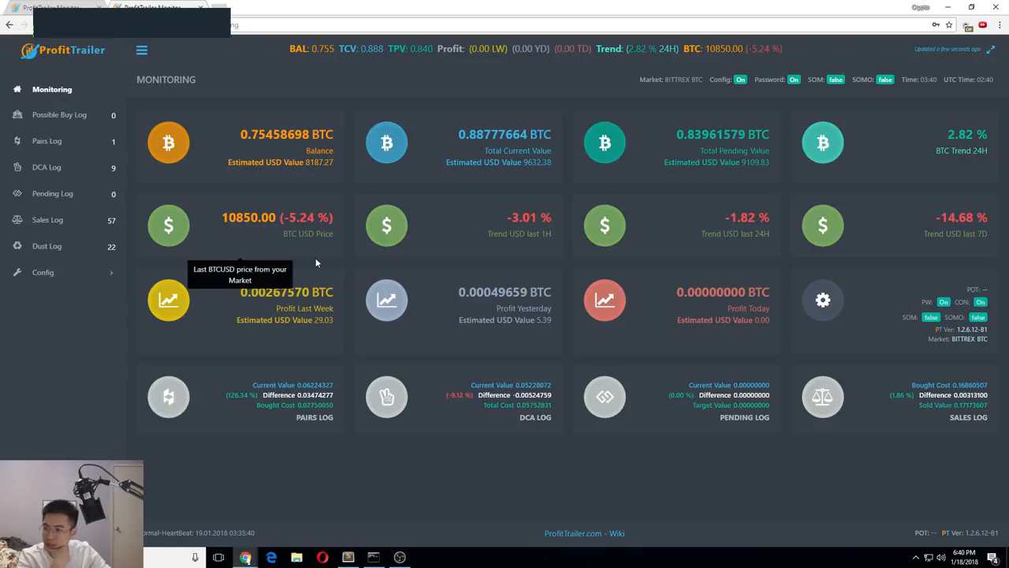
mouse_move(368, 421)
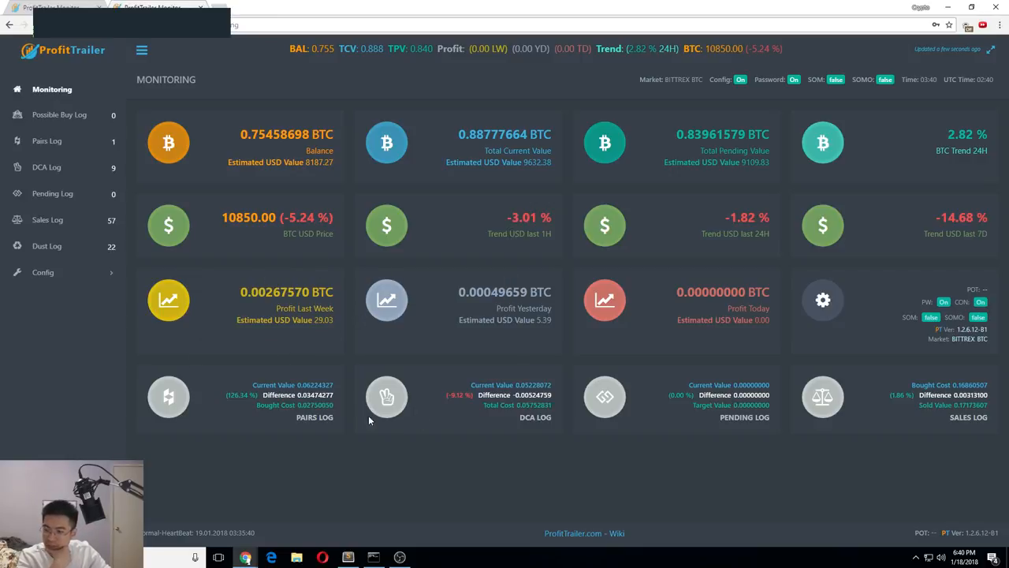
Page through the 57-sale Sales Log to its last page.
left_click(47, 219)
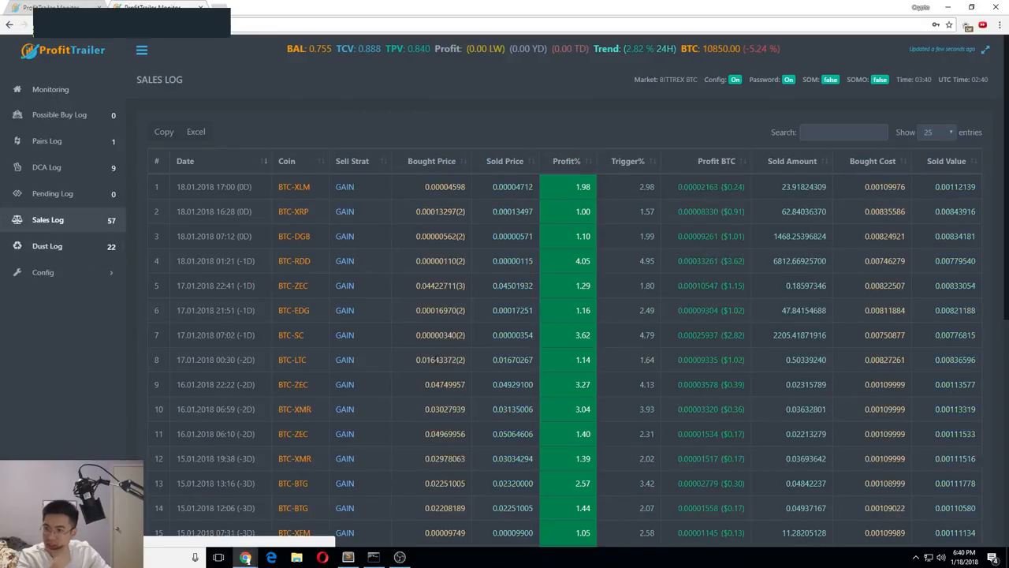
scroll("down", 3)
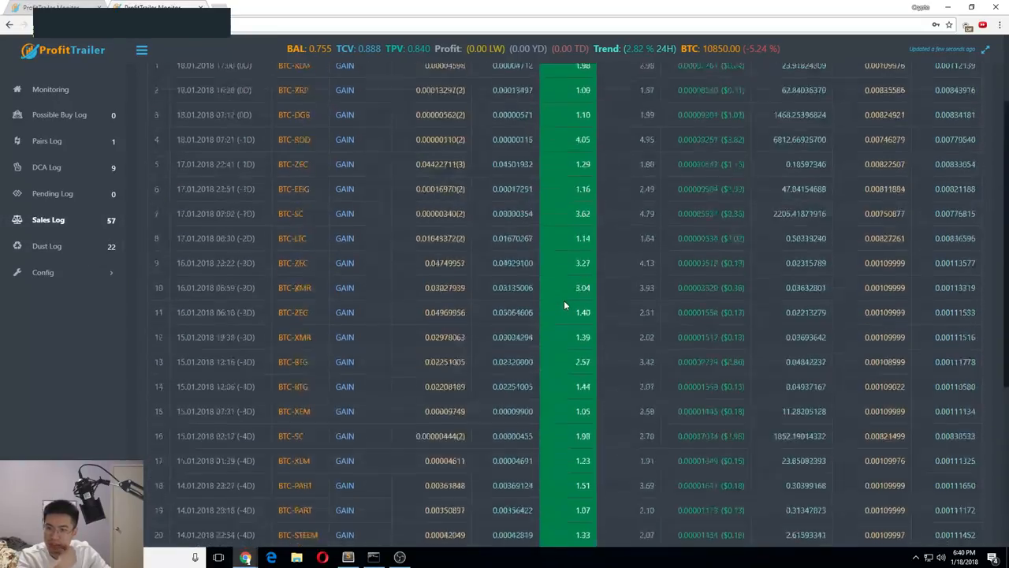
scroll("down", 3)
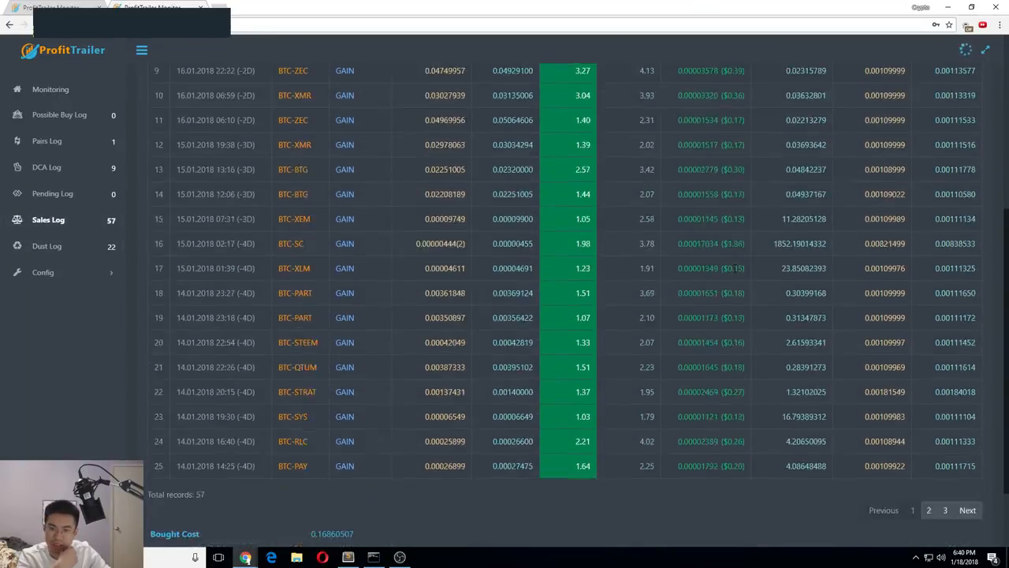
scroll("down", 3)
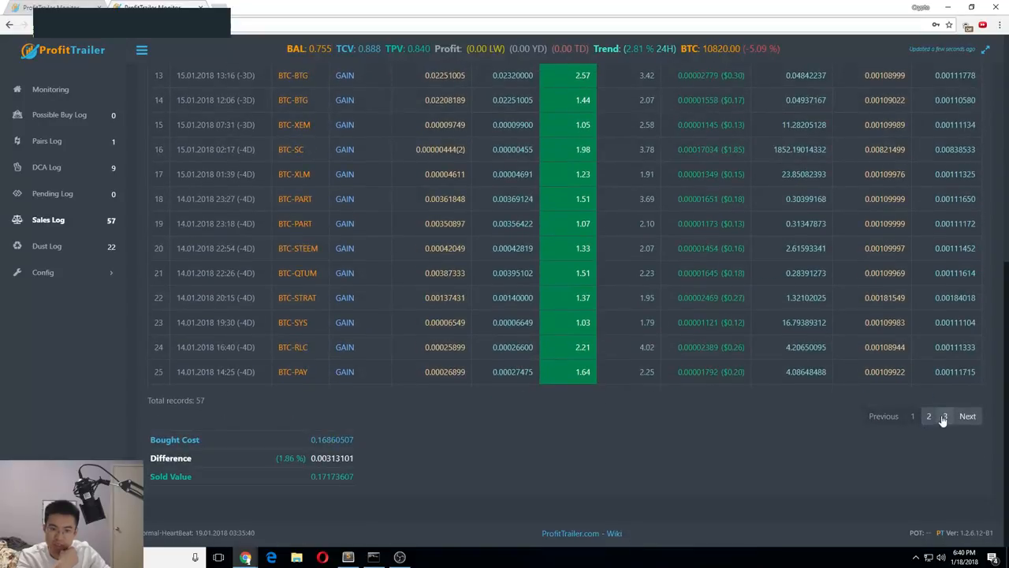
left_click(945, 415)
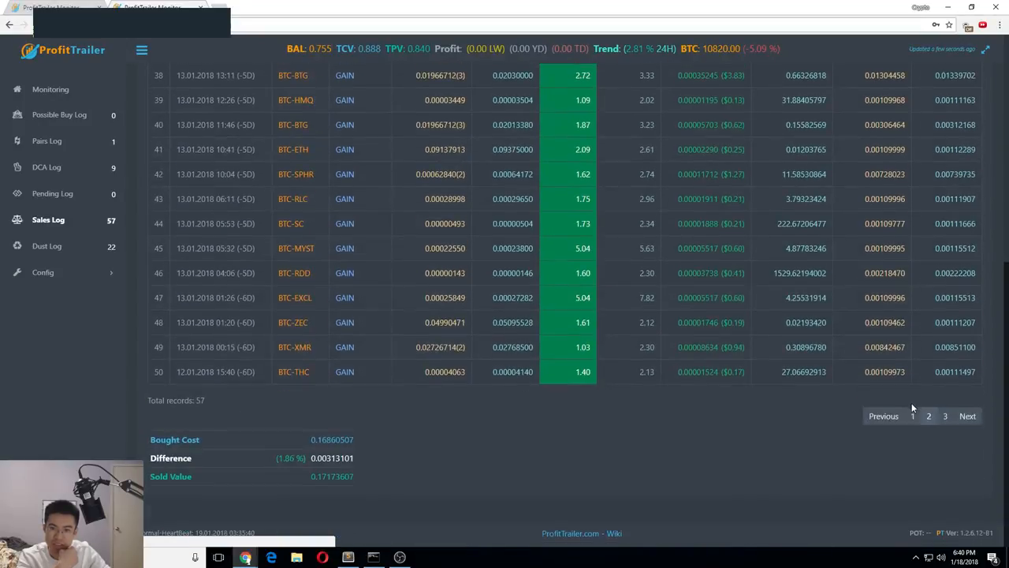
left_click(945, 416)
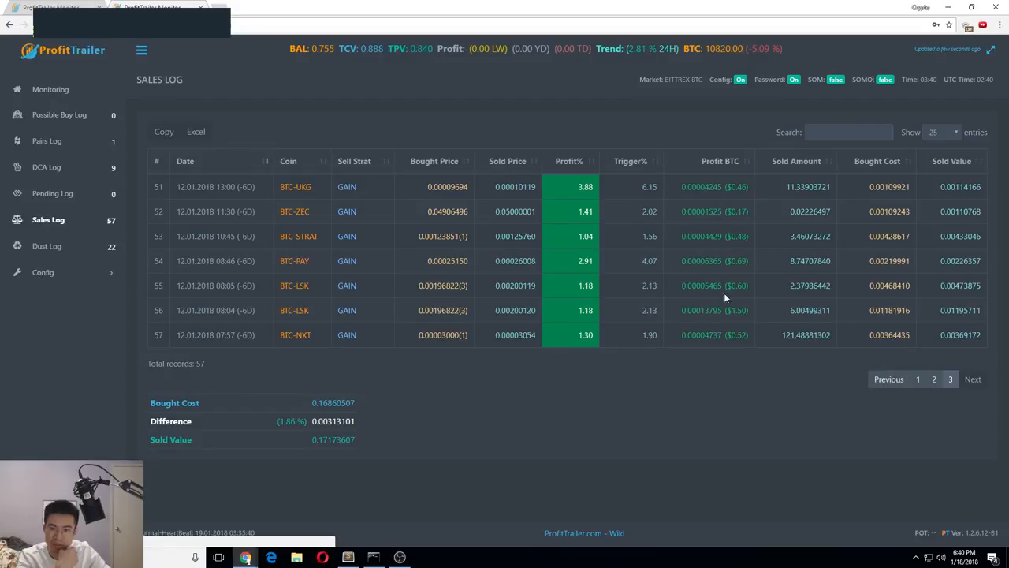
mouse_move(683, 281)
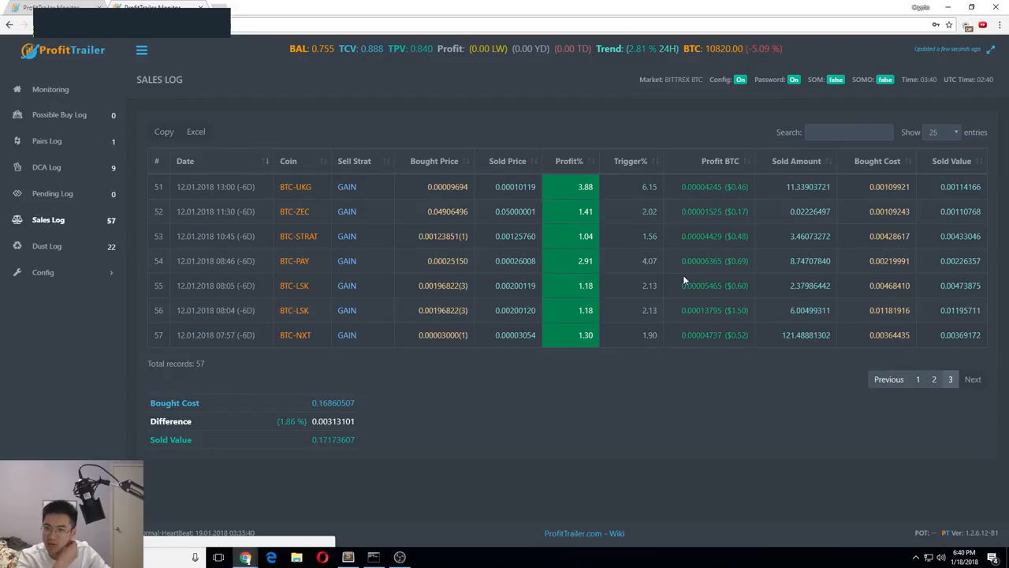
mouse_move(686, 281)
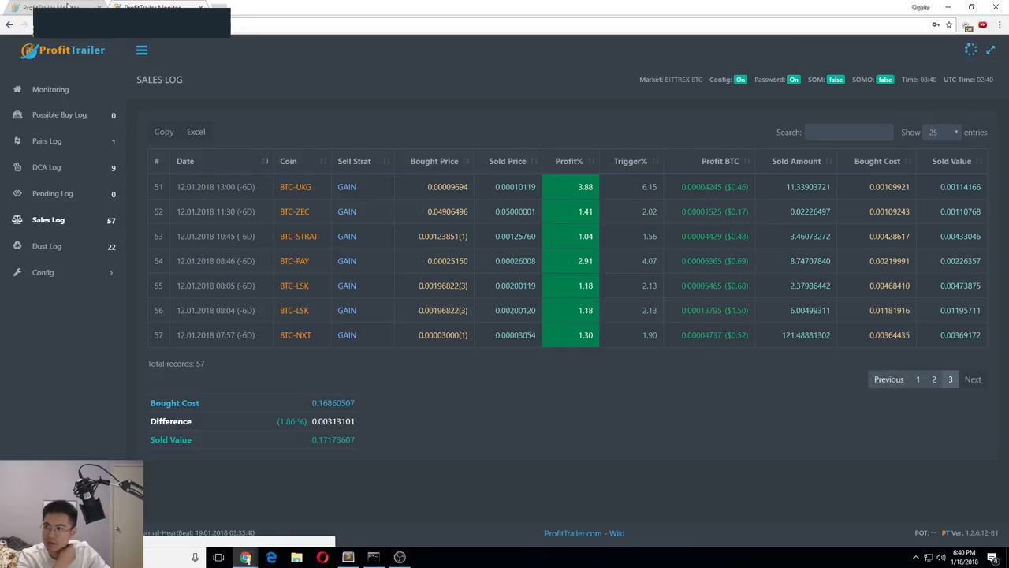
Switch to the other bot's monitor and scroll its 23-sale Sales Log.
left_click(917, 378)
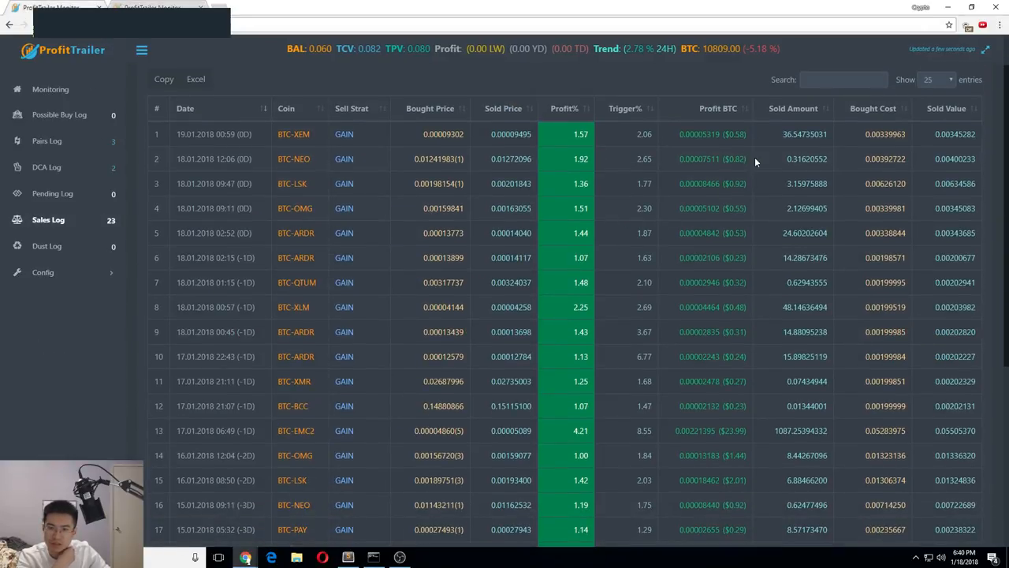
scroll("down", 3)
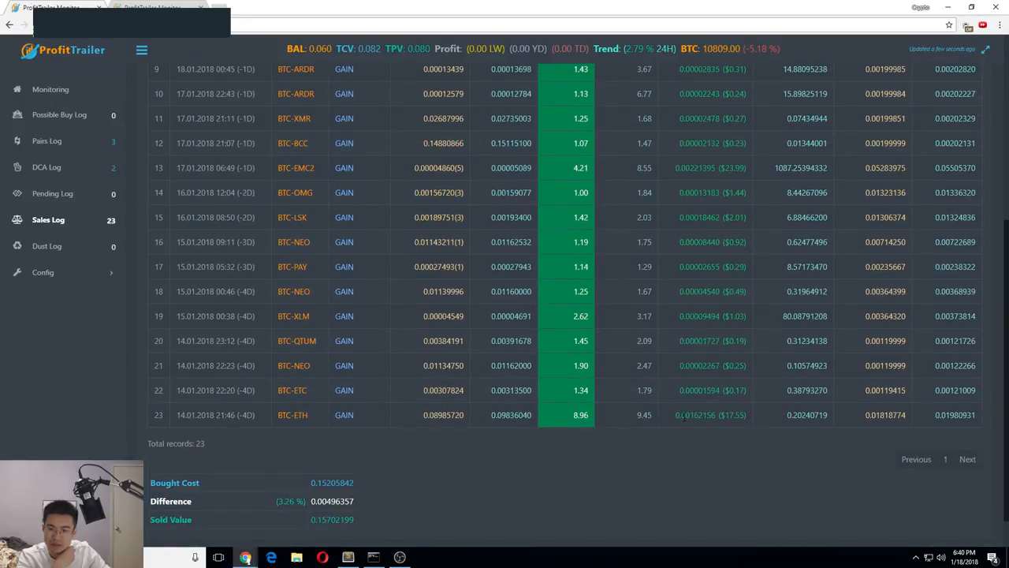
scroll("up", 3)
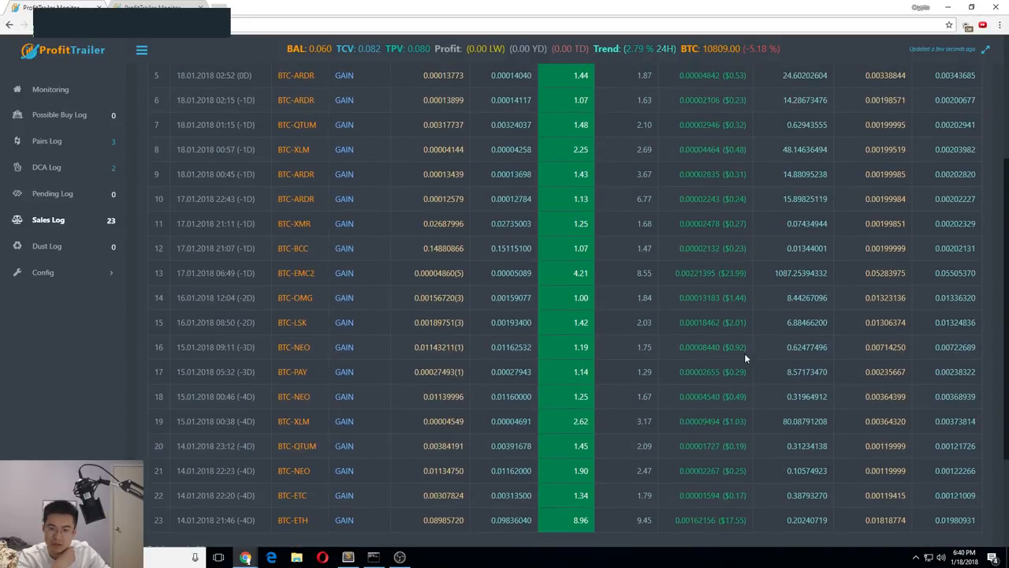
scroll("up", 3)
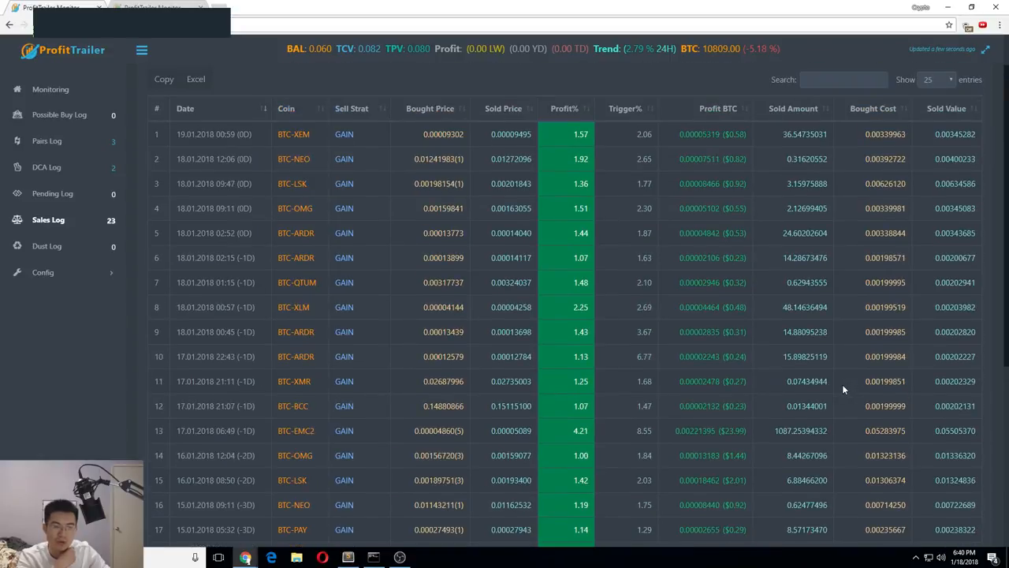
scroll("down", 3)
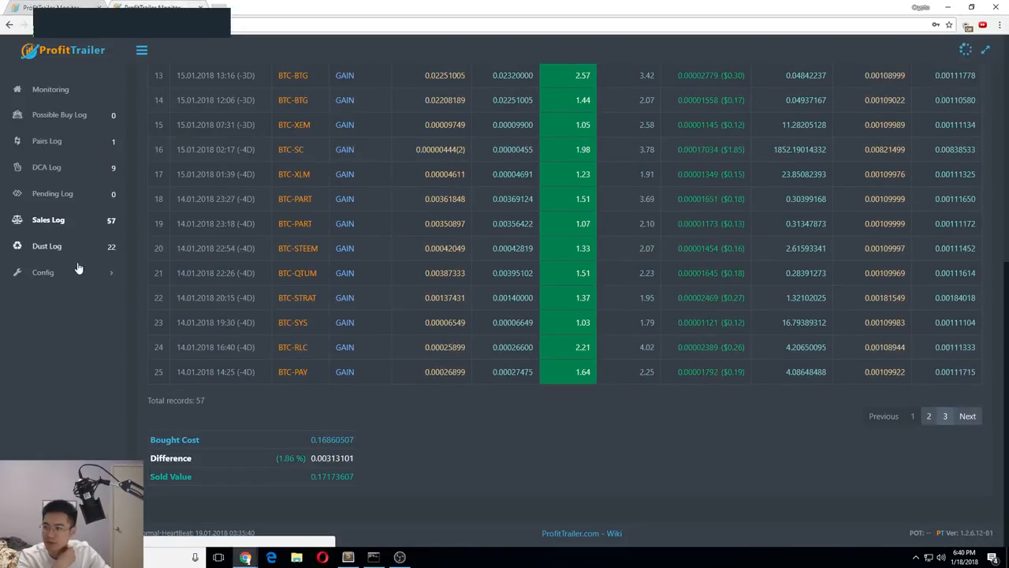
Review PAIRS.properties: EMACROSS buying, GAIN selling and ALL_trailing_profit 0.5.
left_click(43, 272)
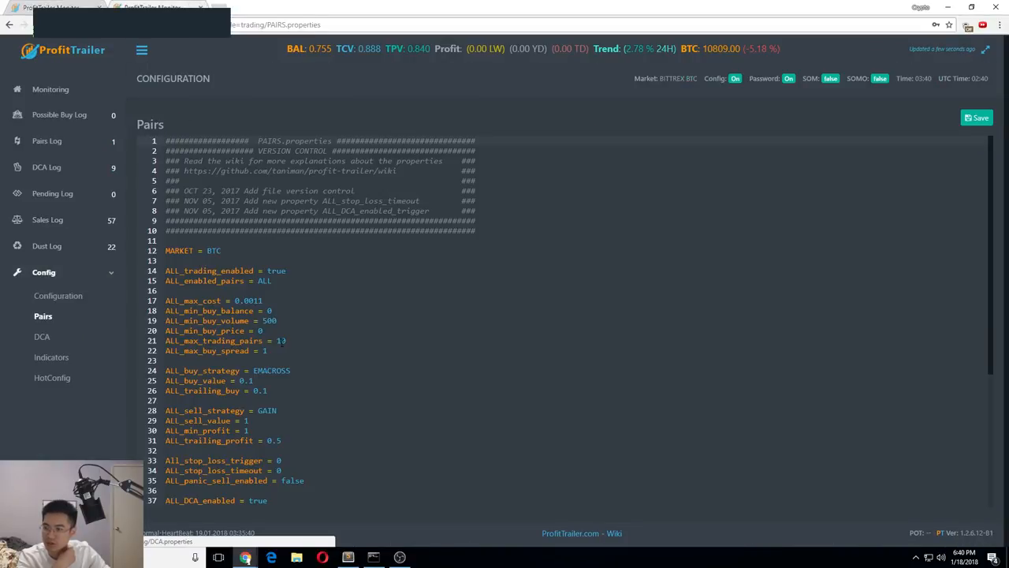
double_click(248, 300)
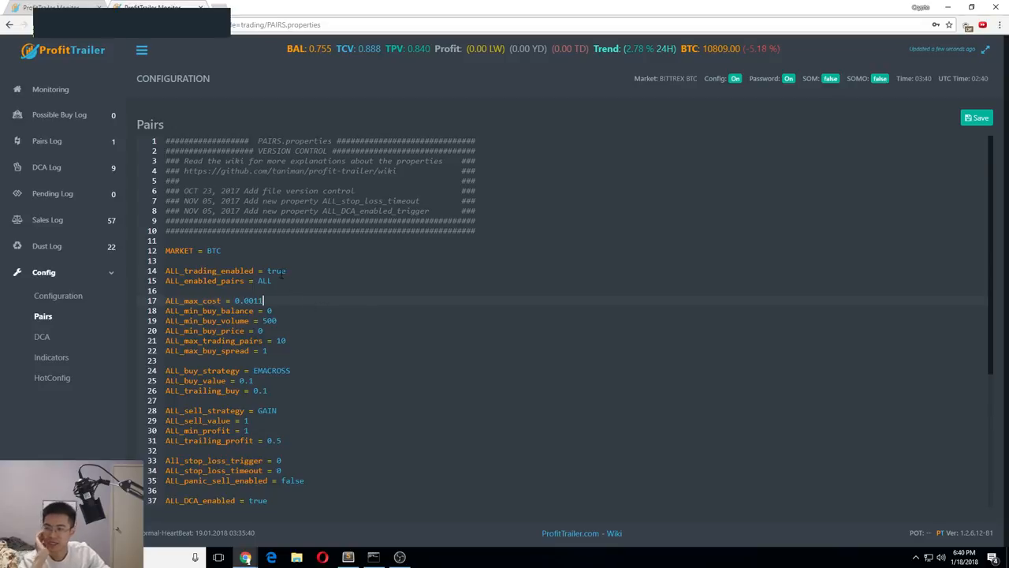
scroll("down", 3)
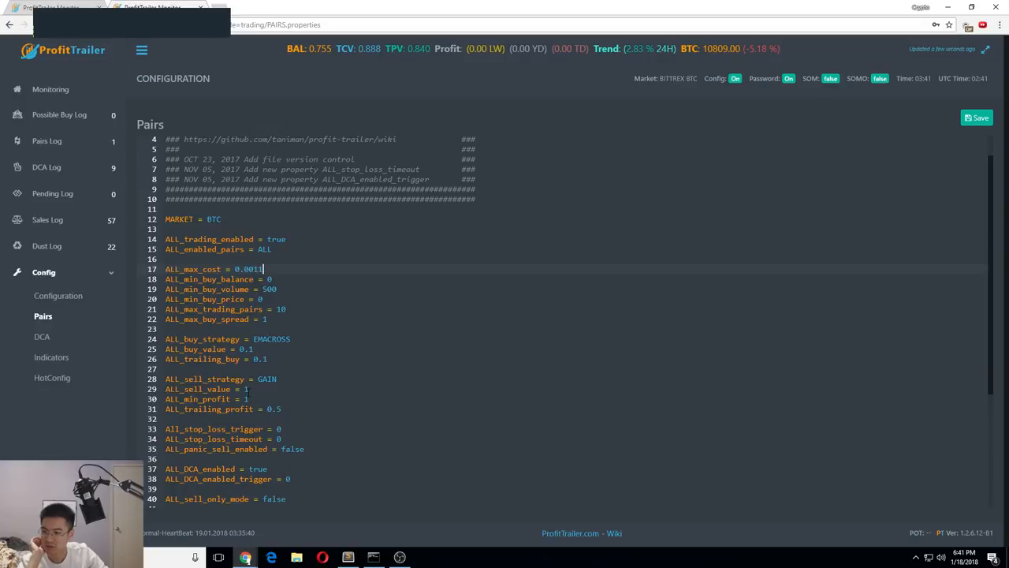
double_click(207, 389)
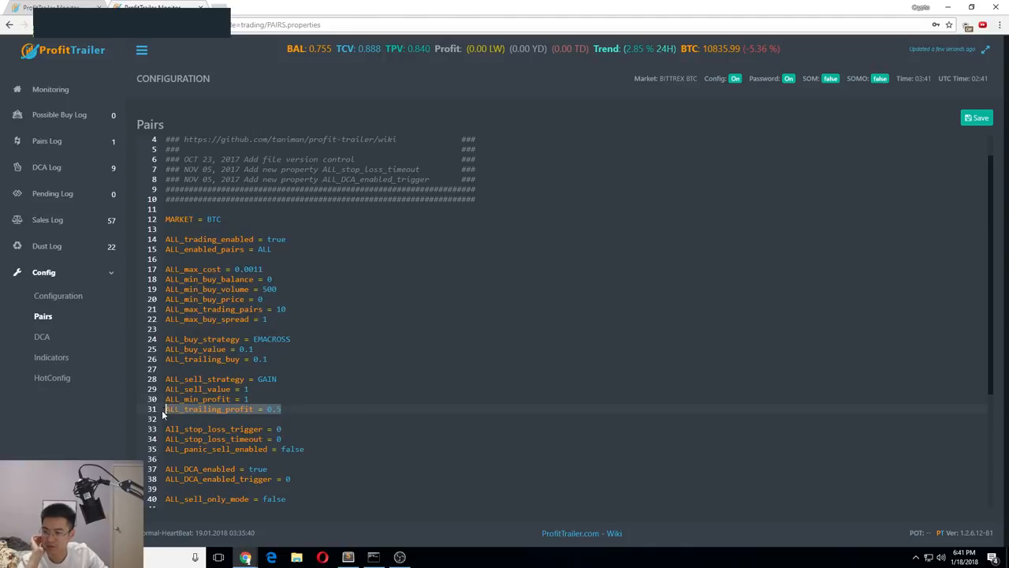
left_click(276, 408)
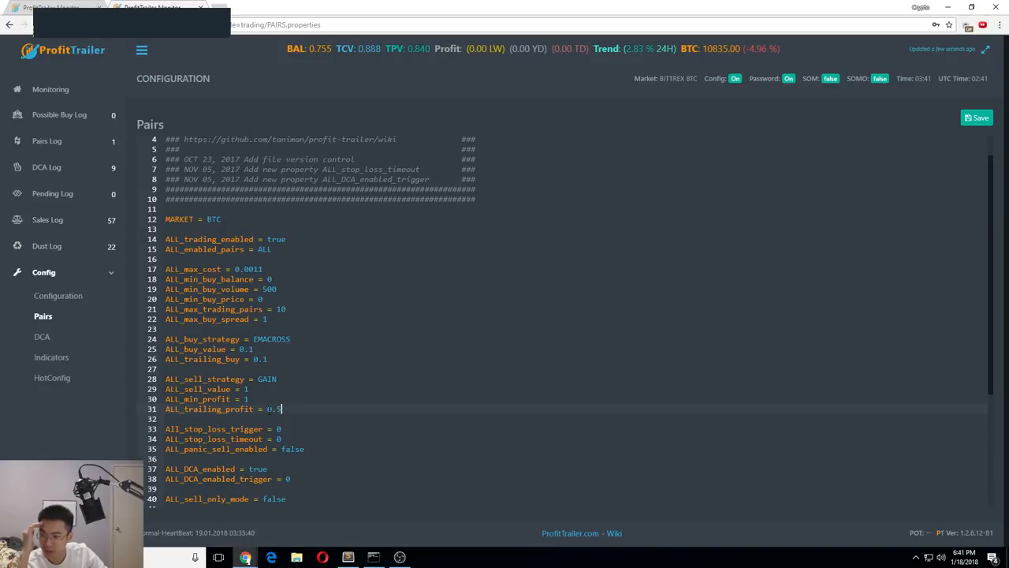
mouse_move(79, 229)
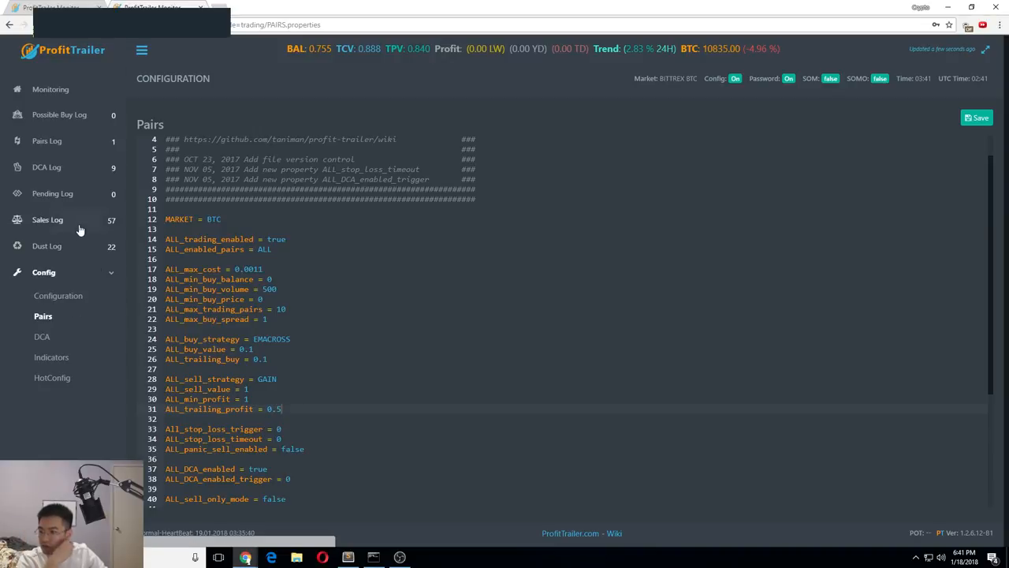
Scroll the completed trades, then view the nine negative-profit DCA positions.
left_click(48, 219)
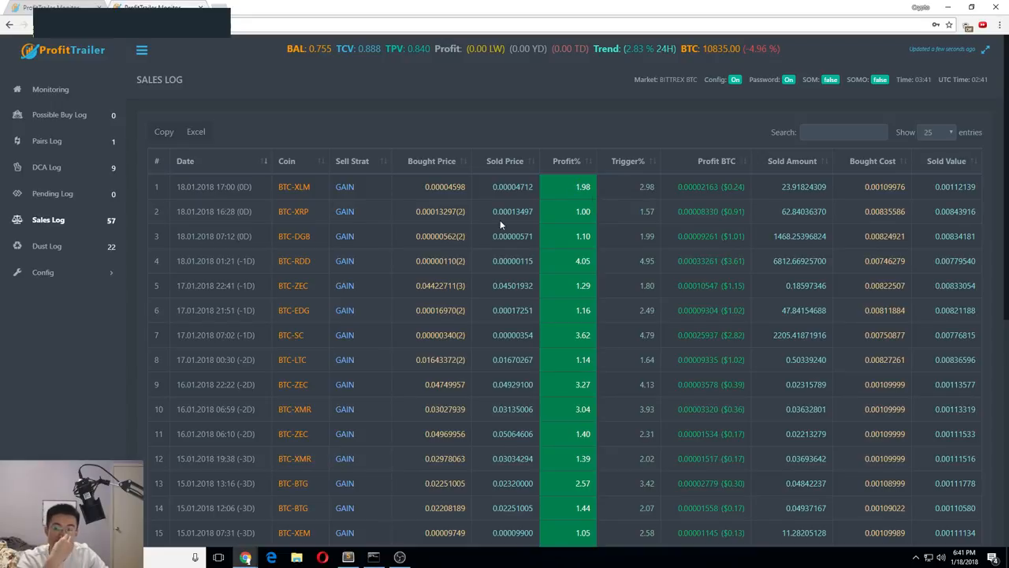
mouse_move(491, 250)
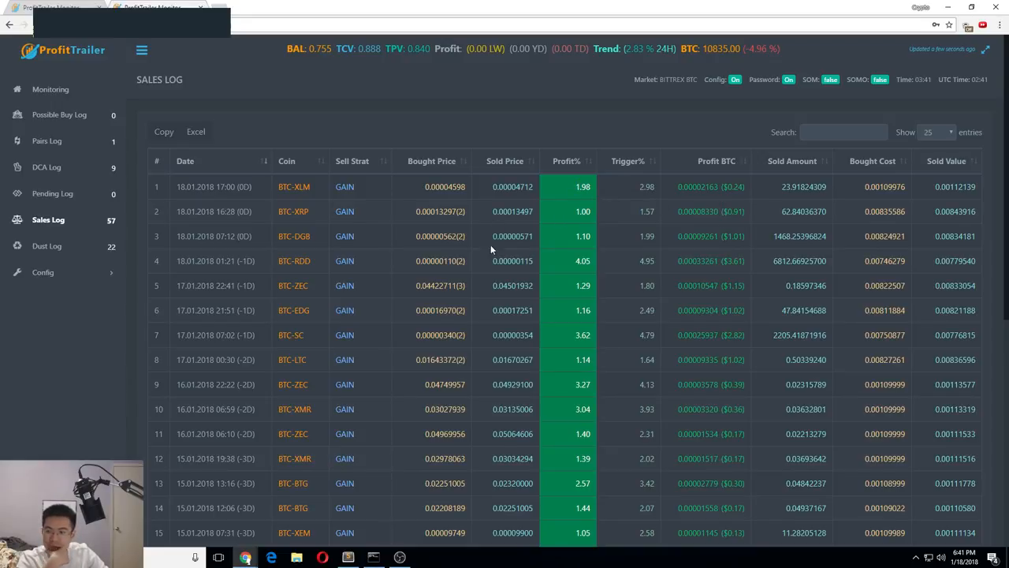
scroll("down", 3)
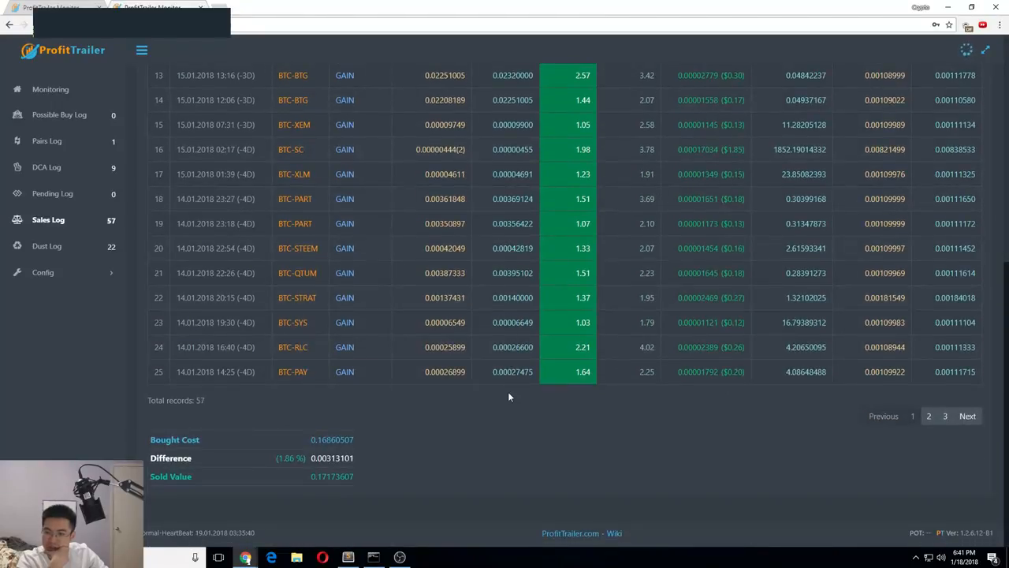
left_click(45, 166)
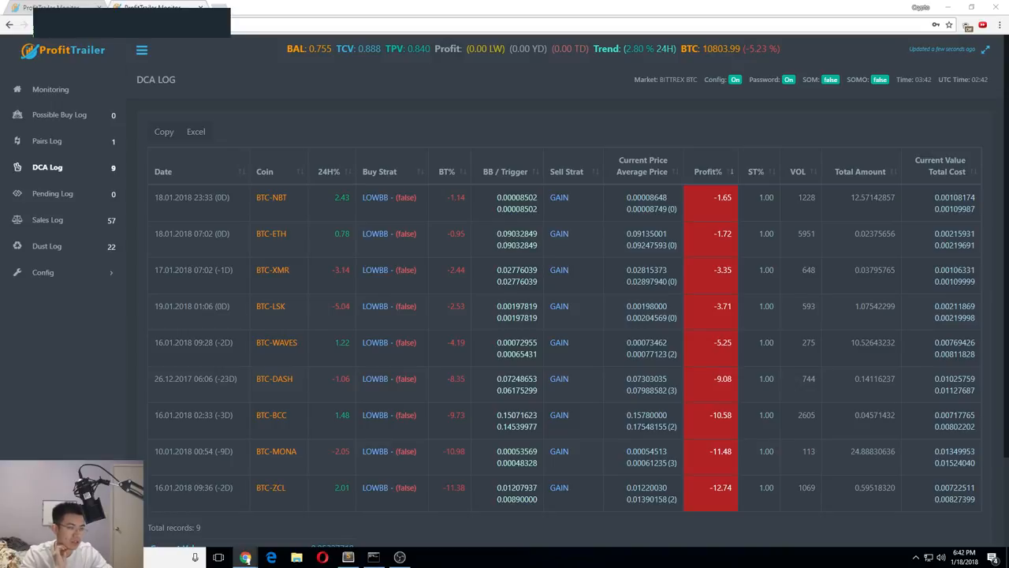
Browse the repo's DEMO Settings folder and look inside its logs folder.
left_click(477, 8)
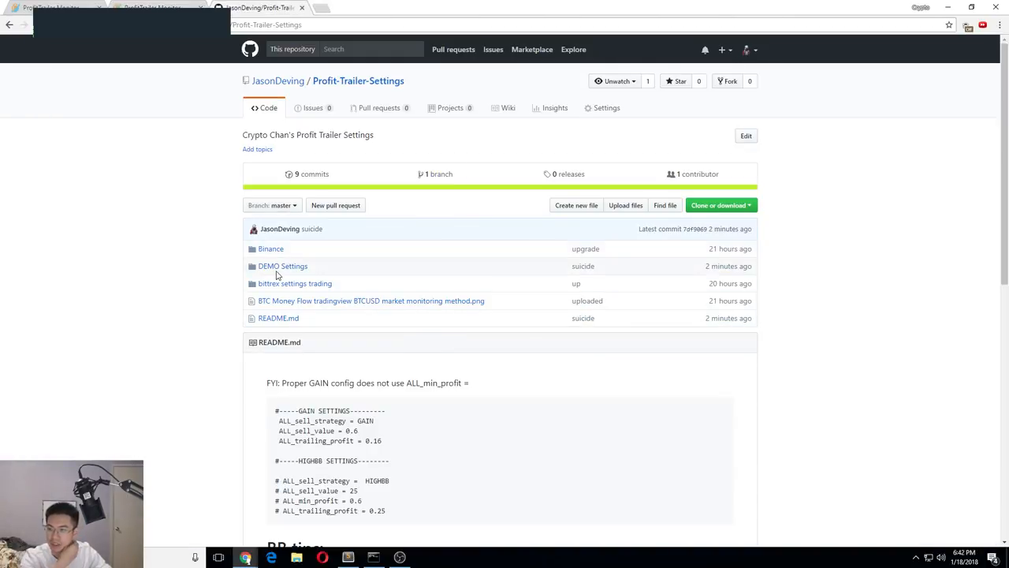
left_click(282, 265)
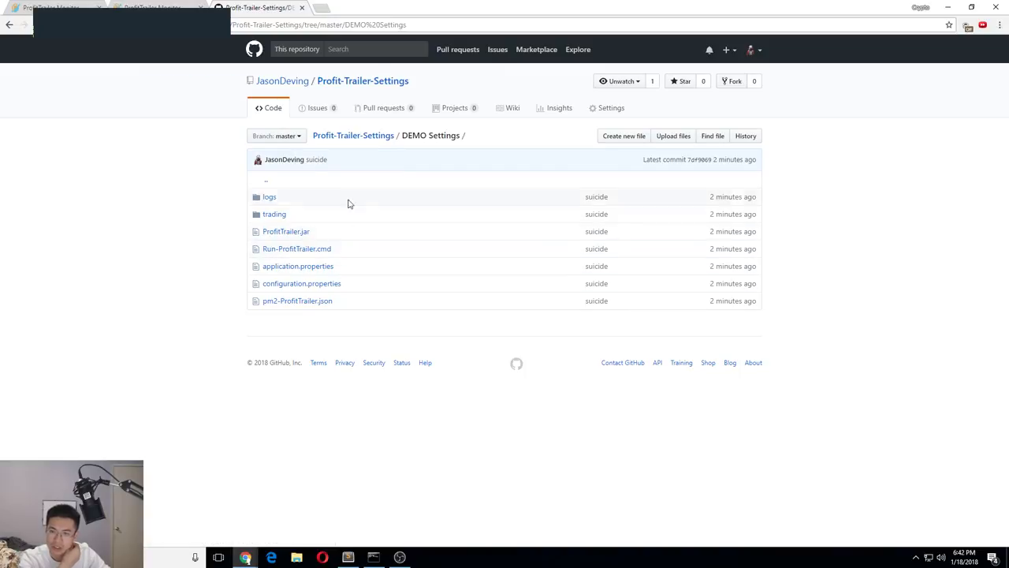
mouse_move(609, 323)
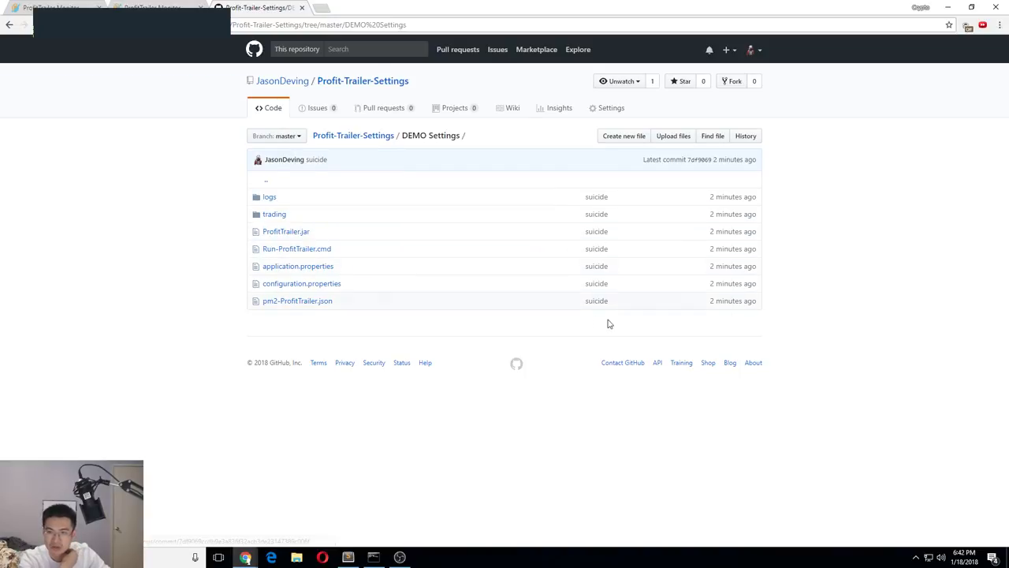
mouse_move(375, 257)
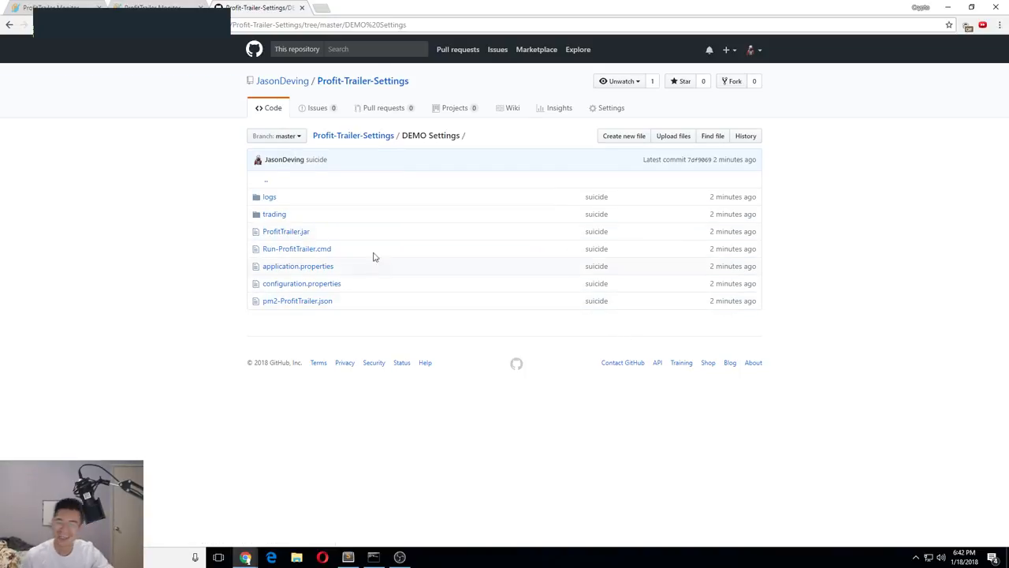
mouse_move(339, 329)
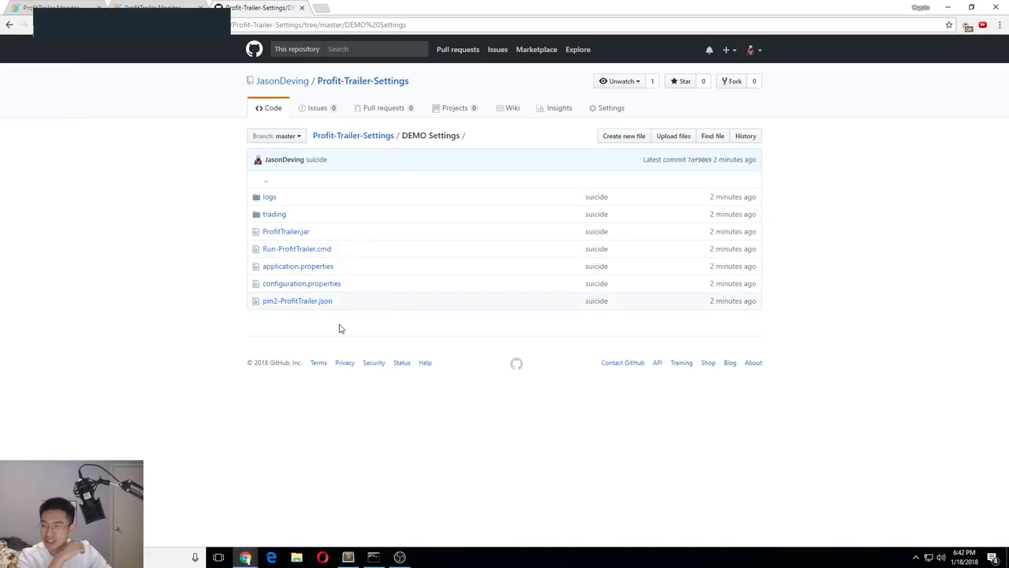
left_click(270, 196)
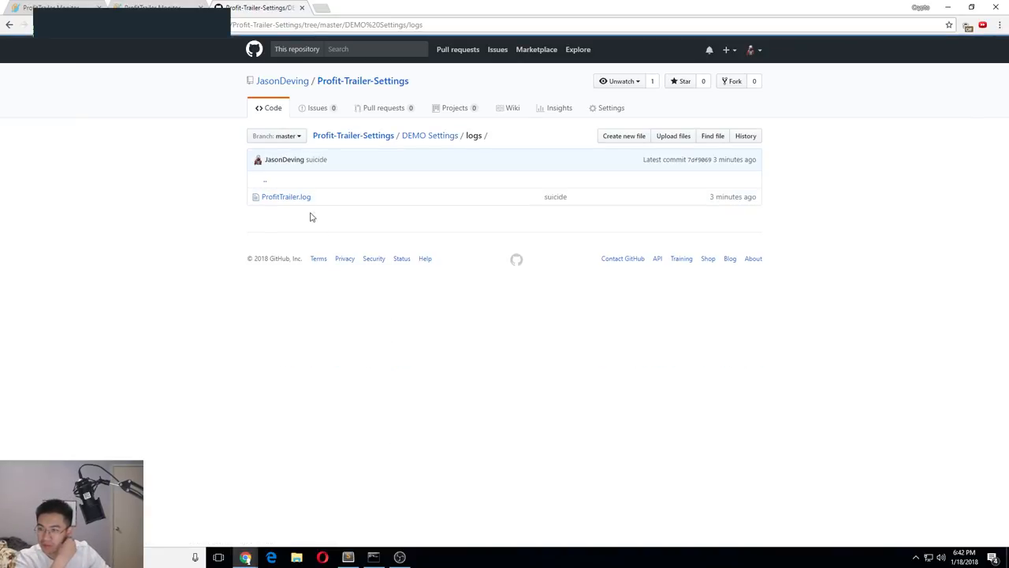
left_click(286, 196)
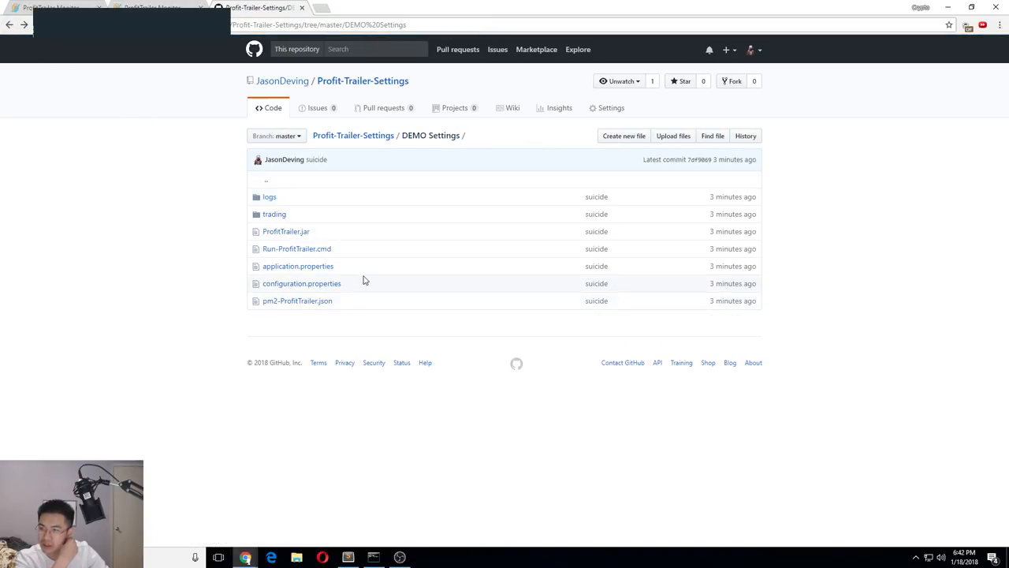
Read application.properties, then return to the repository's main page.
left_click(298, 266)
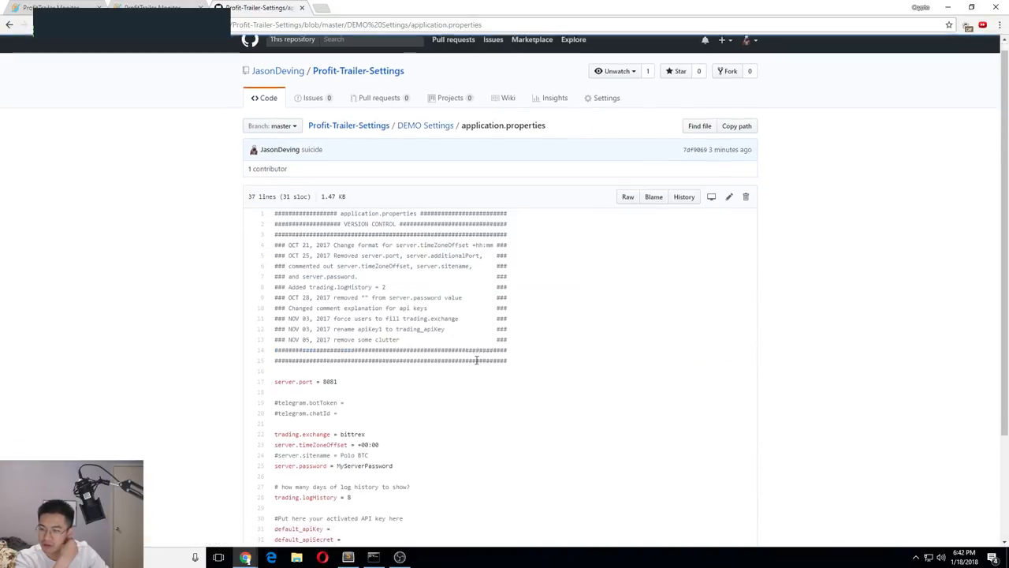
scroll("down", 3)
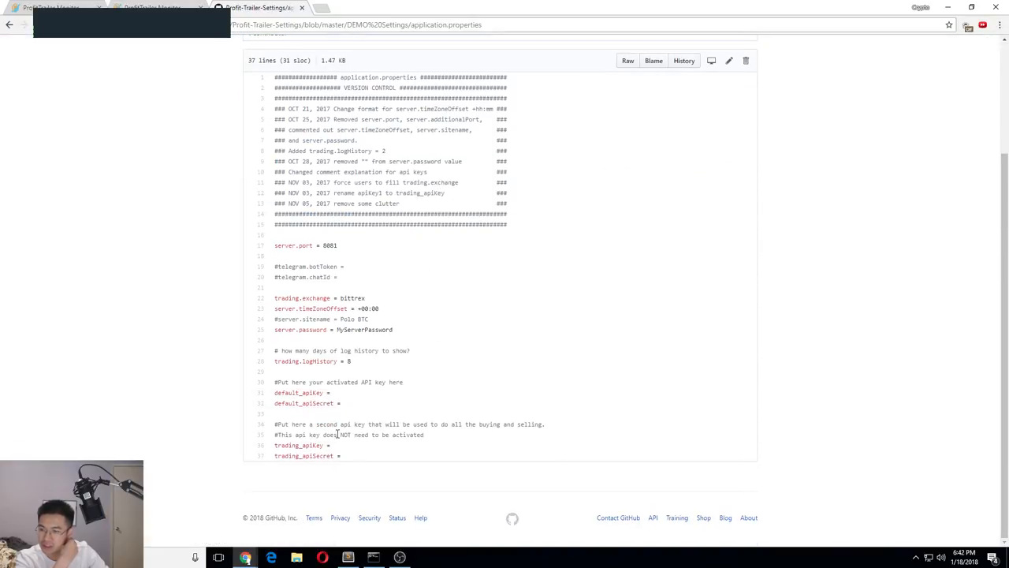
mouse_move(357, 307)
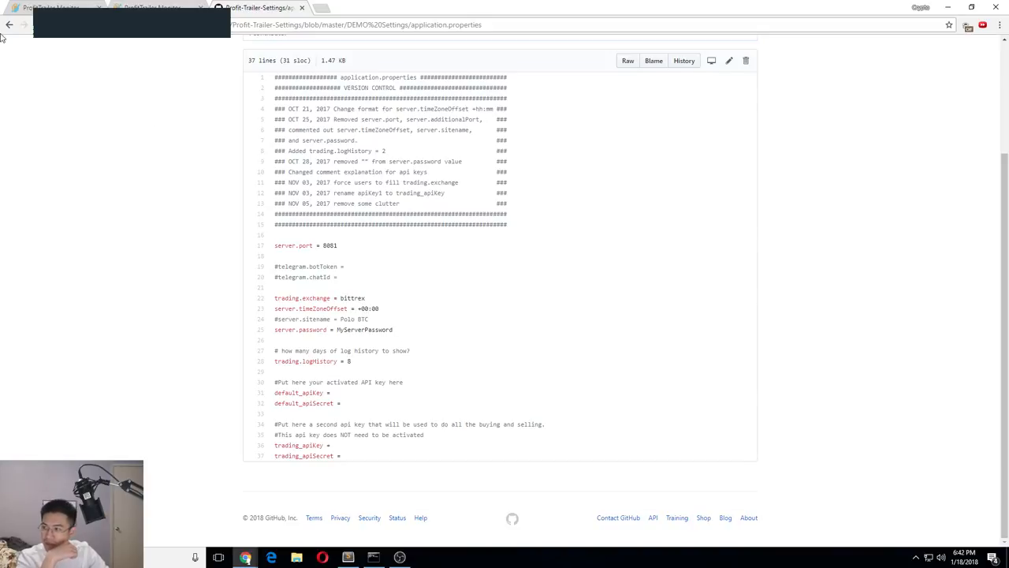
left_click(9, 25)
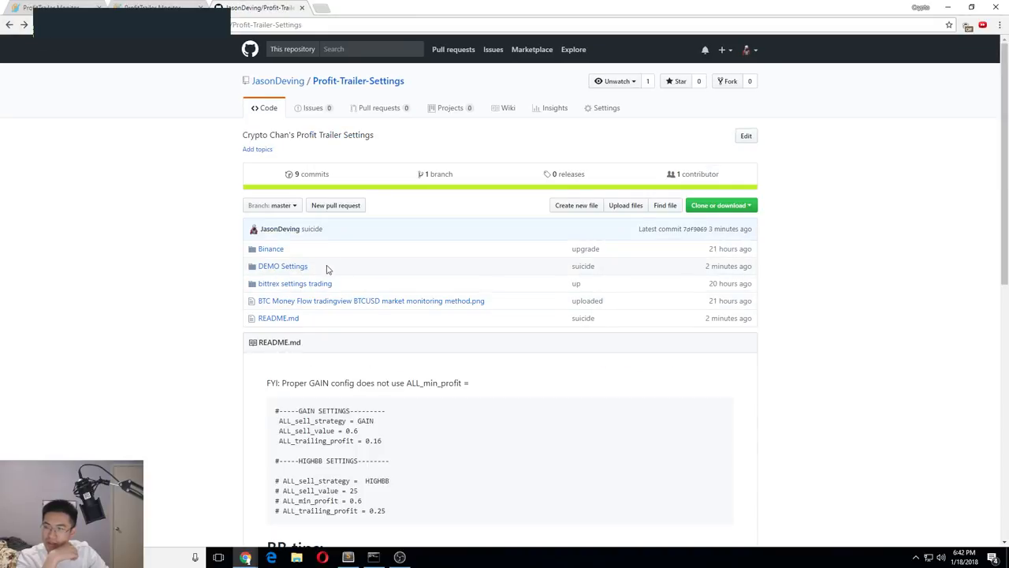
left_click(271, 248)
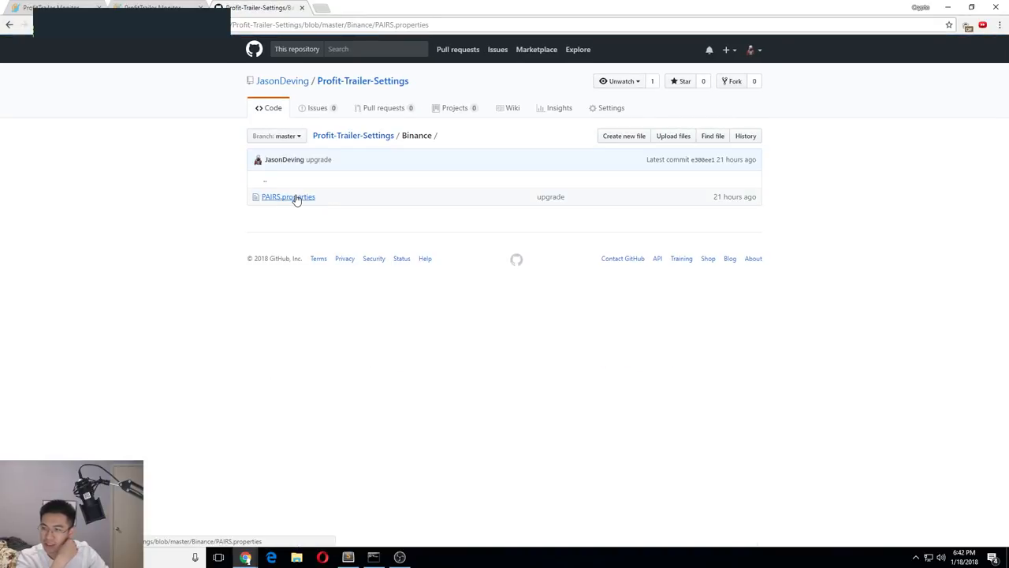
left_click(288, 196)
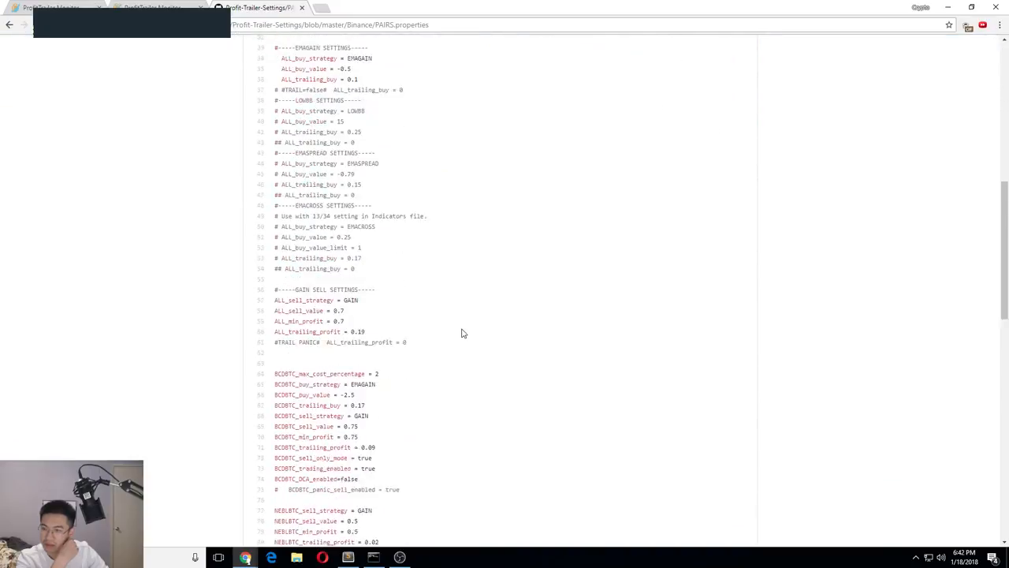
scroll("up", 3)
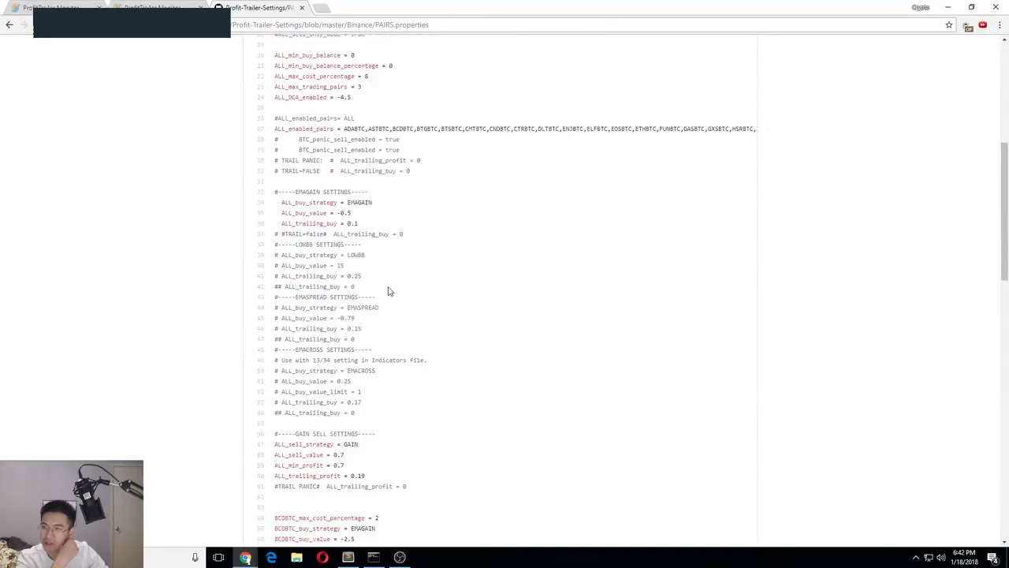
left_click(9, 25)
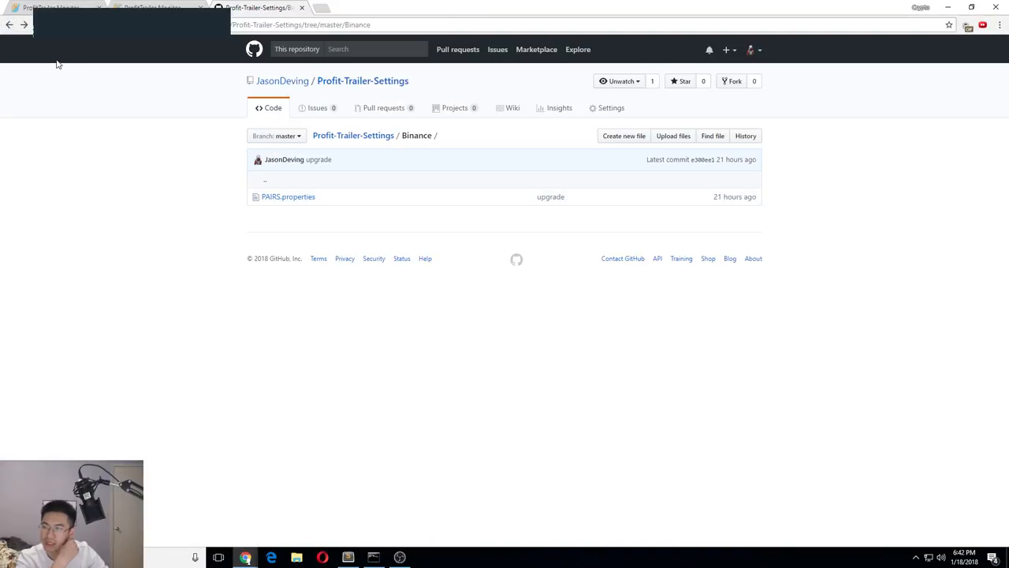
left_click(288, 197)
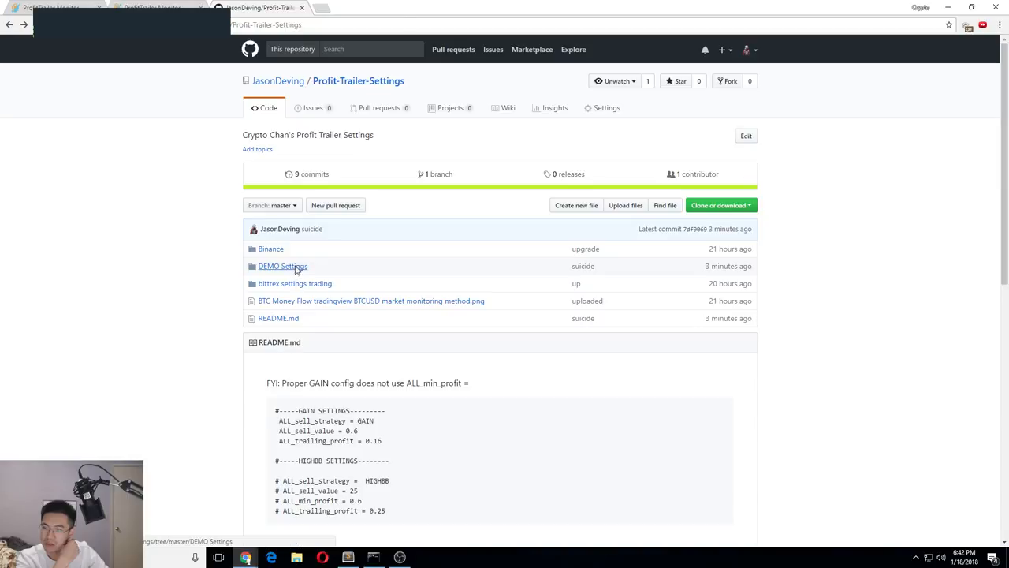
left_click(282, 266)
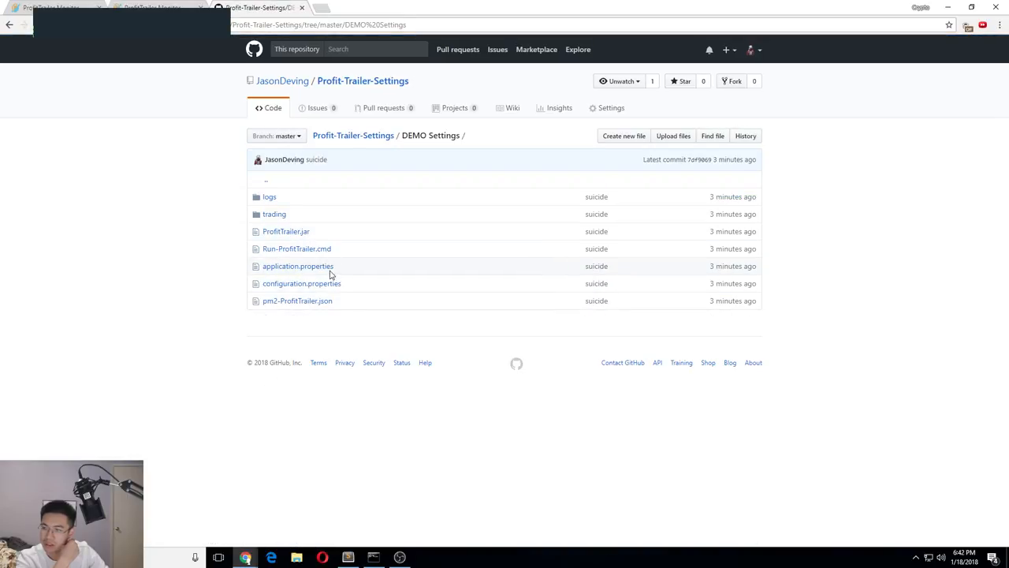
left_click(298, 266)
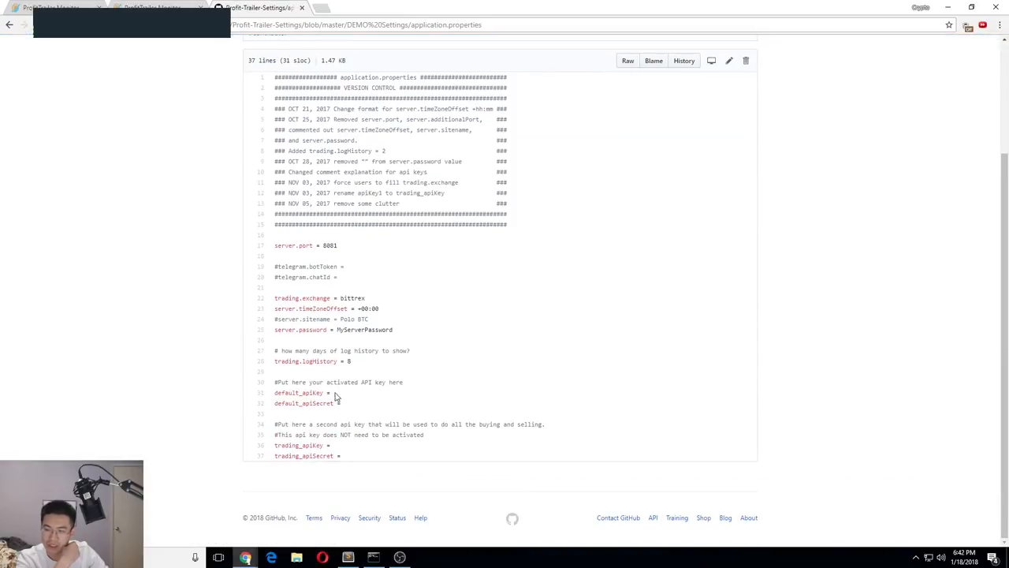
scroll("up", 3)
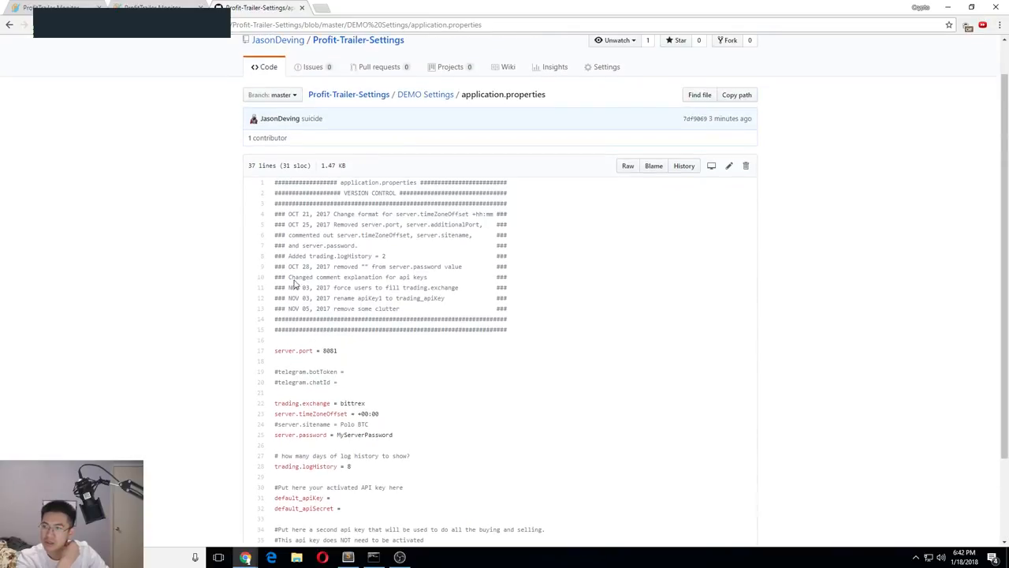
left_click(426, 94)
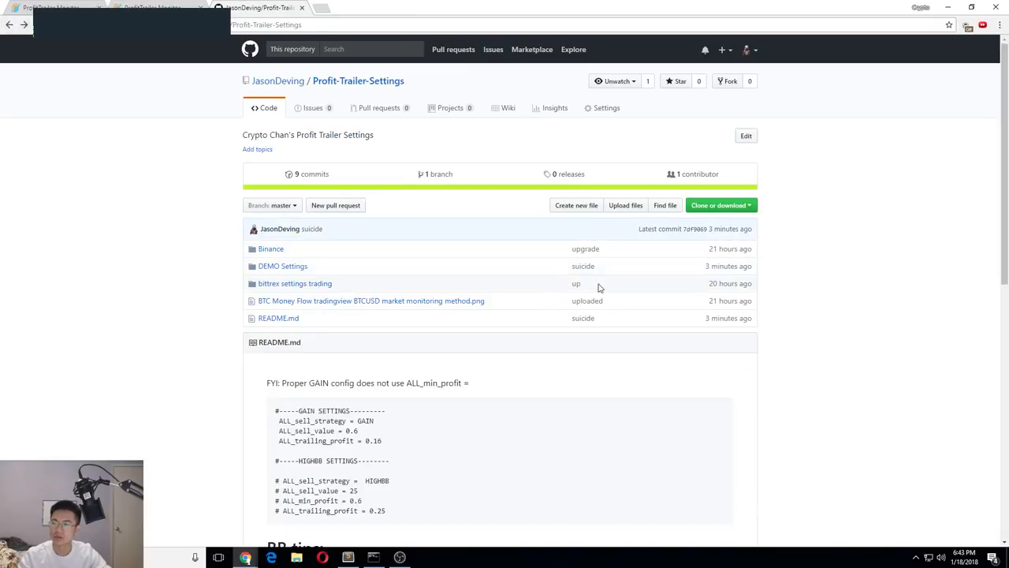
scroll("down", 3)
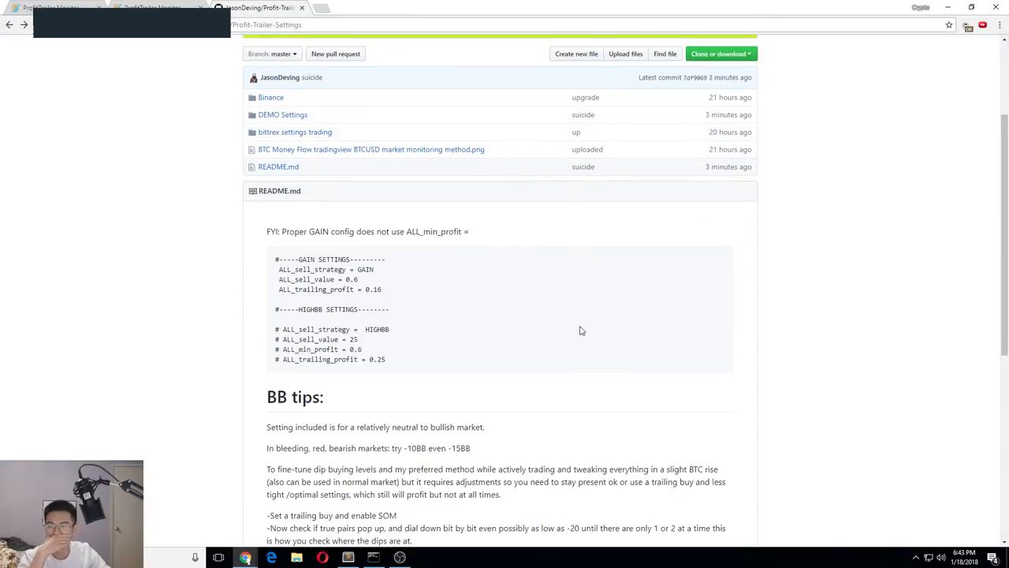
scroll("down", 3)
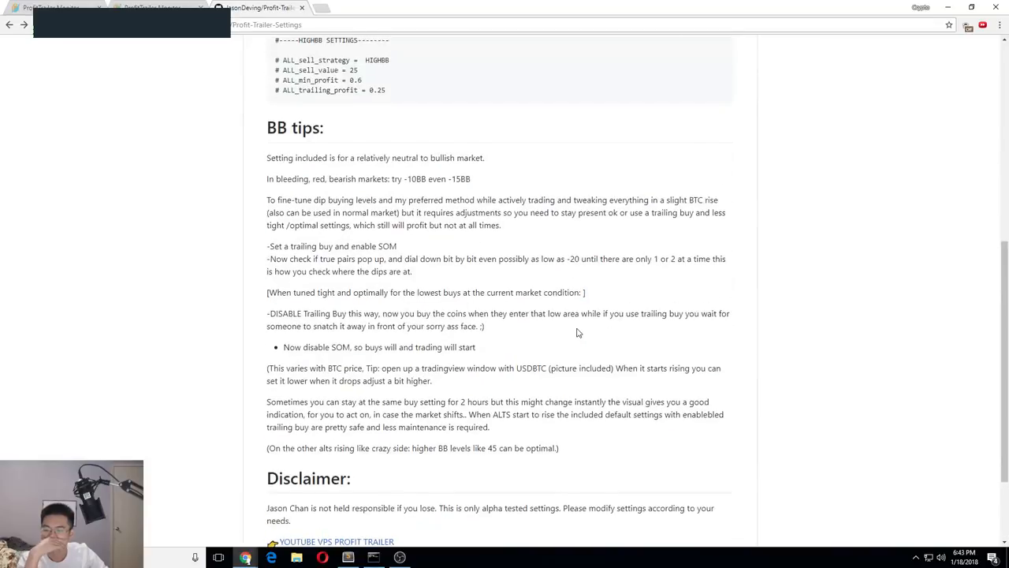
scroll("down", 3)
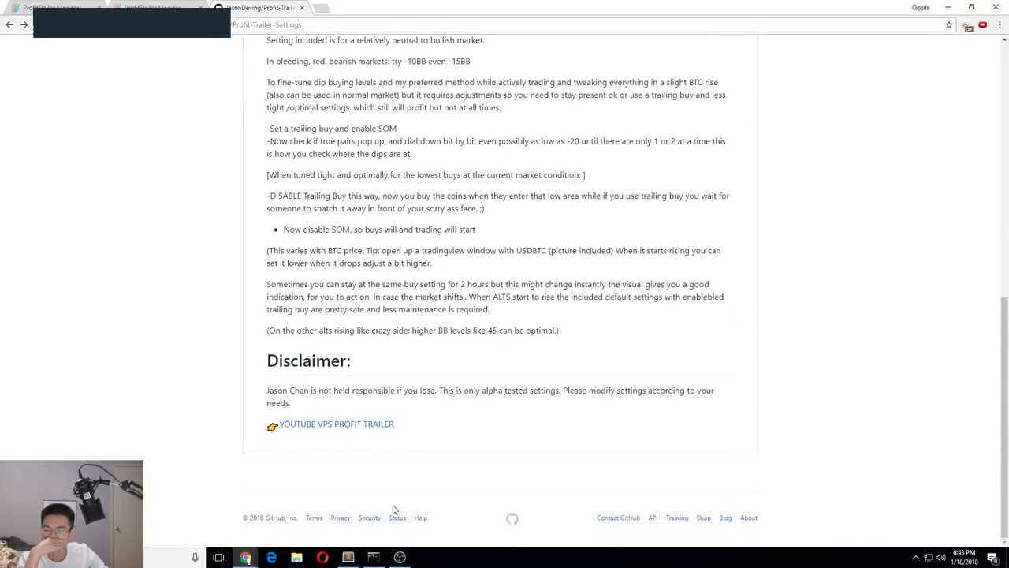
mouse_move(324, 281)
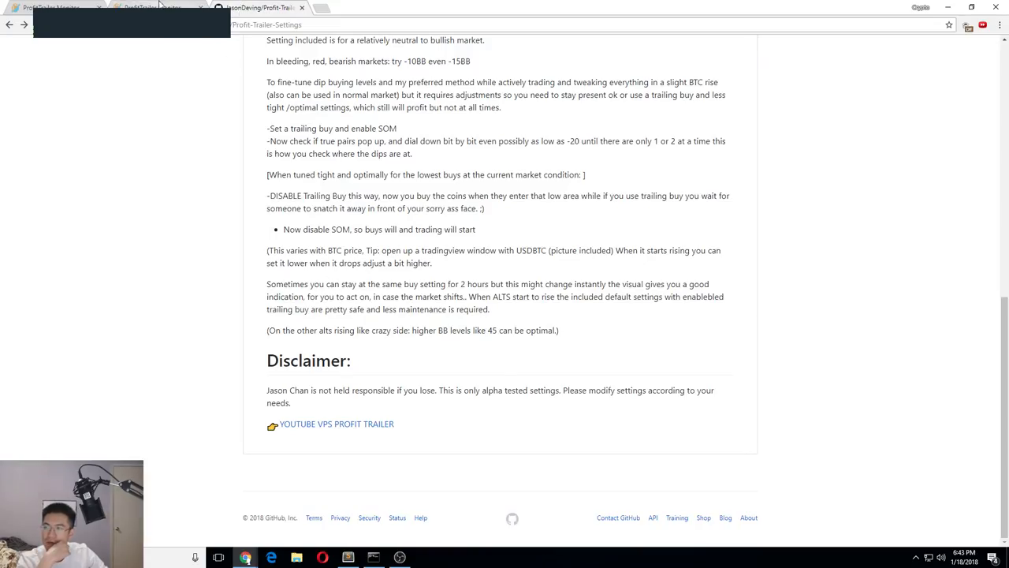
mouse_move(319, 436)
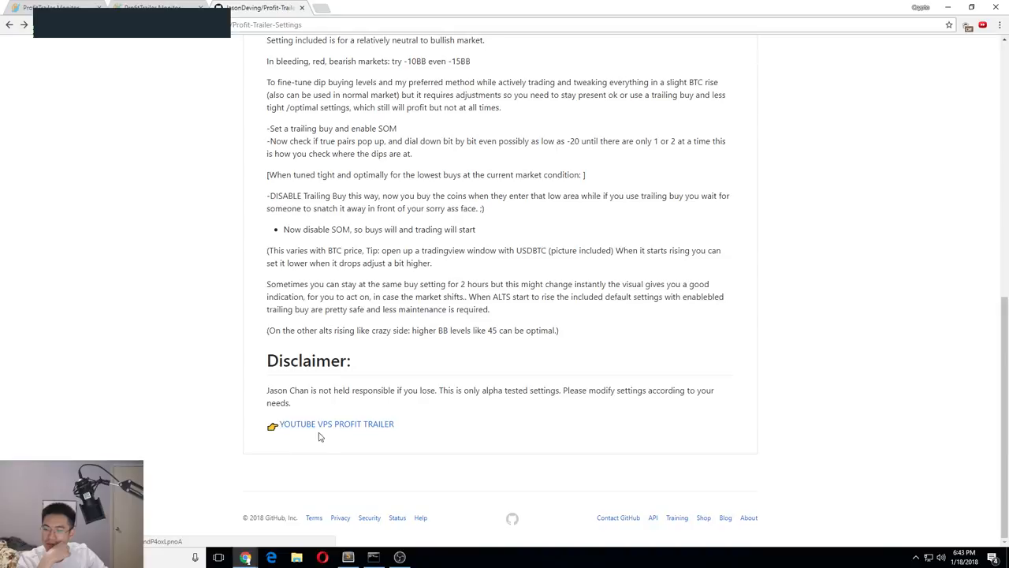
mouse_move(351, 436)
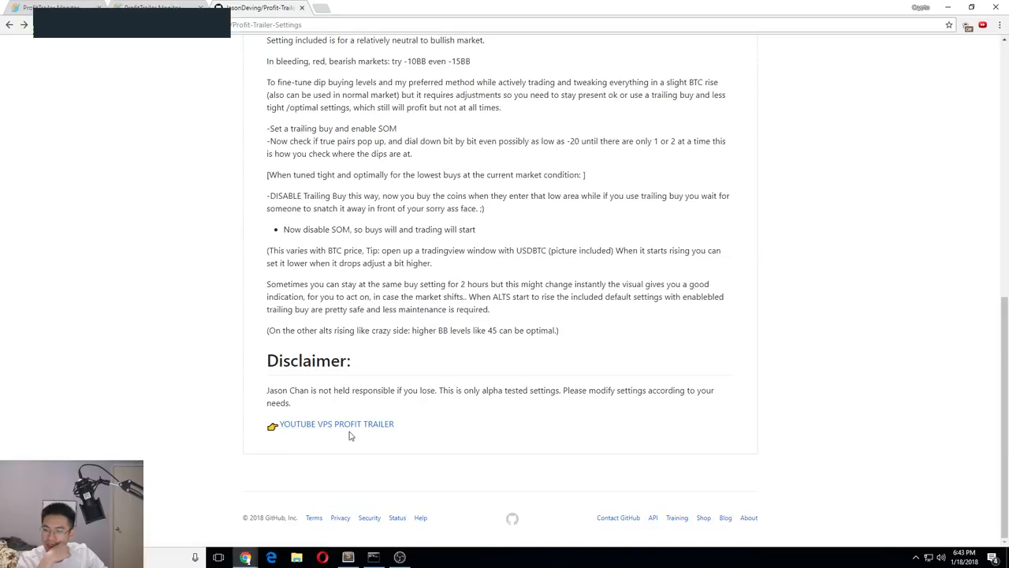
mouse_move(432, 415)
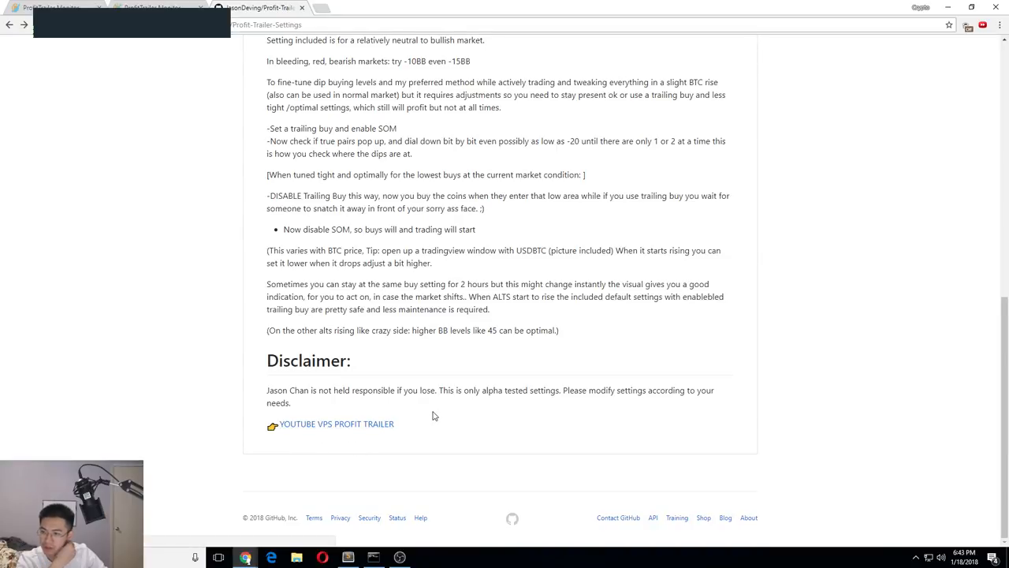
scroll("up", 3)
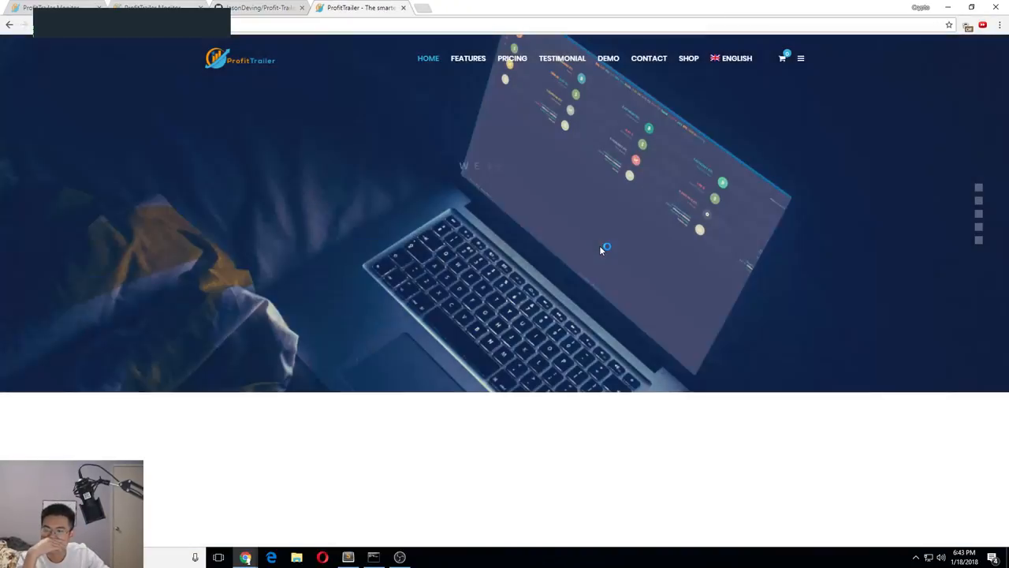
Check the 0.030 BTC single-exchange license price ($343.61) and scroll through the site.
scroll("down", 3)
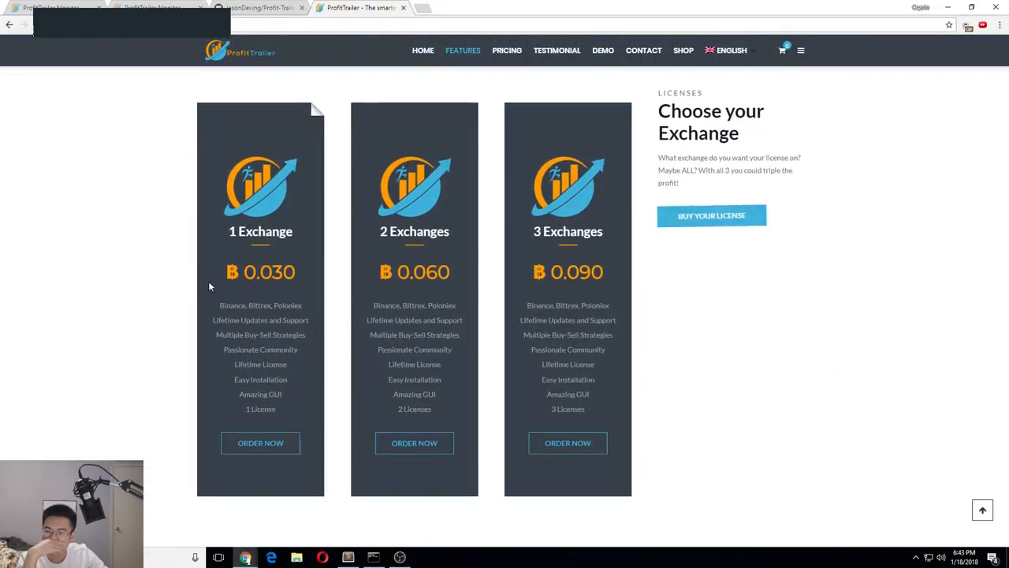
double_click(269, 272)
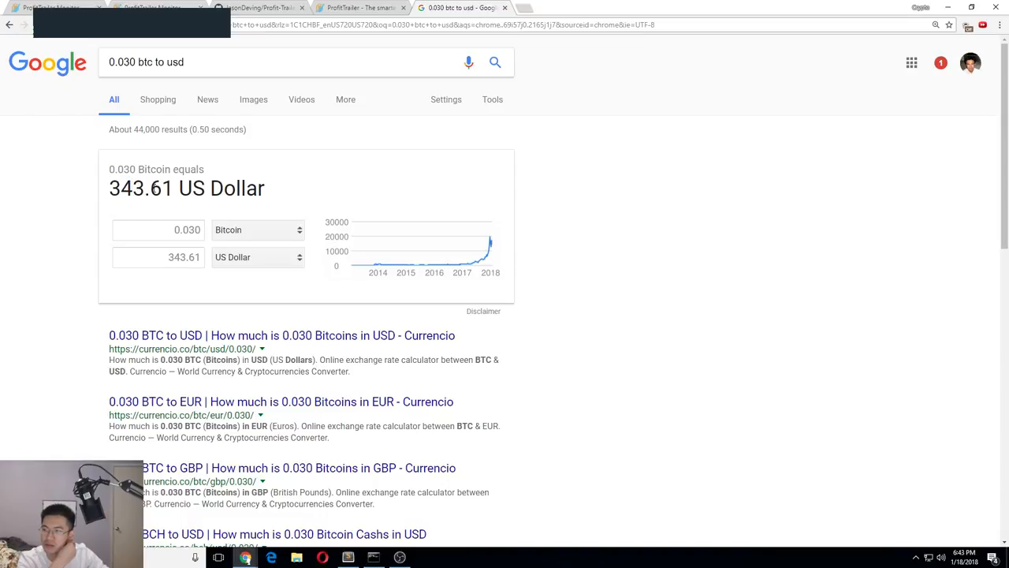
double_click(133, 188)
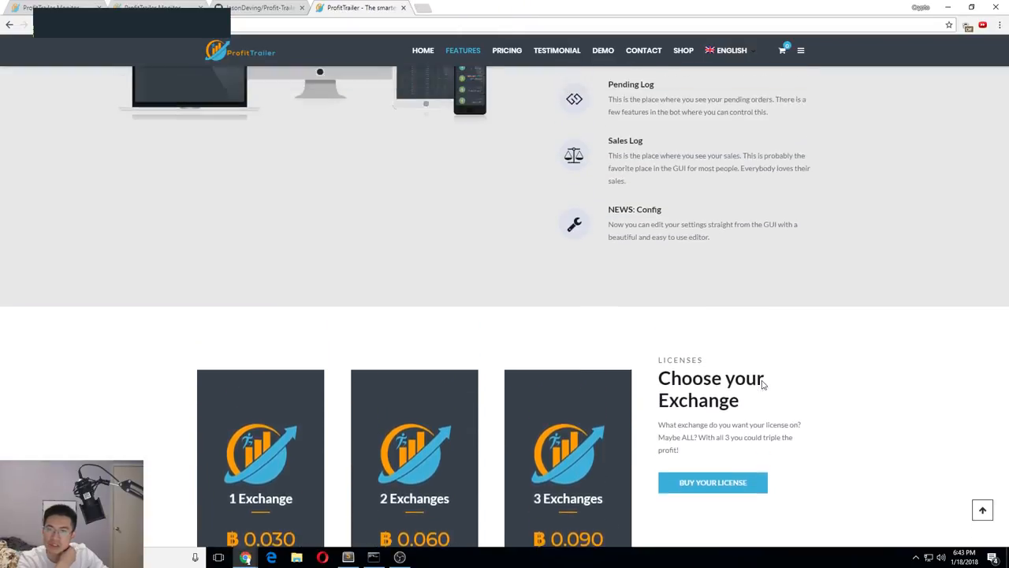
scroll("up", 3)
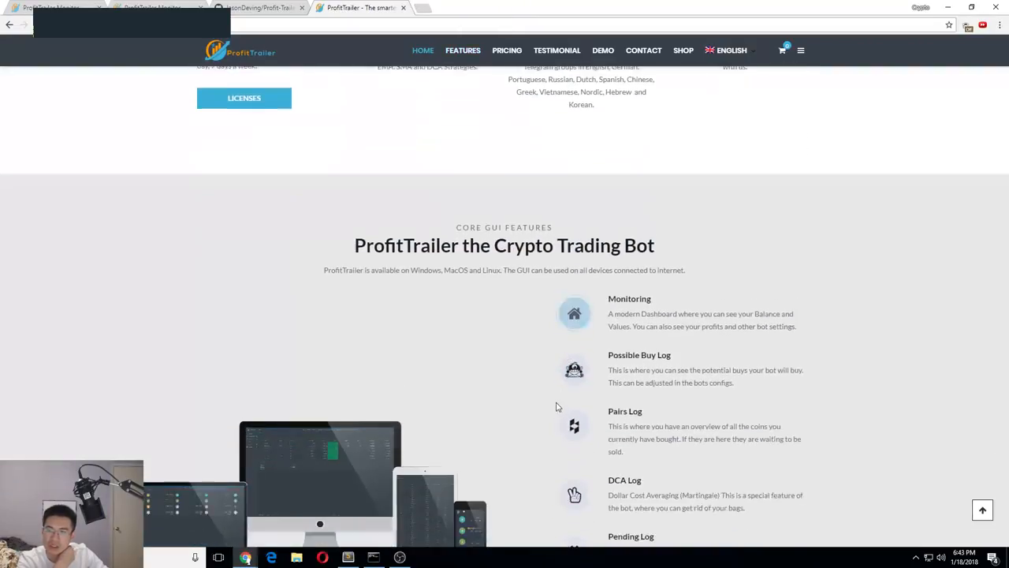
scroll("up", 3)
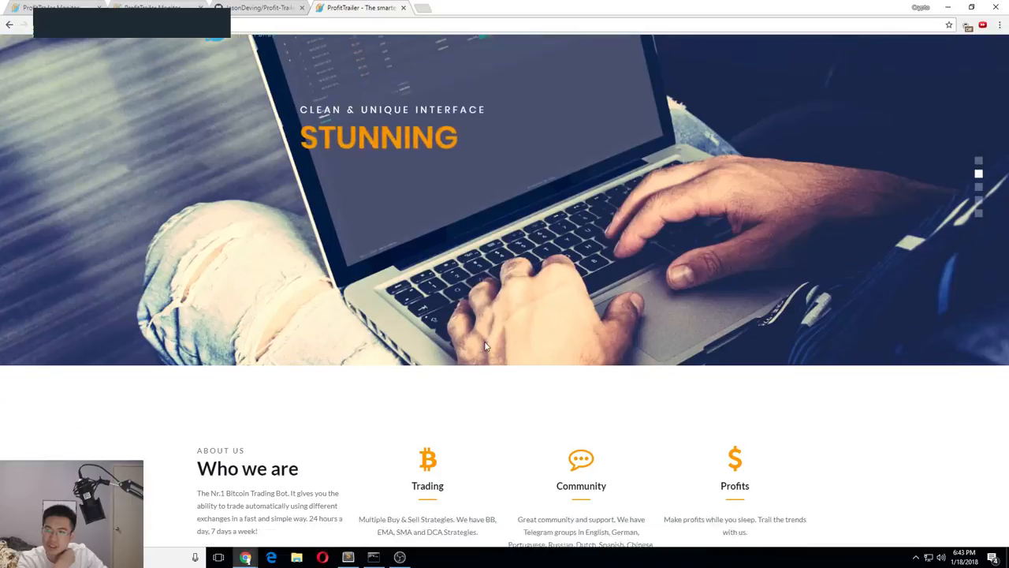
scroll("down", 3)
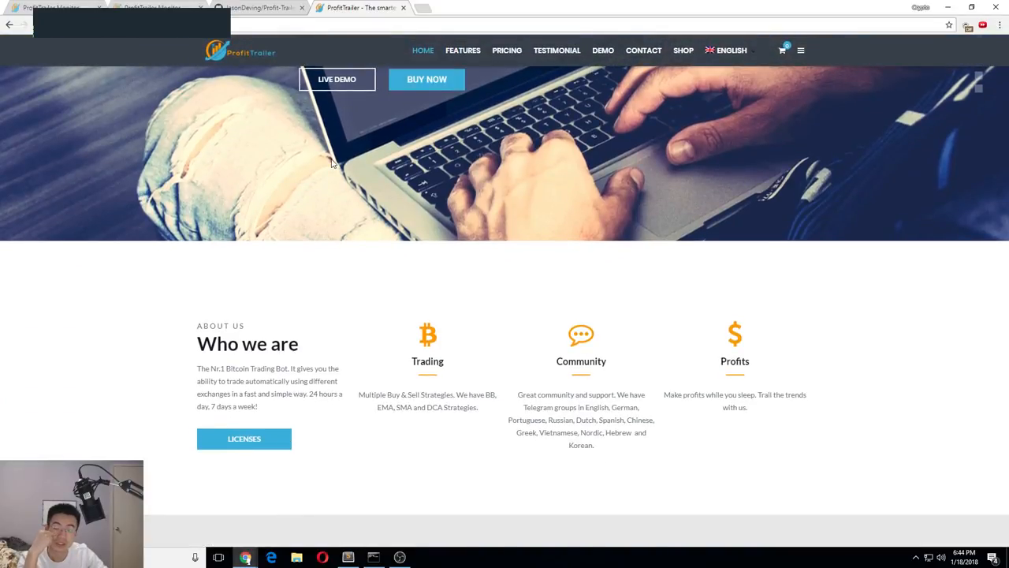
scroll("down", 3)
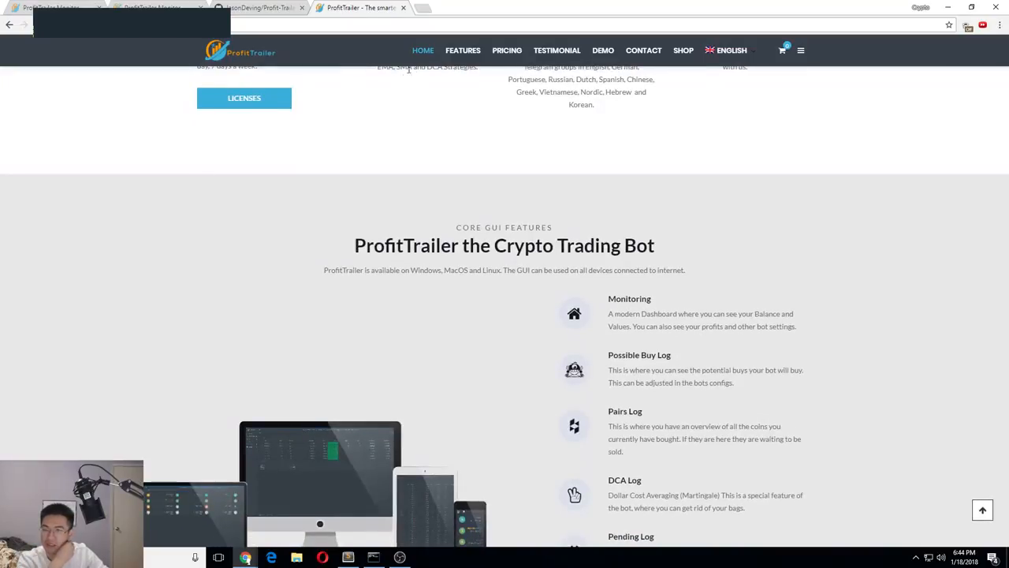
scroll("down", 3)
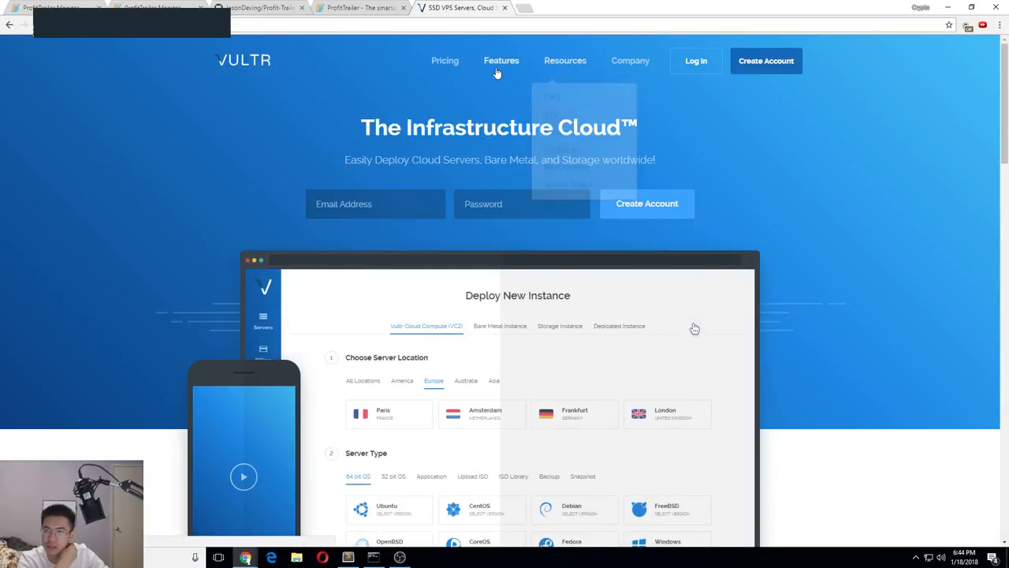
Review Vultr's monthly cloud compute plans, from $2.50 to $320.
left_click(444, 61)
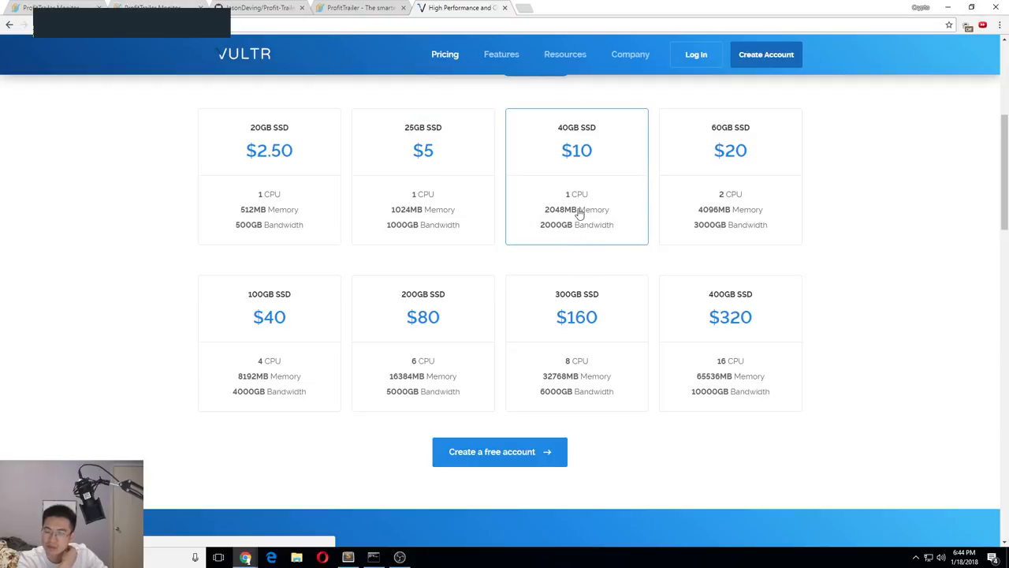
scroll("up", 3)
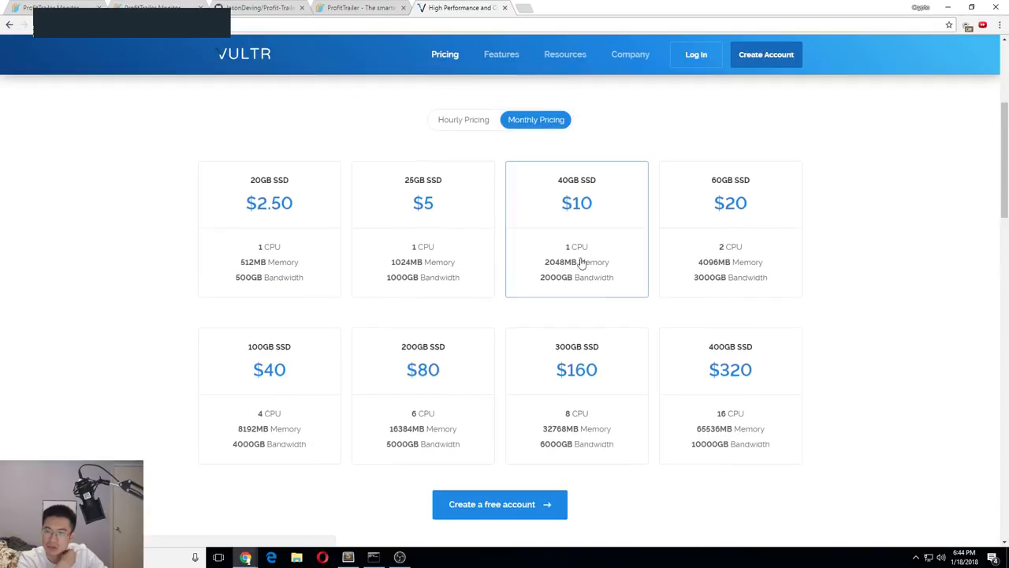
left_click(766, 54)
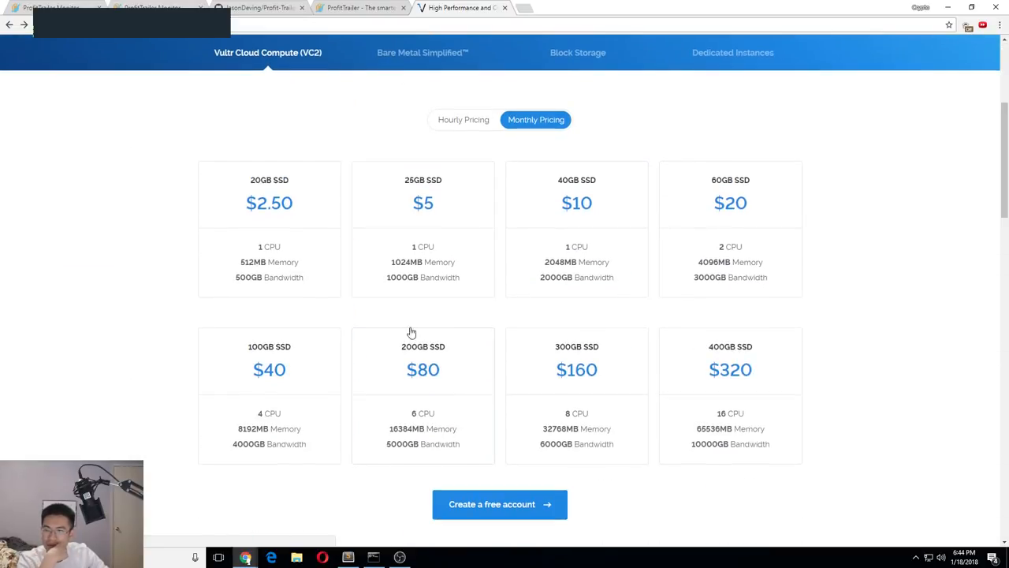
scroll("up", 3)
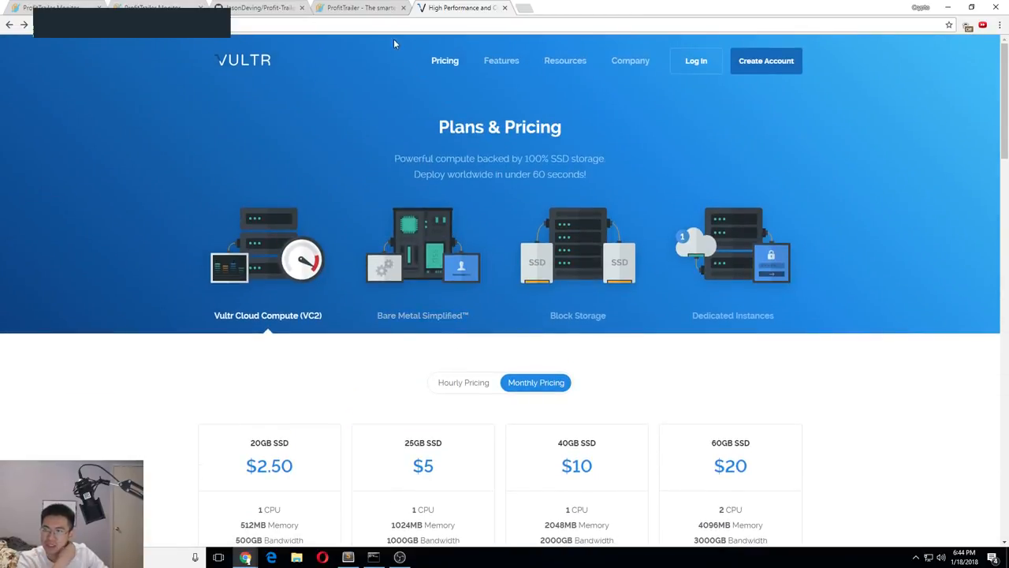
mouse_move(401, 152)
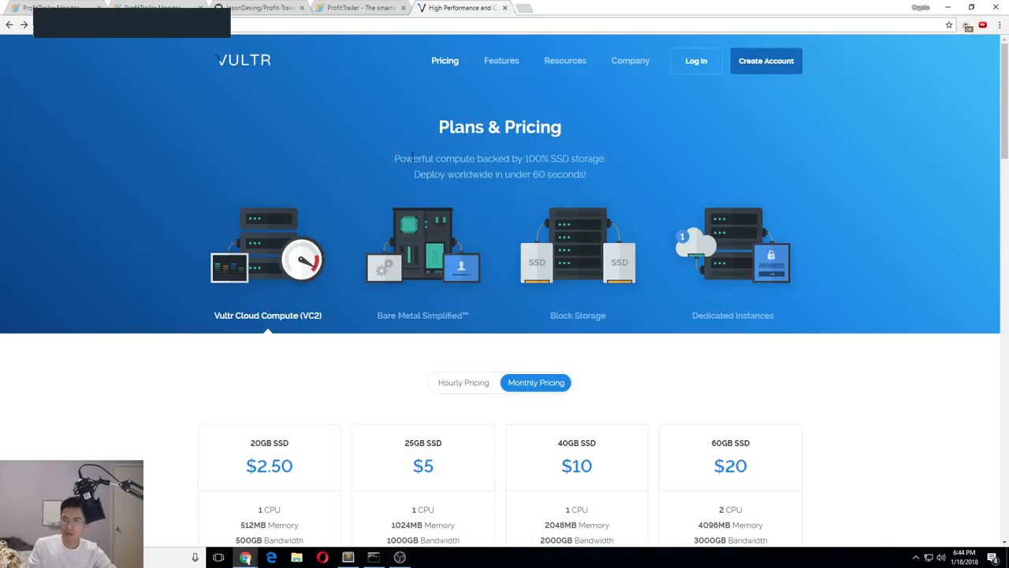
Check the bot's Possible Buy Log, then return to the GitHub settings repository.
left_click(146, 7)
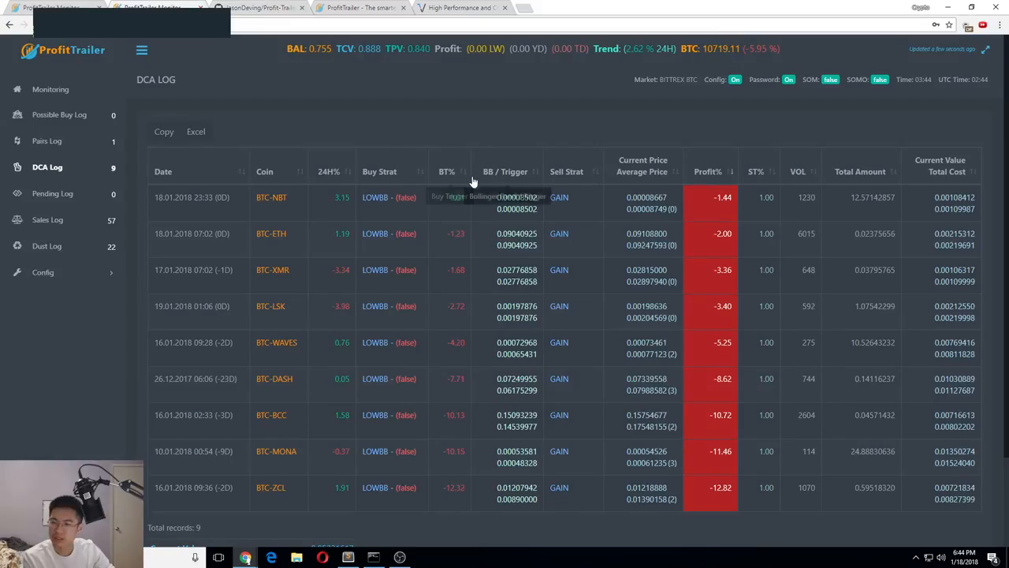
left_click(60, 114)
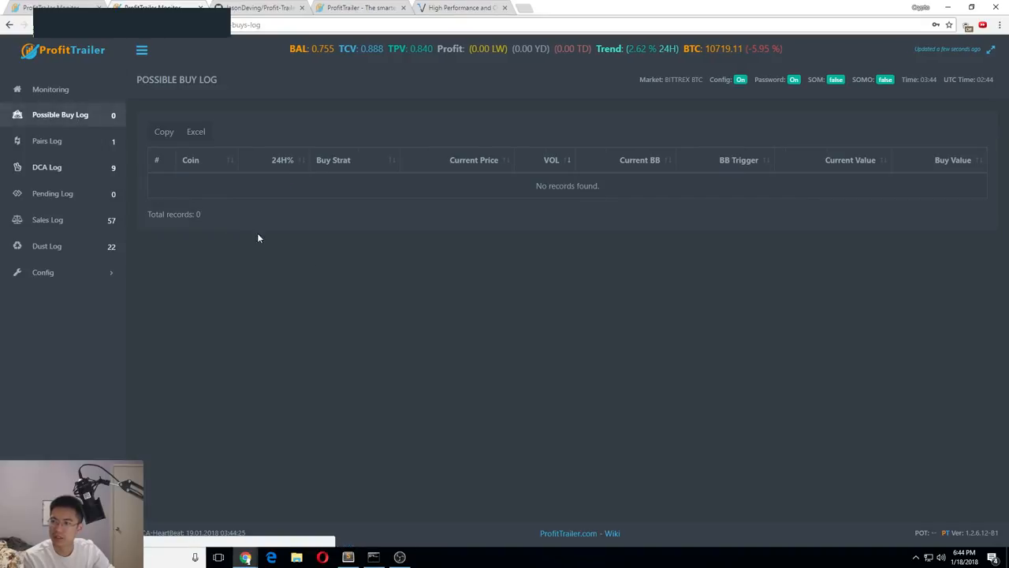
left_click(260, 7)
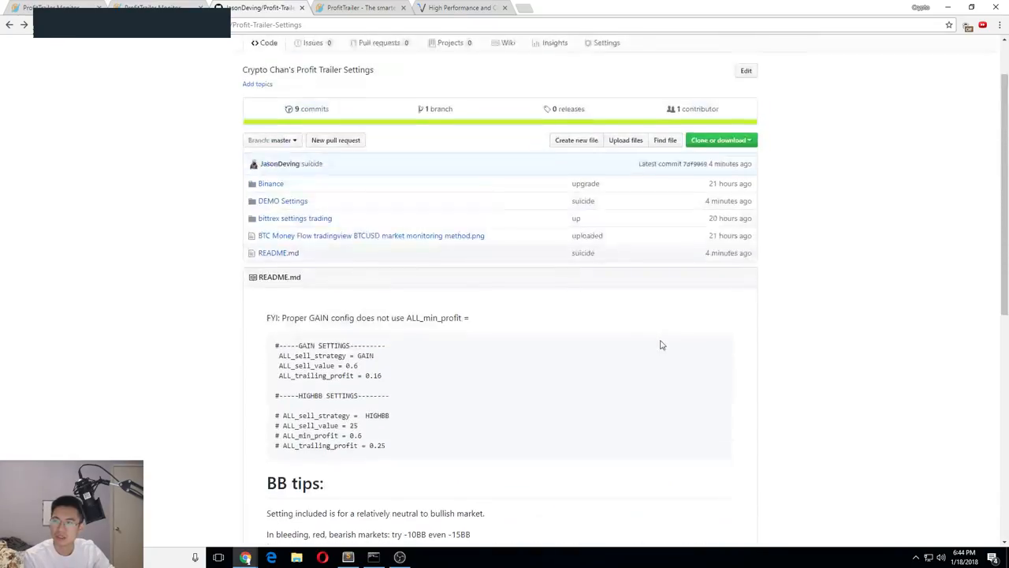
Scroll the README's BB tips and disclaimer down to the video link.
scroll("down", 3)
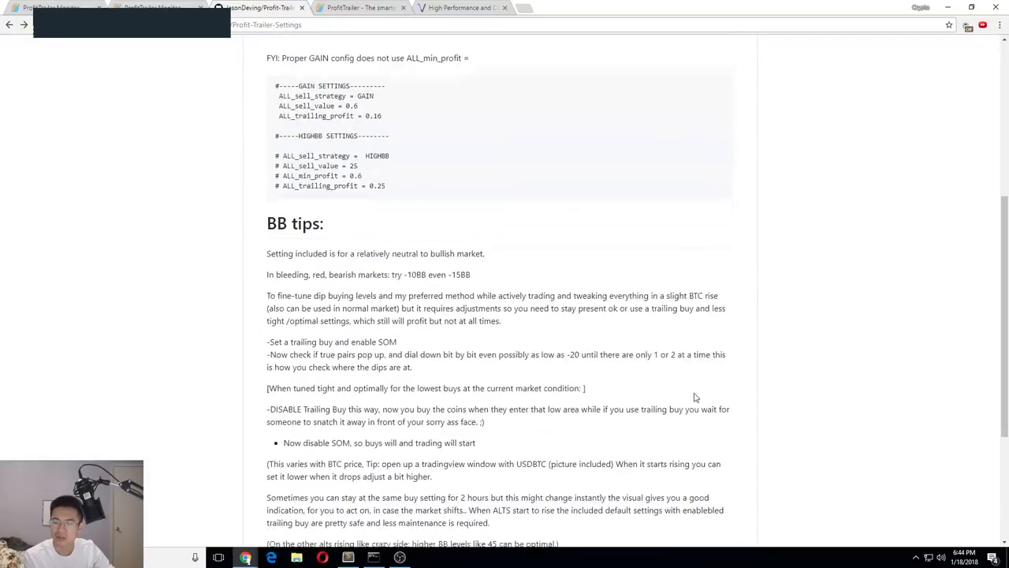
scroll("up", 3)
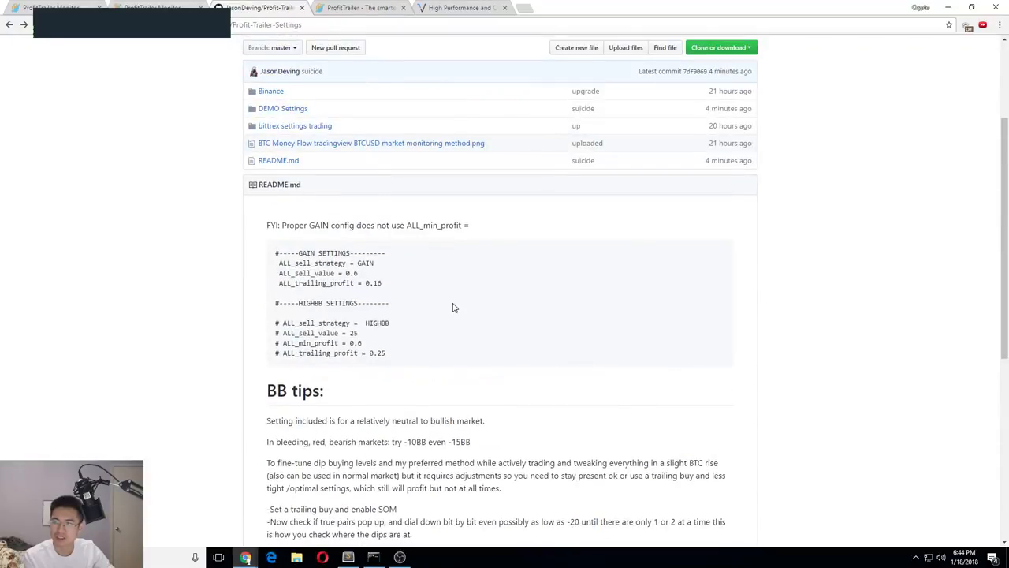
scroll("up", 3)
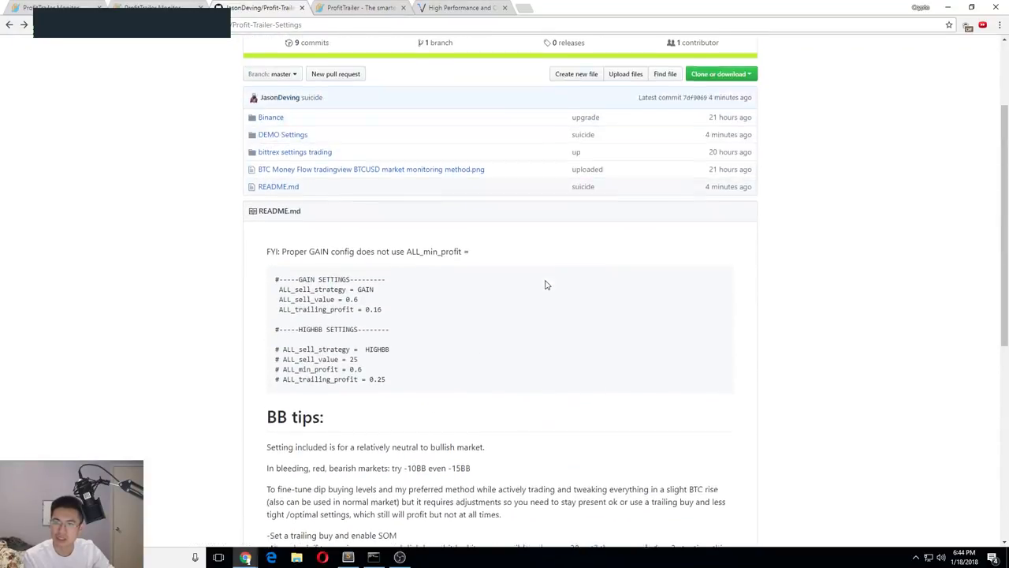
scroll("down", 3)
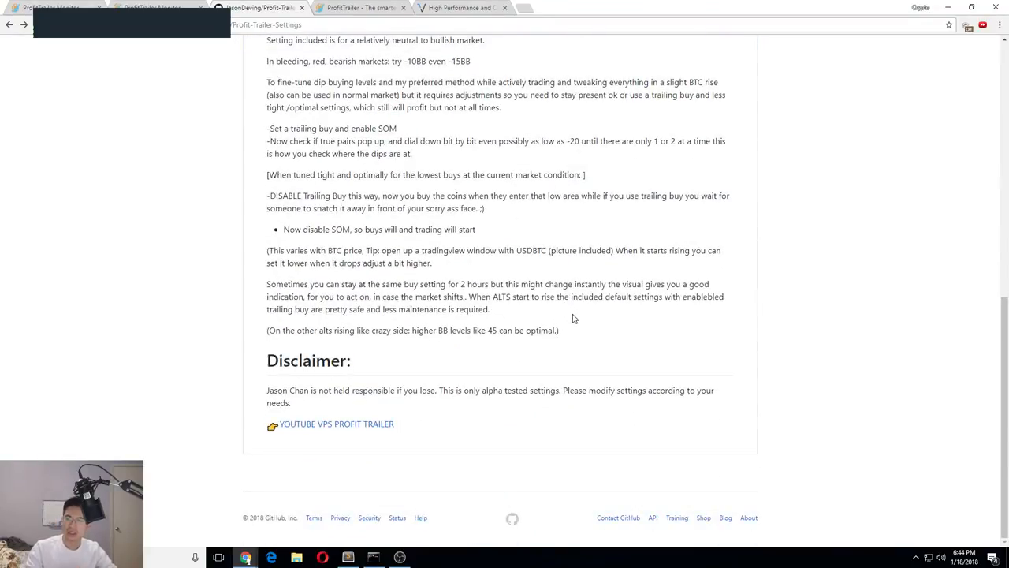
mouse_move(570, 387)
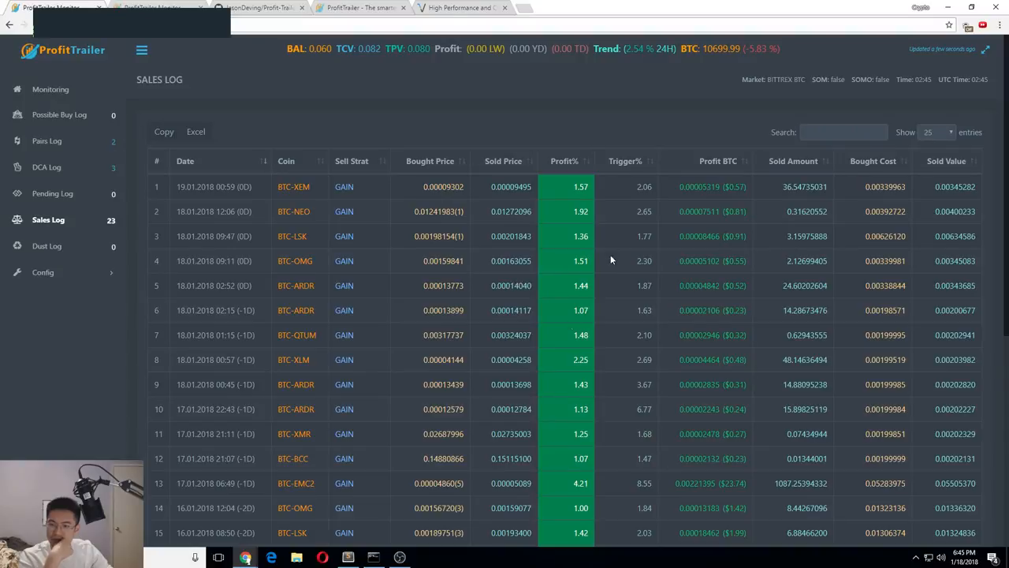
Check the first bot's DCA, pairs and sales logs, then open the other bot's empty Possible Buy Log.
scroll("down", 3)
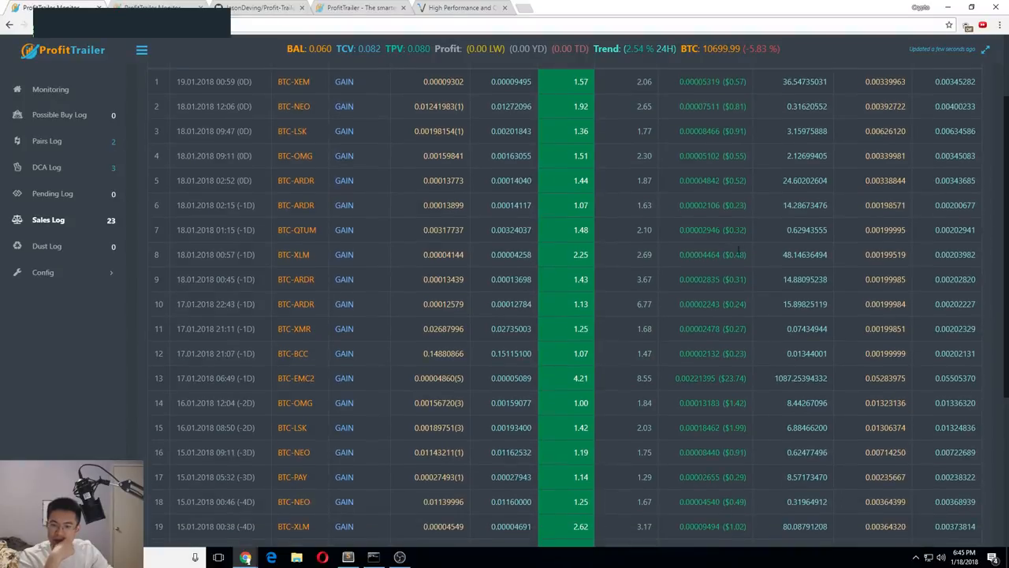
left_click(47, 167)
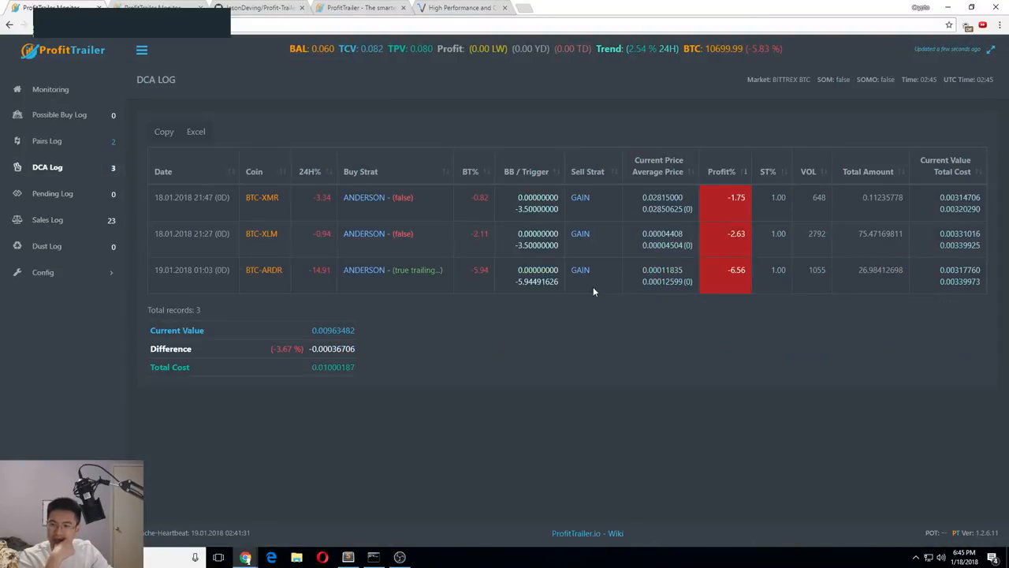
mouse_move(270, 264)
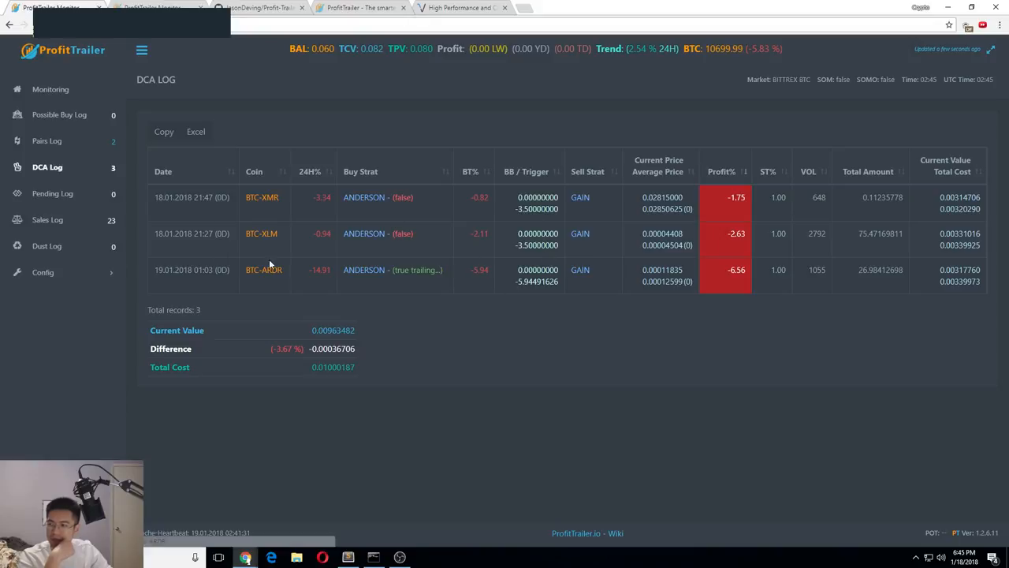
left_click(47, 140)
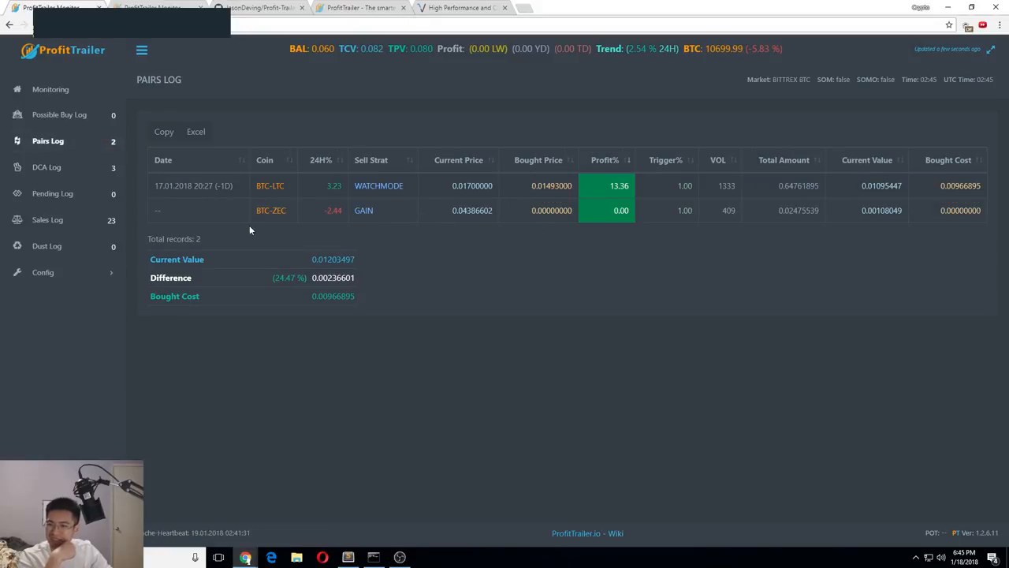
left_click(48, 219)
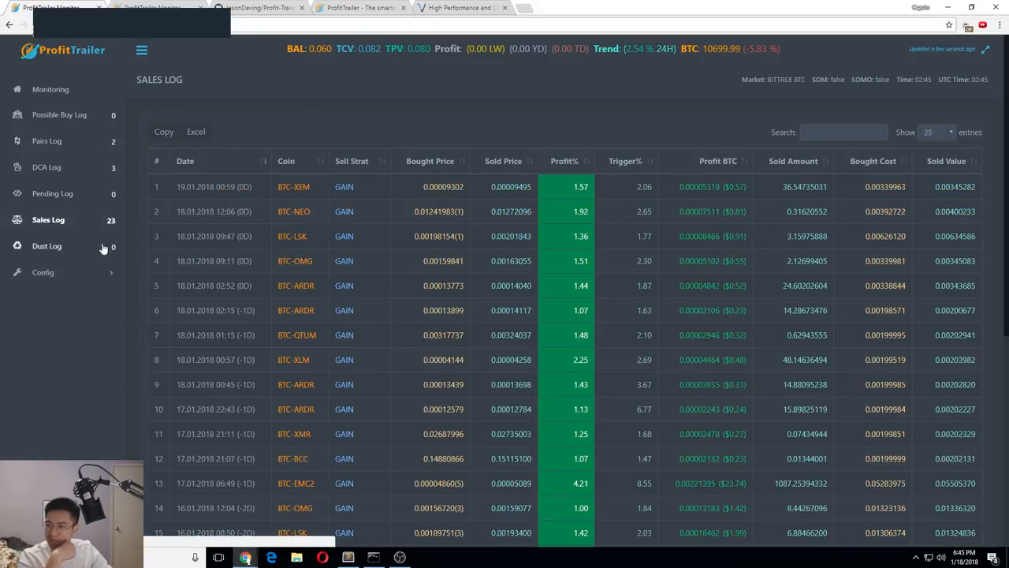
mouse_move(867, 250)
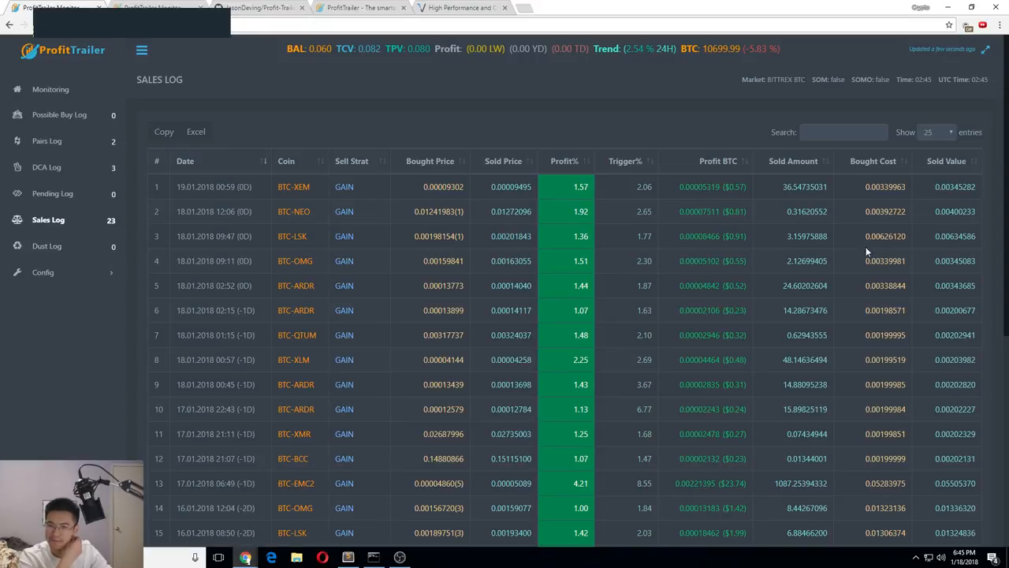
mouse_move(494, 331)
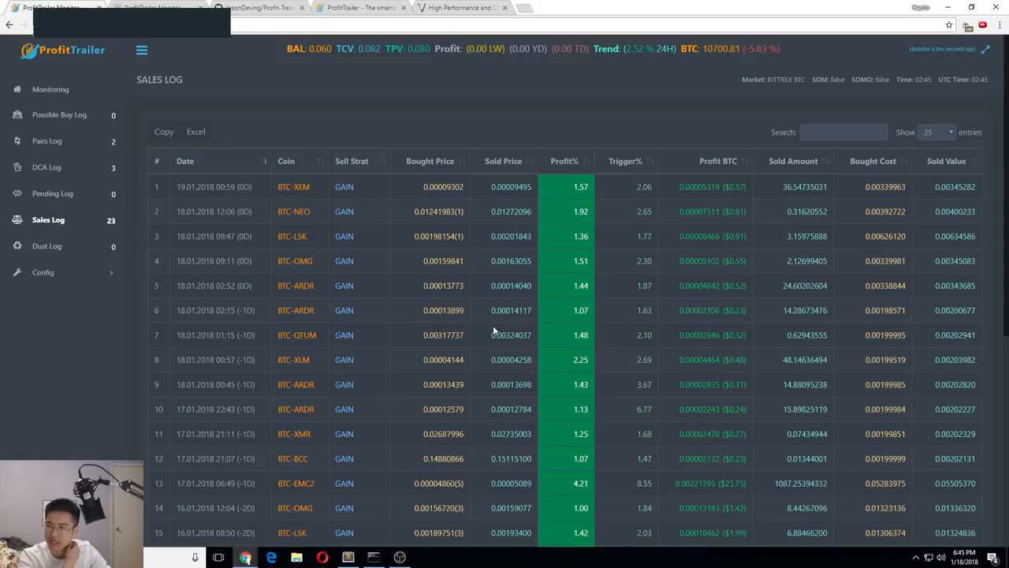
mouse_move(791, 253)
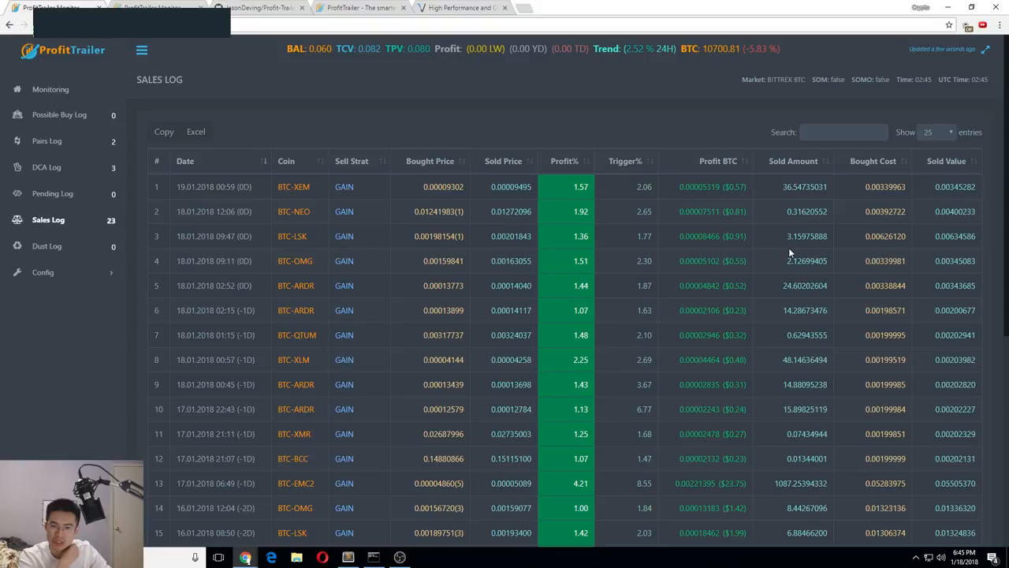
mouse_move(205, 305)
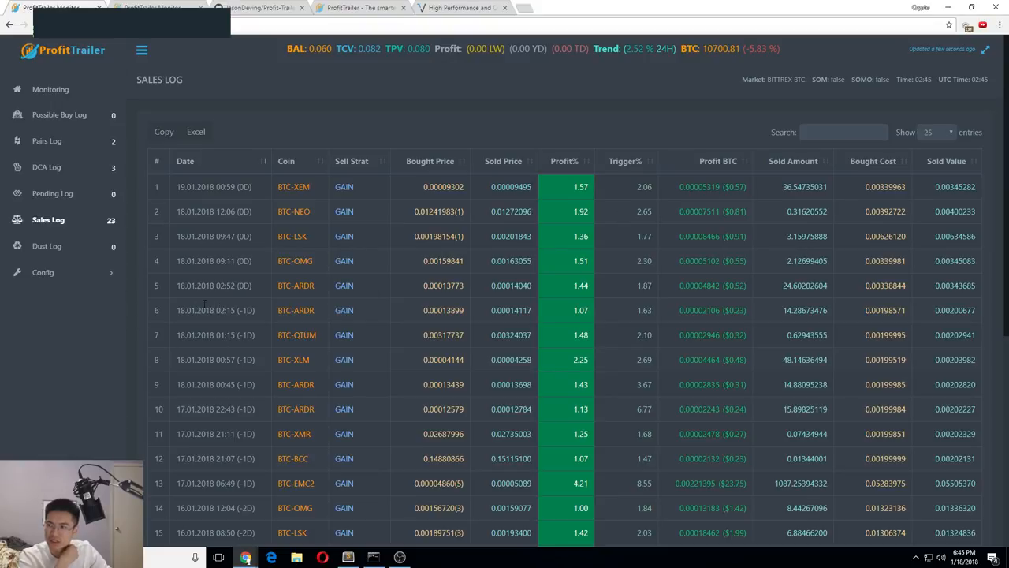
left_click(59, 114)
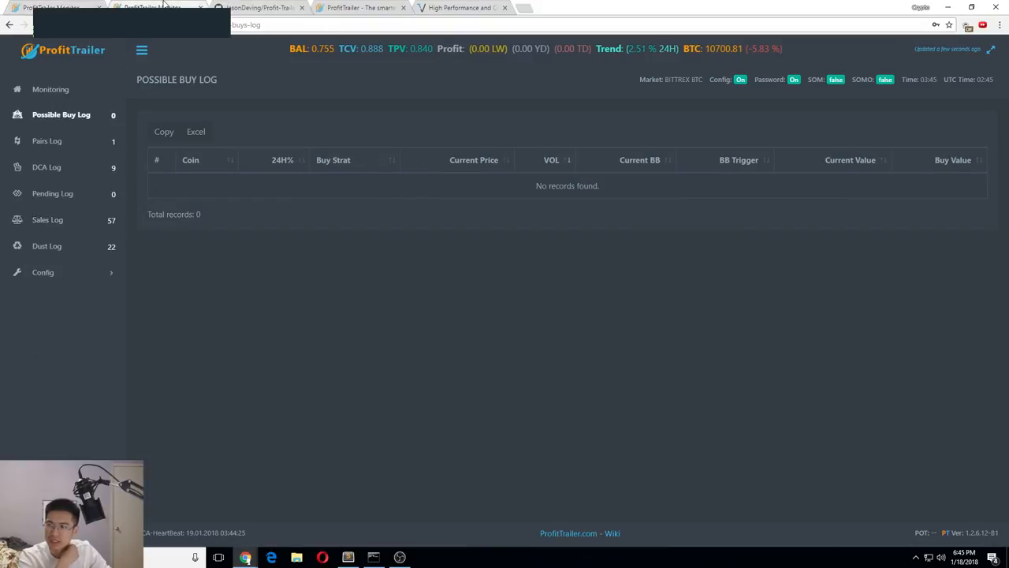
Review the Indicators and PAIRS.properties config files, then go back to the Monitoring dashboard.
left_click(42, 272)
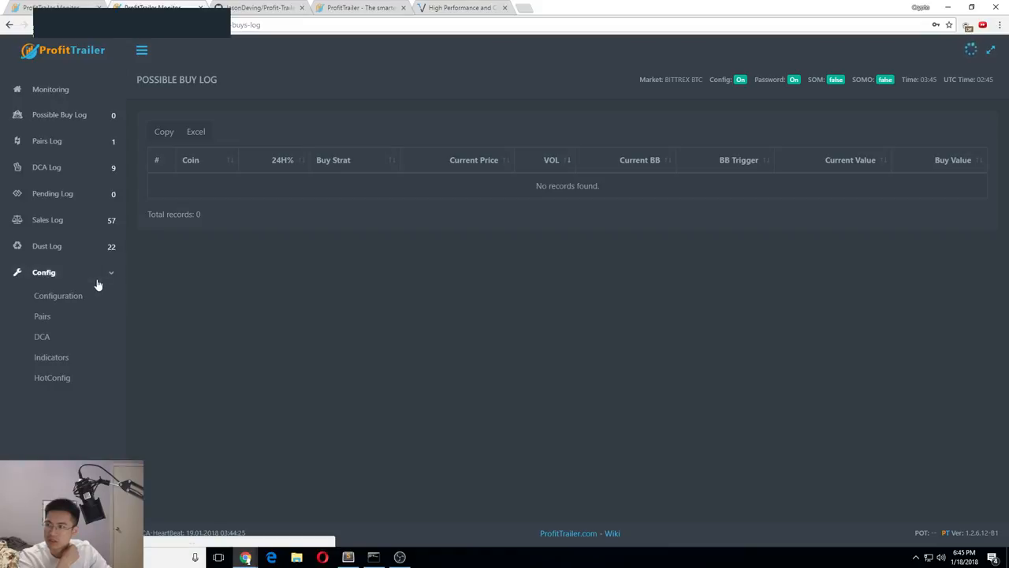
left_click(51, 357)
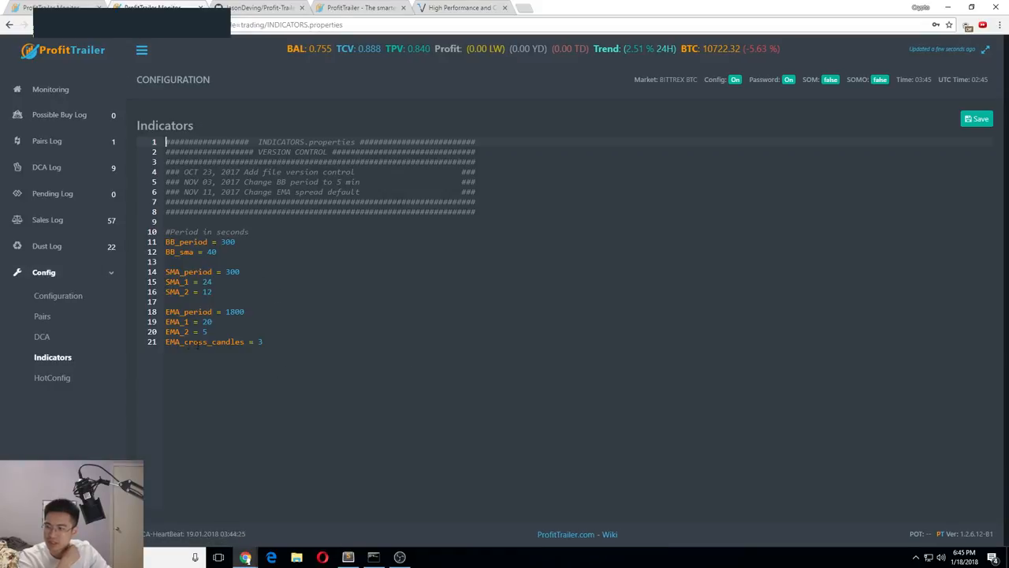
left_click(42, 316)
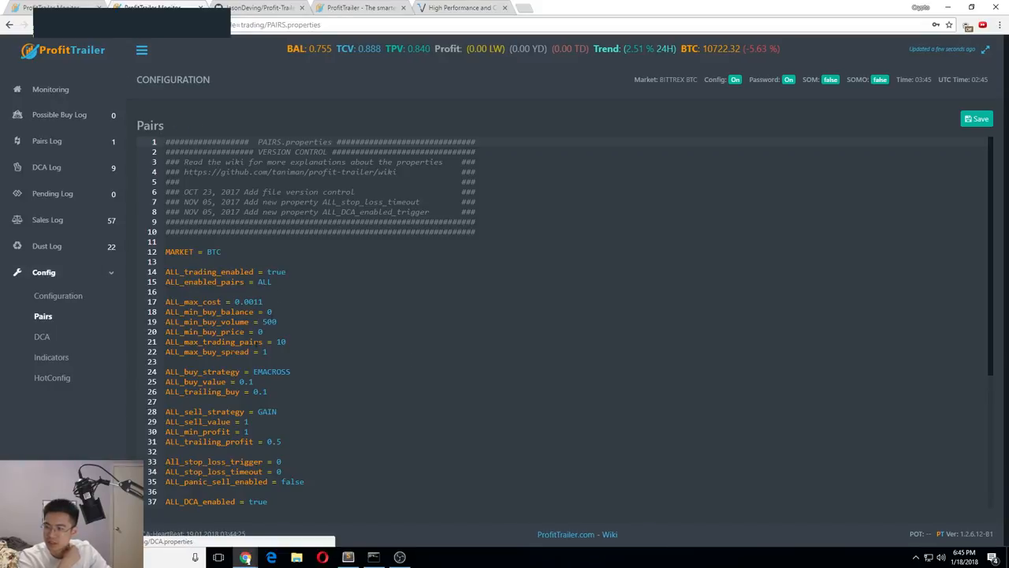
scroll("down", 3)
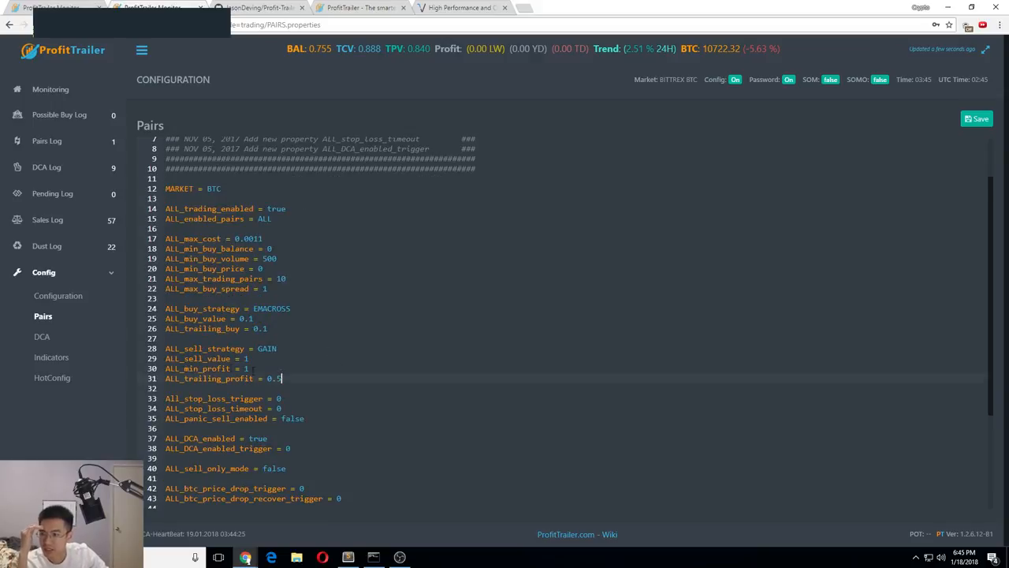
double_click(228, 308)
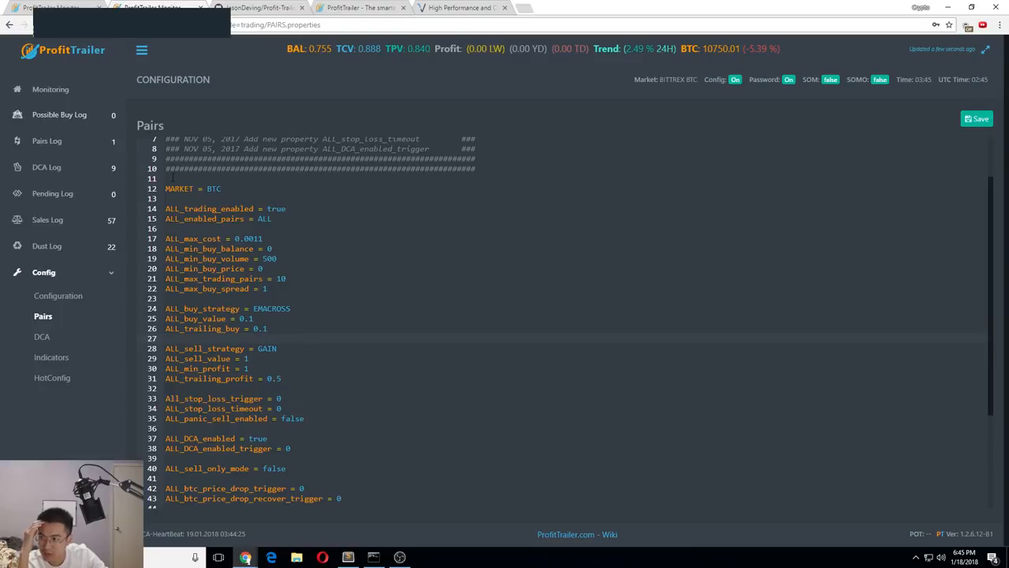
scroll("down", 3)
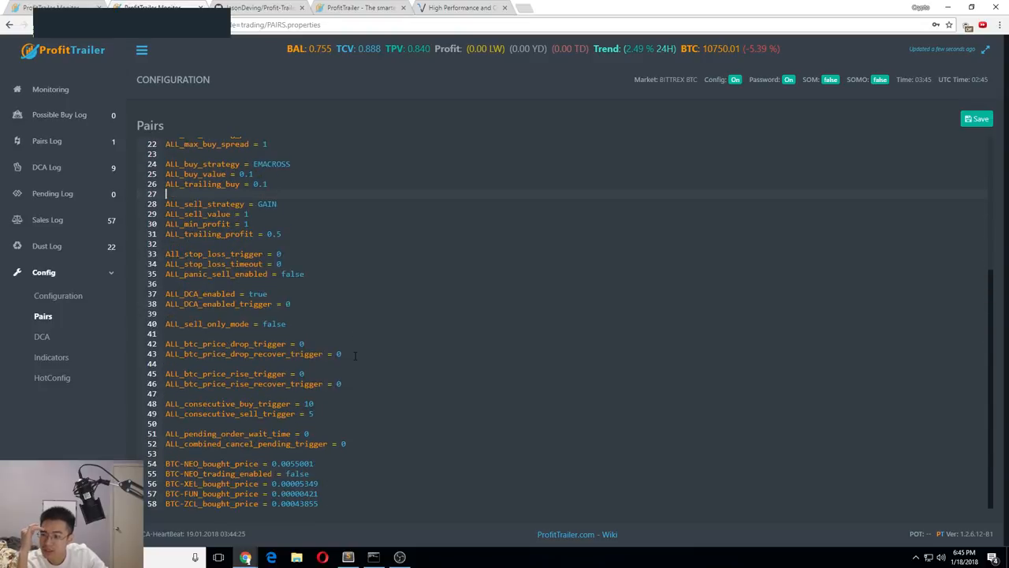
scroll("up", 3)
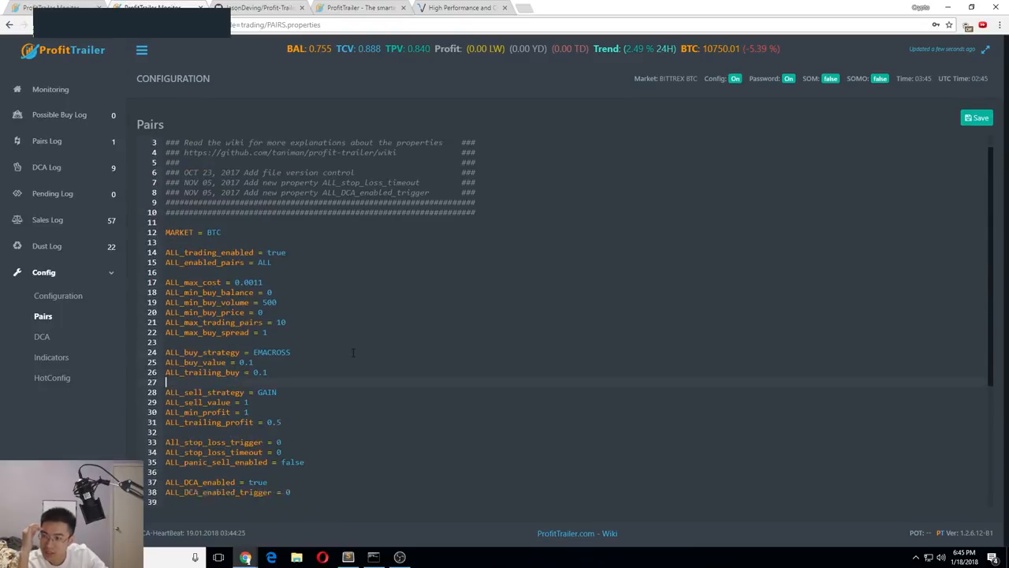
scroll("up", 3)
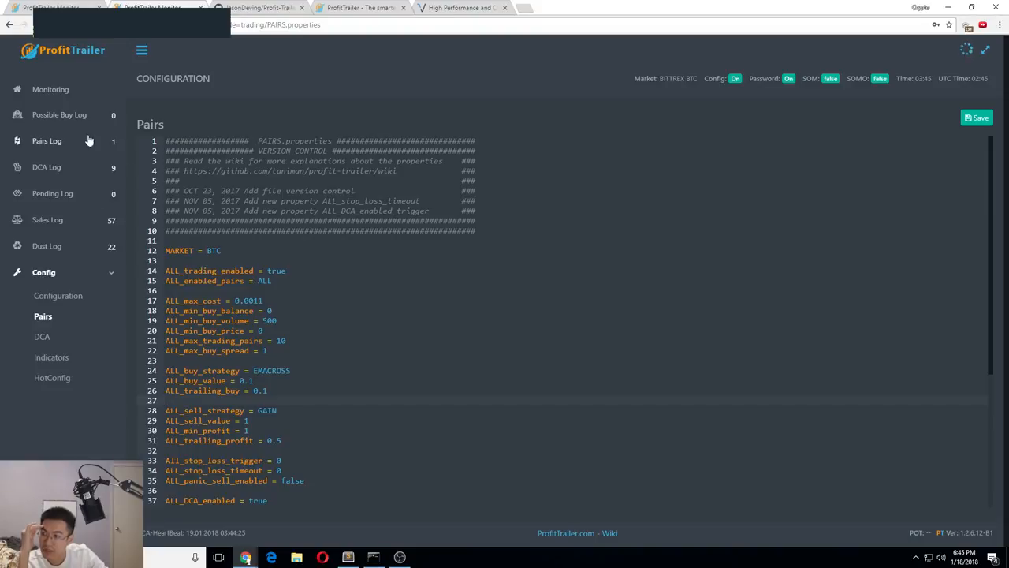
left_click(51, 89)
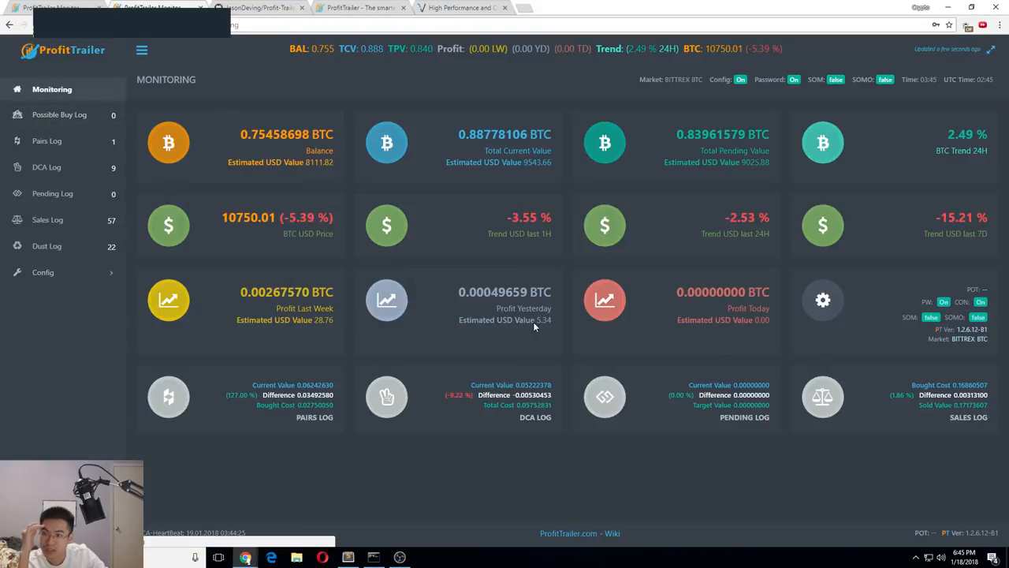
mouse_move(526, 253)
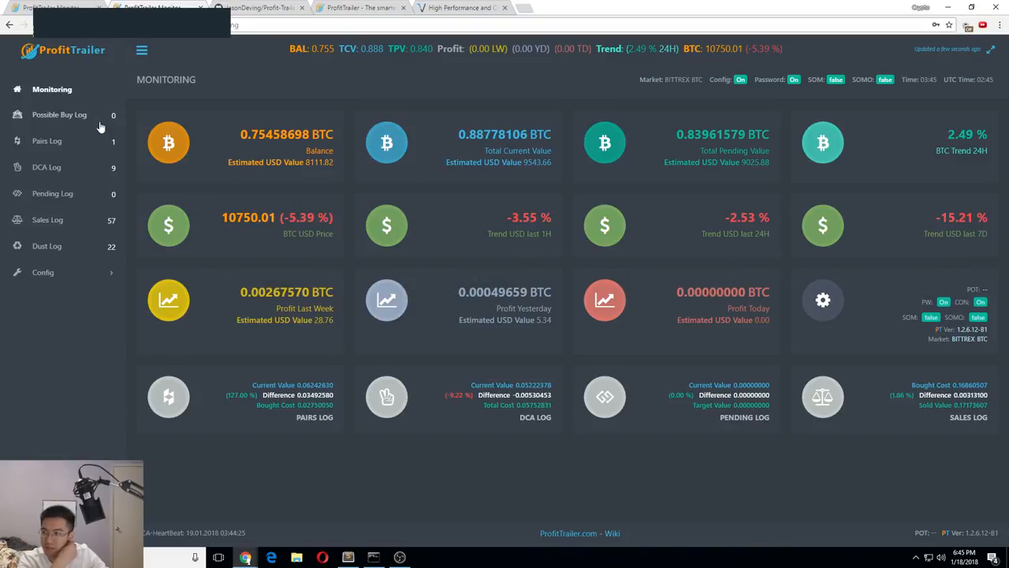
Reopen PAIRS.properties under Config, showing ALL_max_cost 0.0011 and the EMACROSS buy strategy.
left_click(43, 272)
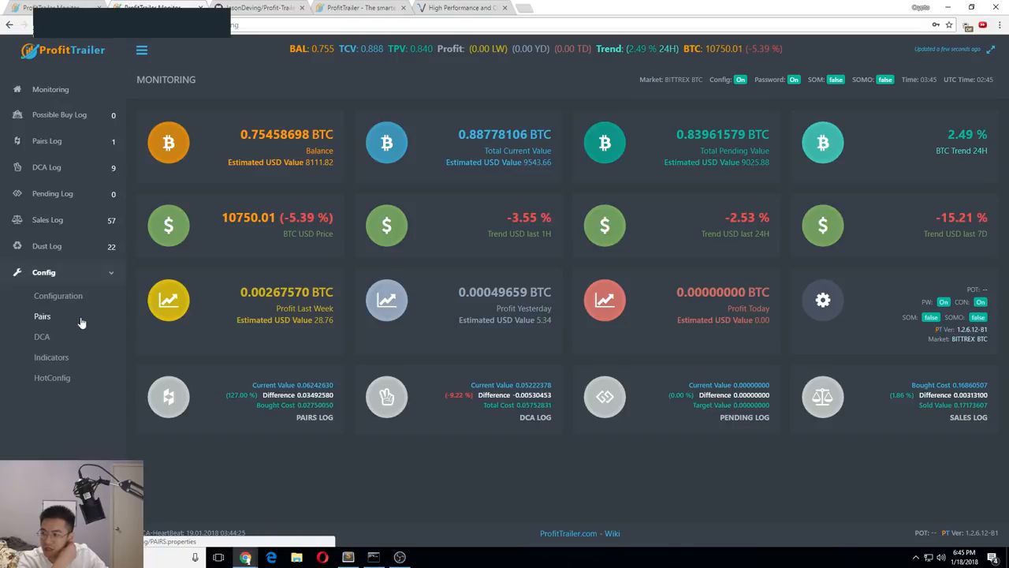
left_click(42, 315)
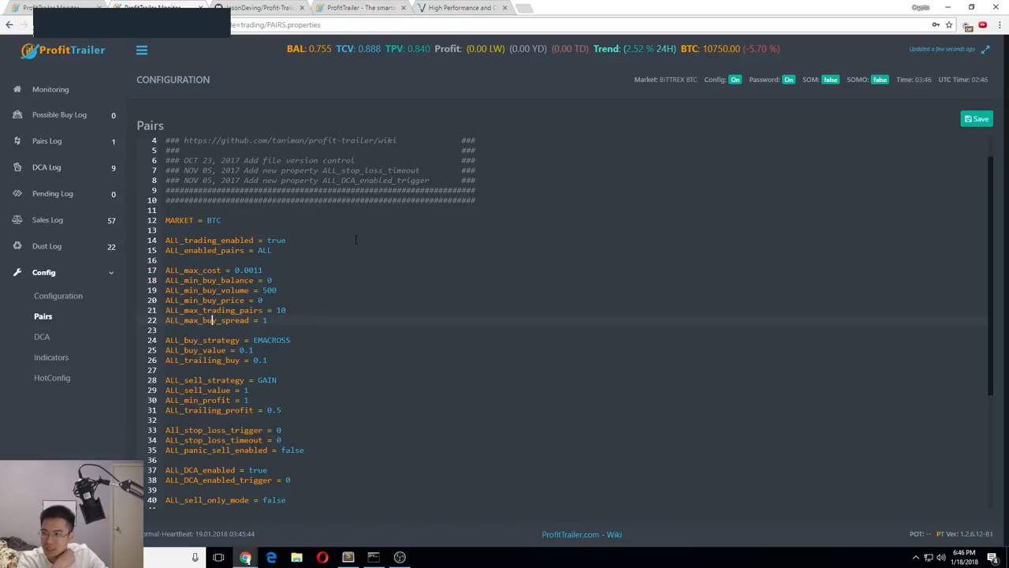
Check the DCA and sales logs and the Pairs file, then return to Monitoring.
left_click(46, 166)
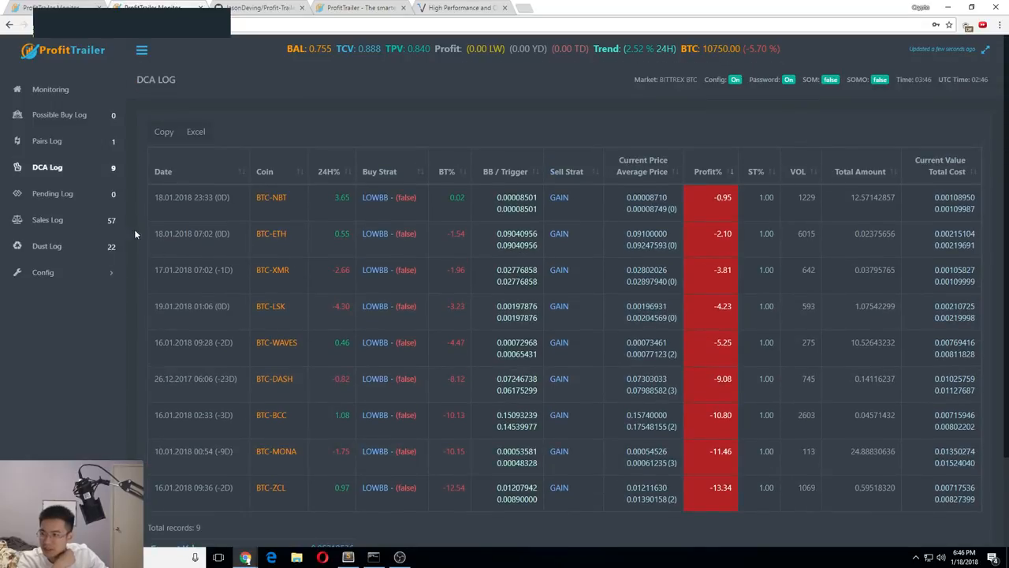
left_click(48, 219)
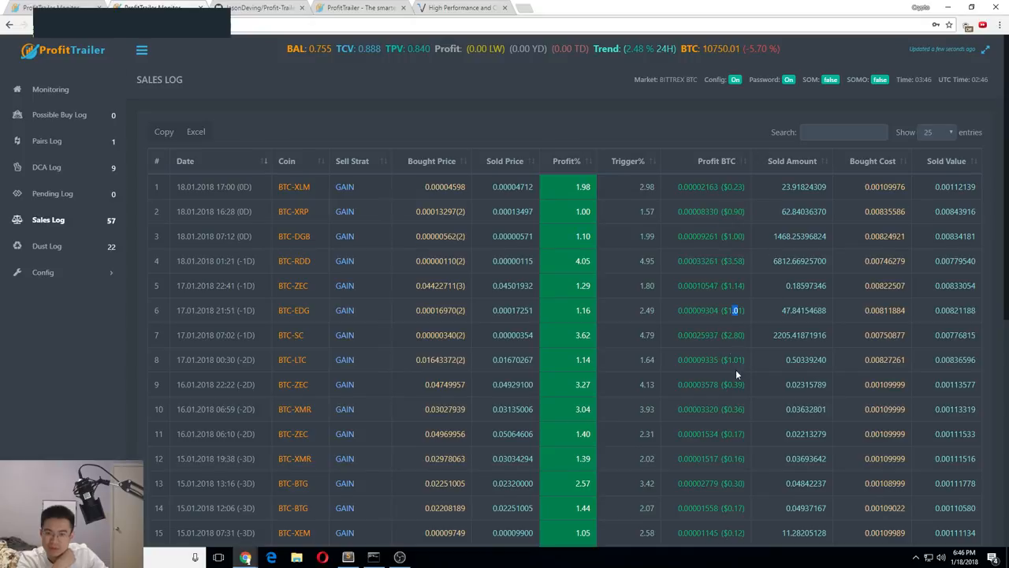
scroll("down", 3)
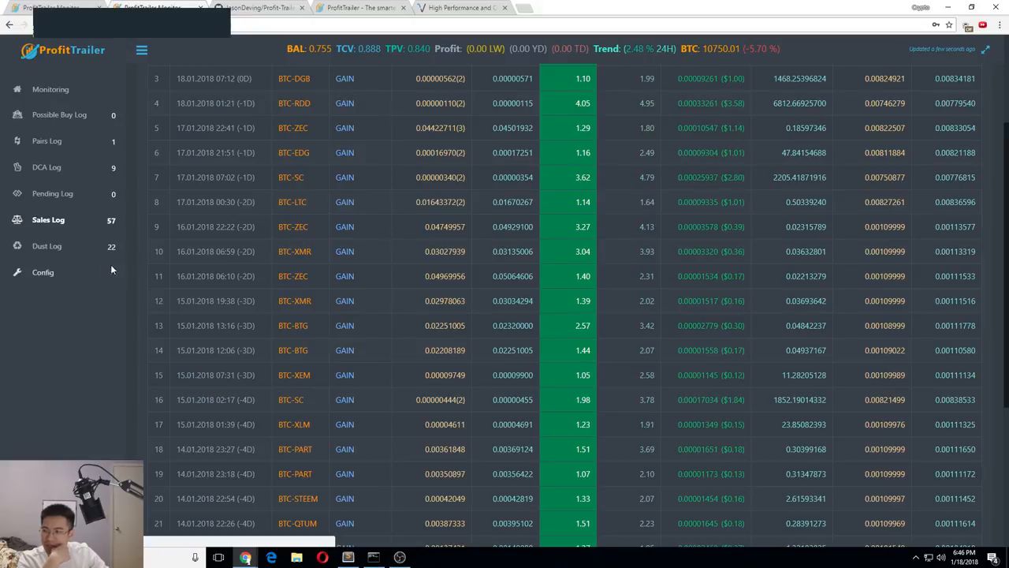
left_click(43, 272)
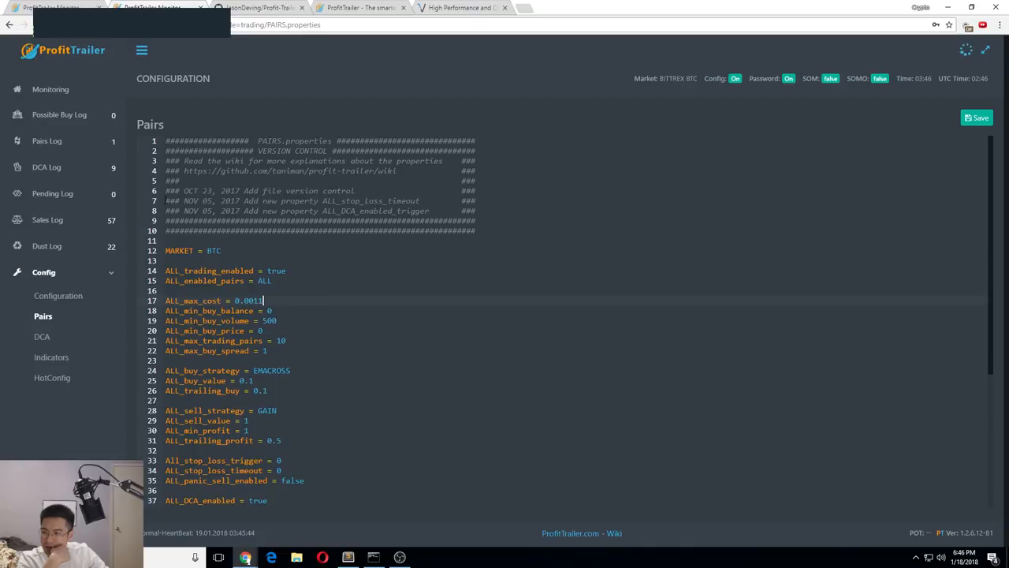
left_click(51, 89)
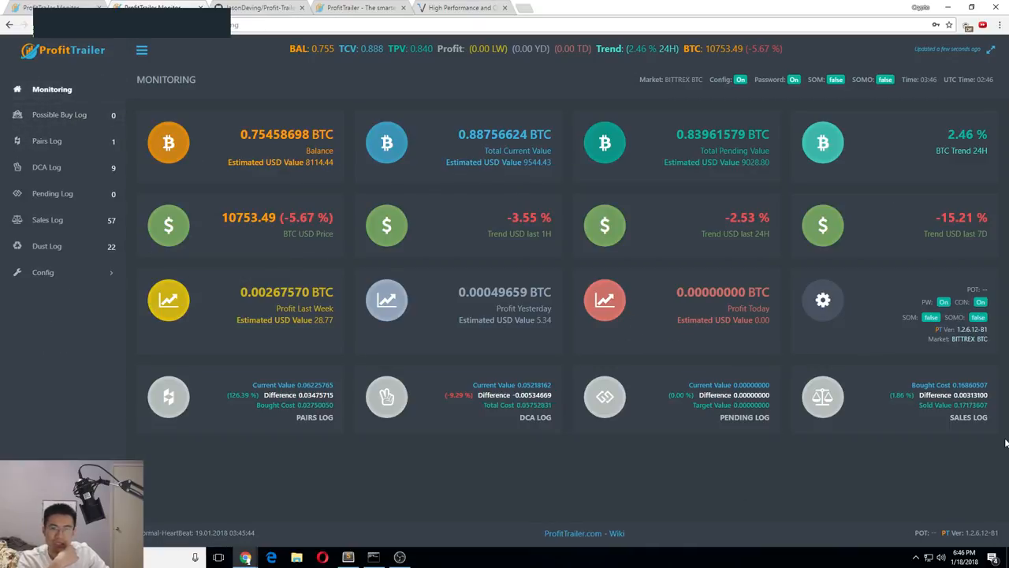
mouse_move(994, 440)
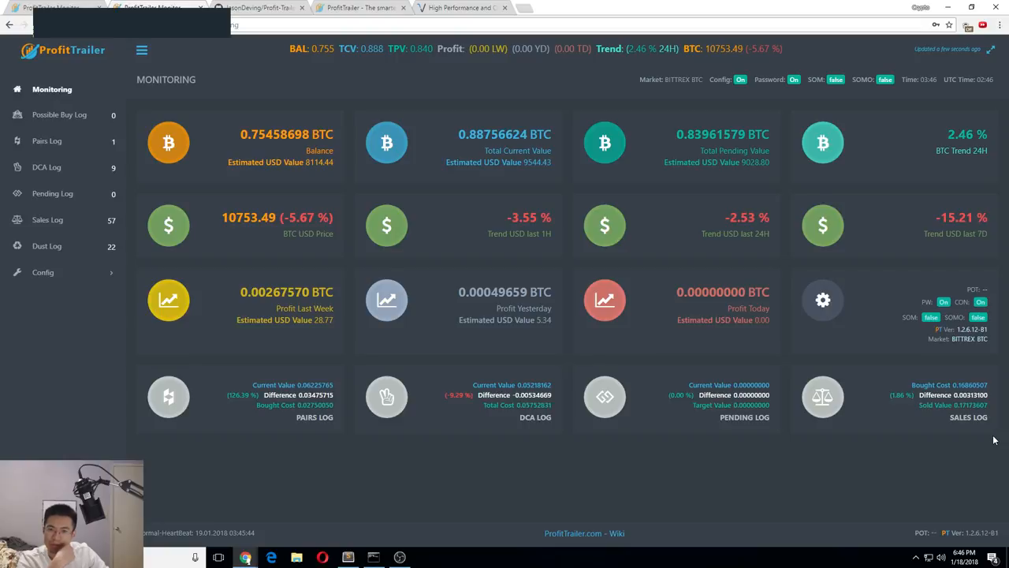
mouse_move(430, 558)
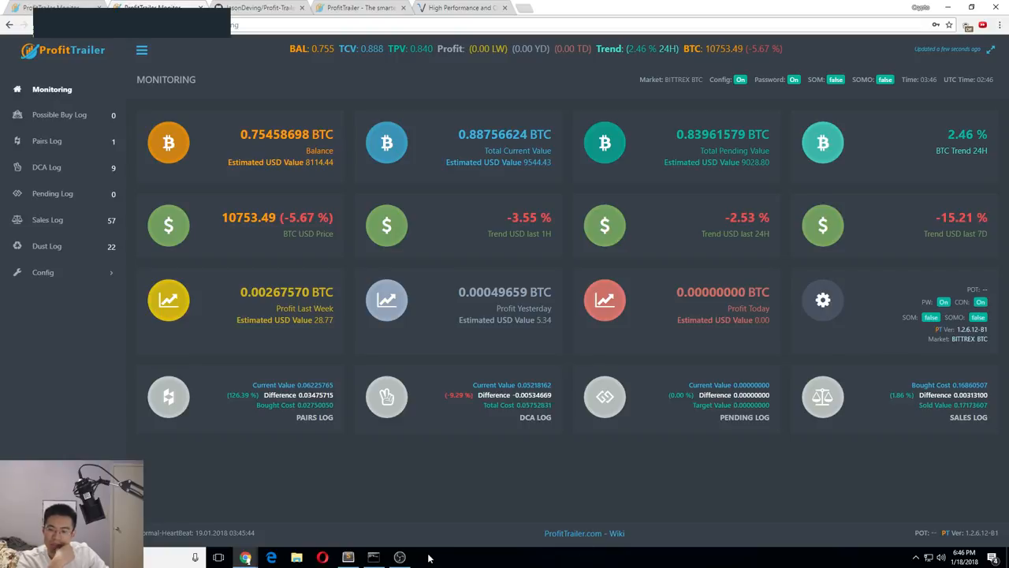
mouse_move(469, 320)
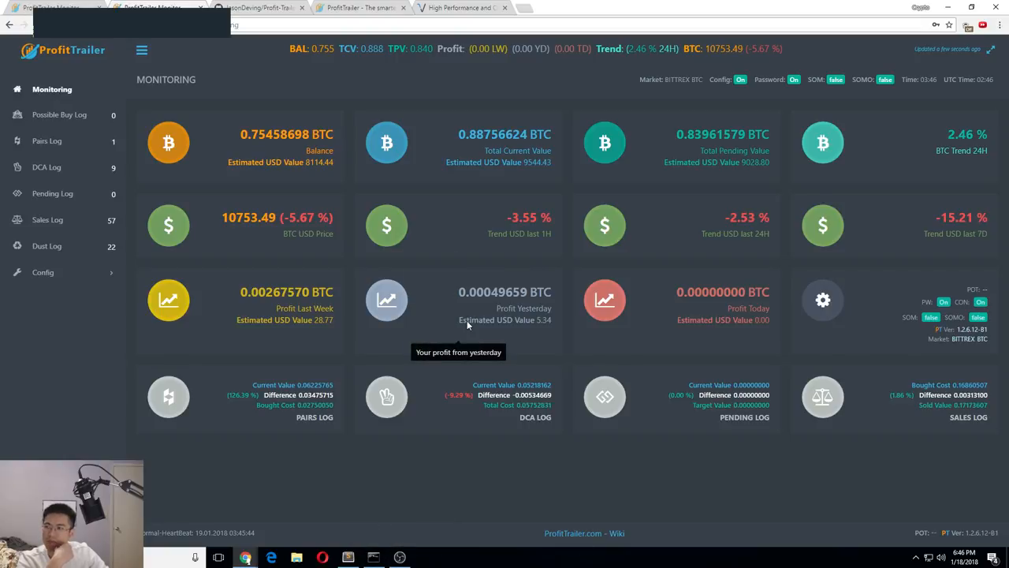
Switch to the Vultr Plans & Pricing browser tab.
left_click(459, 8)
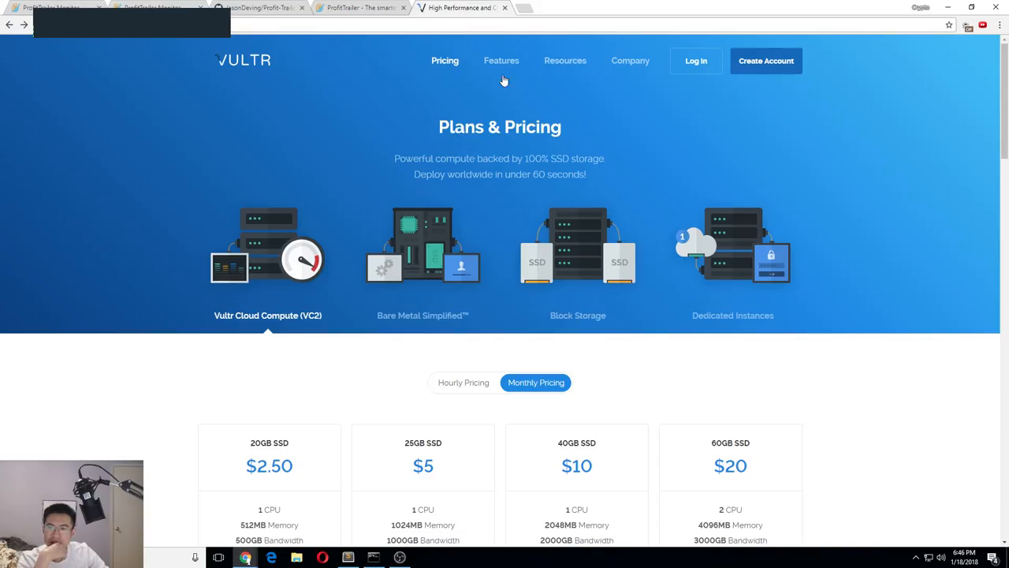
scroll("down", 3)
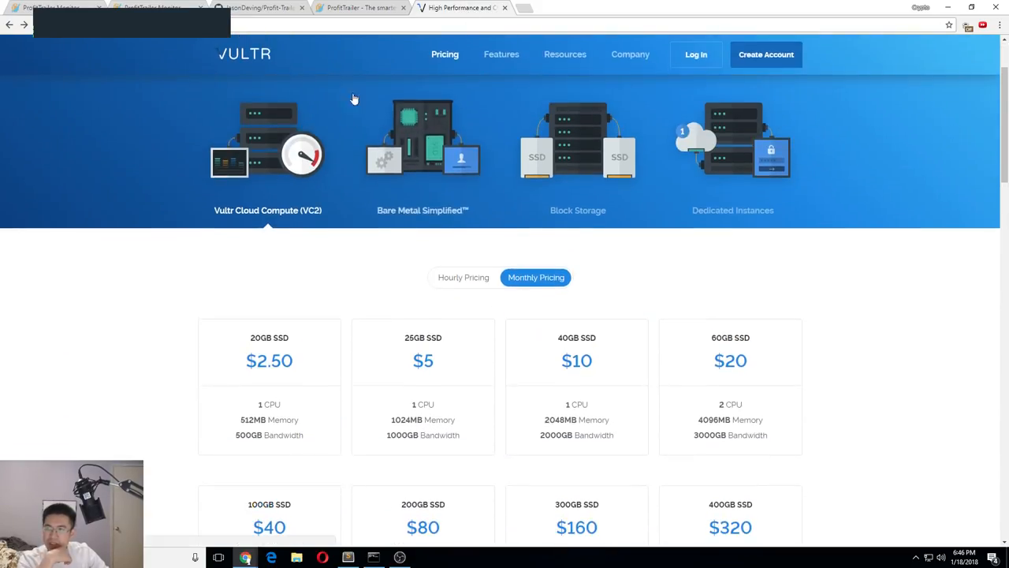
mouse_move(445, 213)
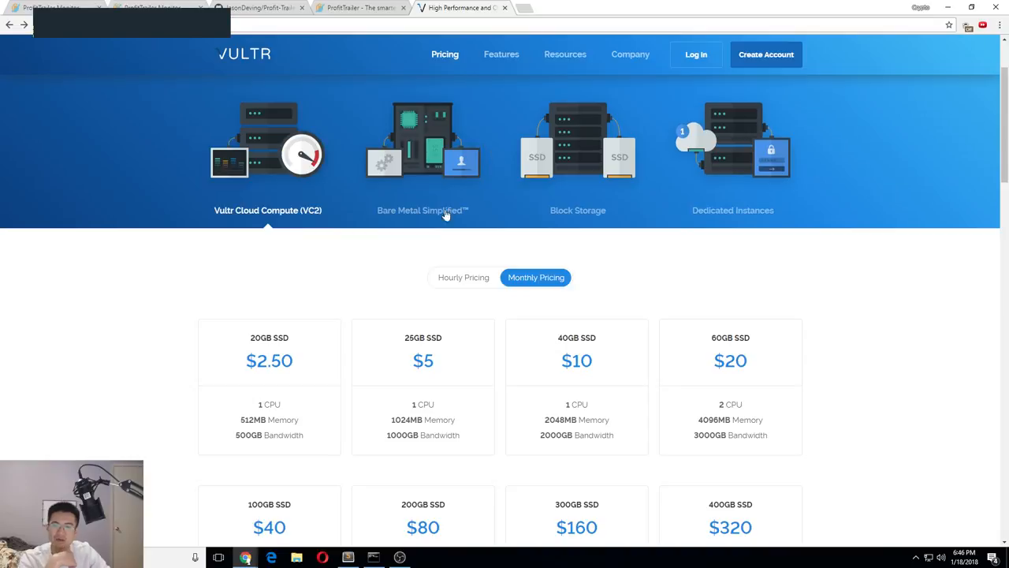
mouse_move(366, 219)
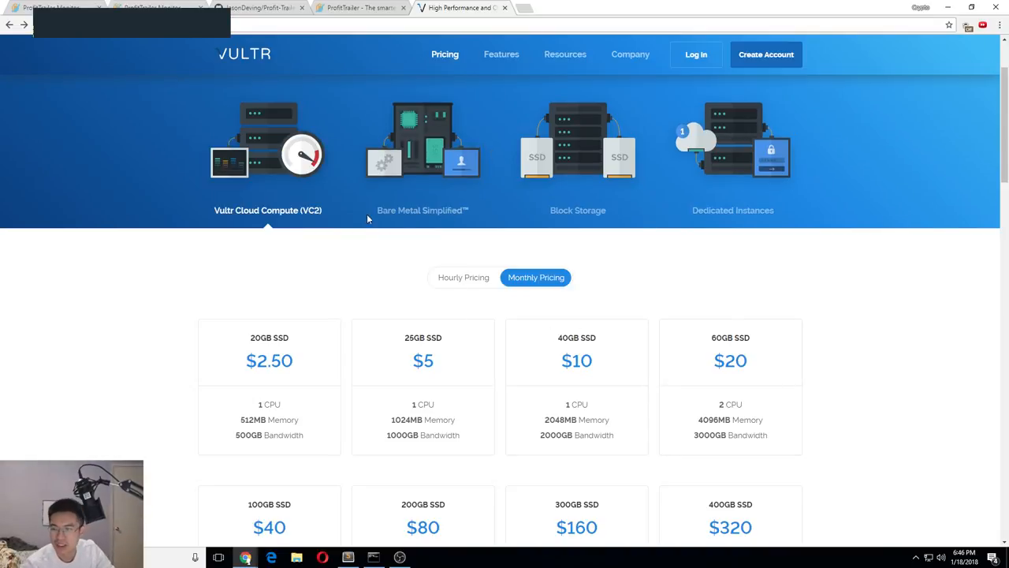
scroll("up", 3)
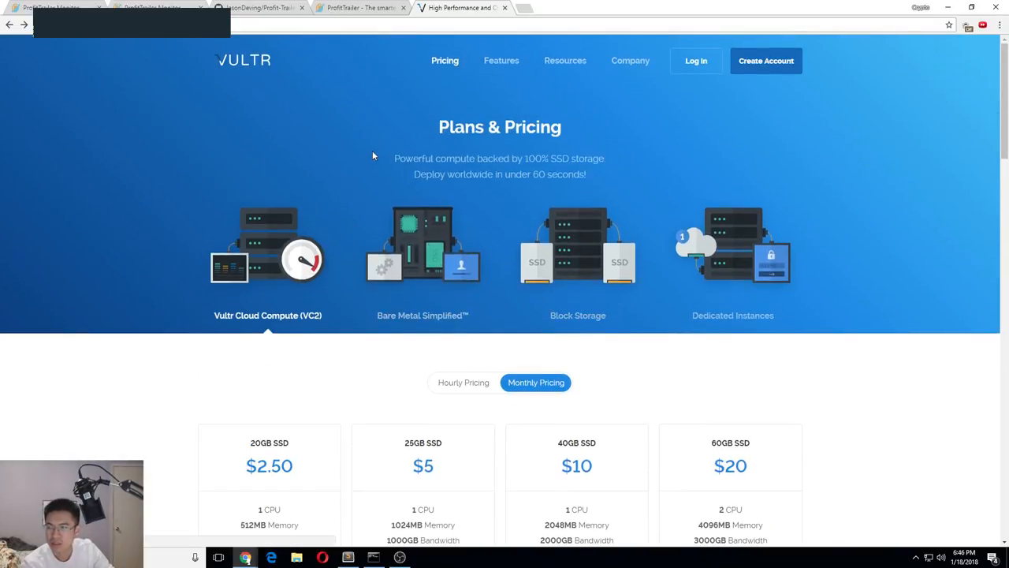